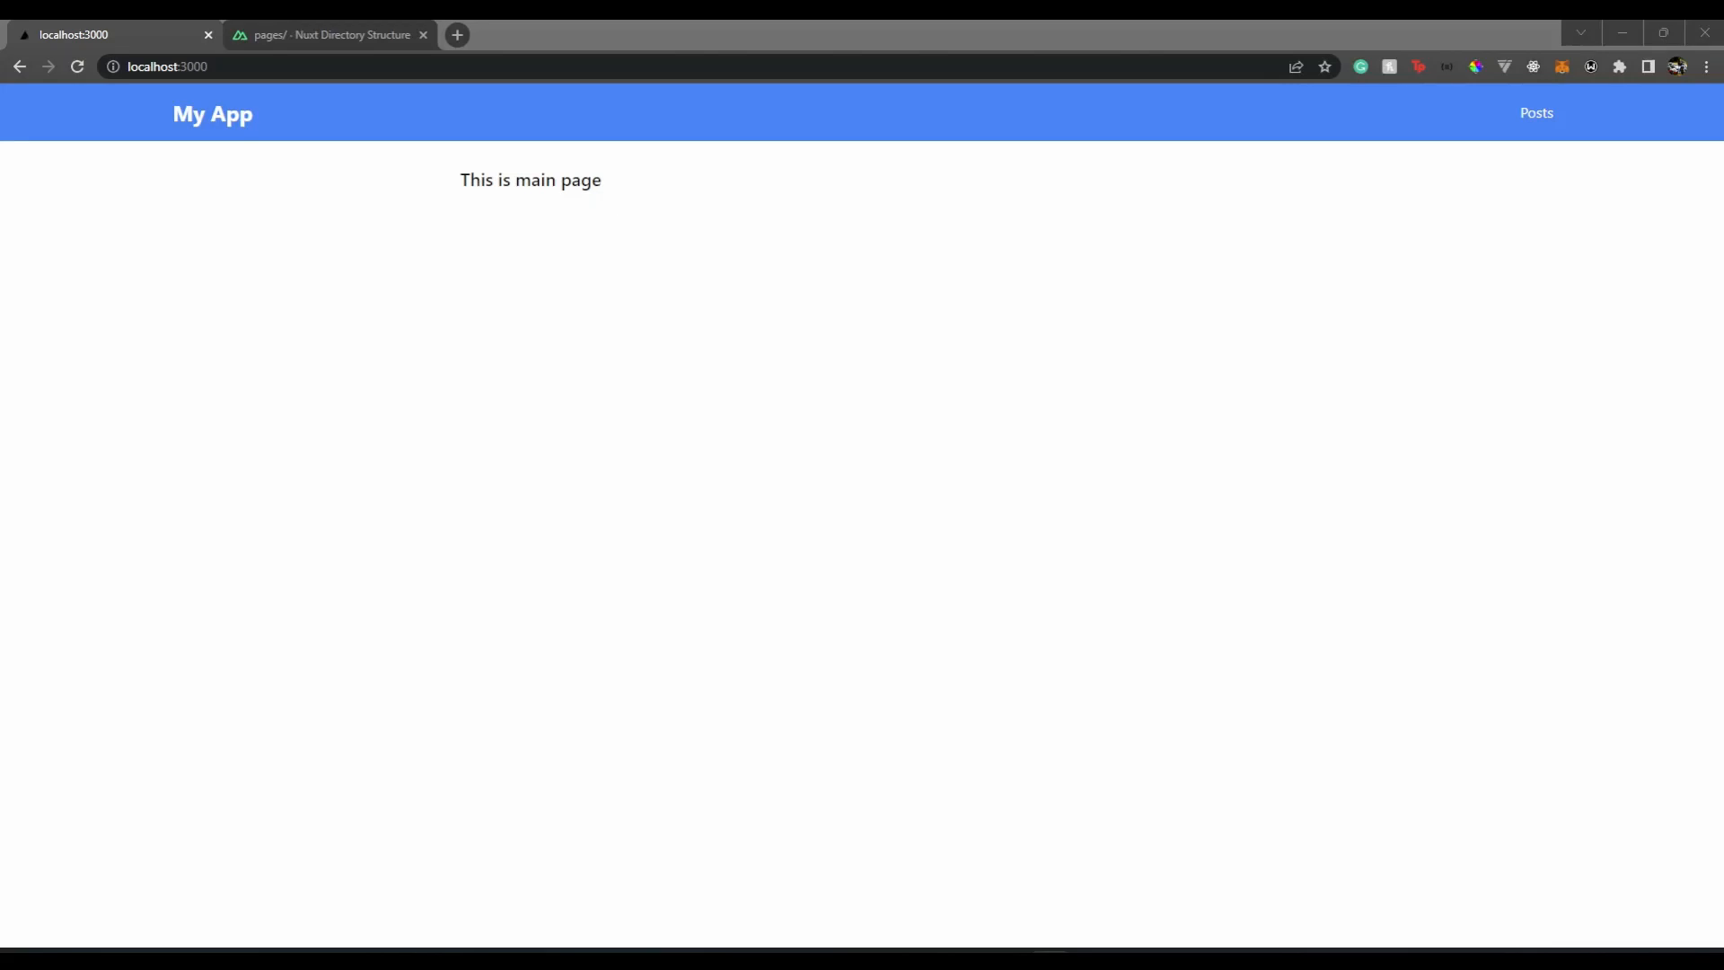
pyautogui.moveTo(459, 447)
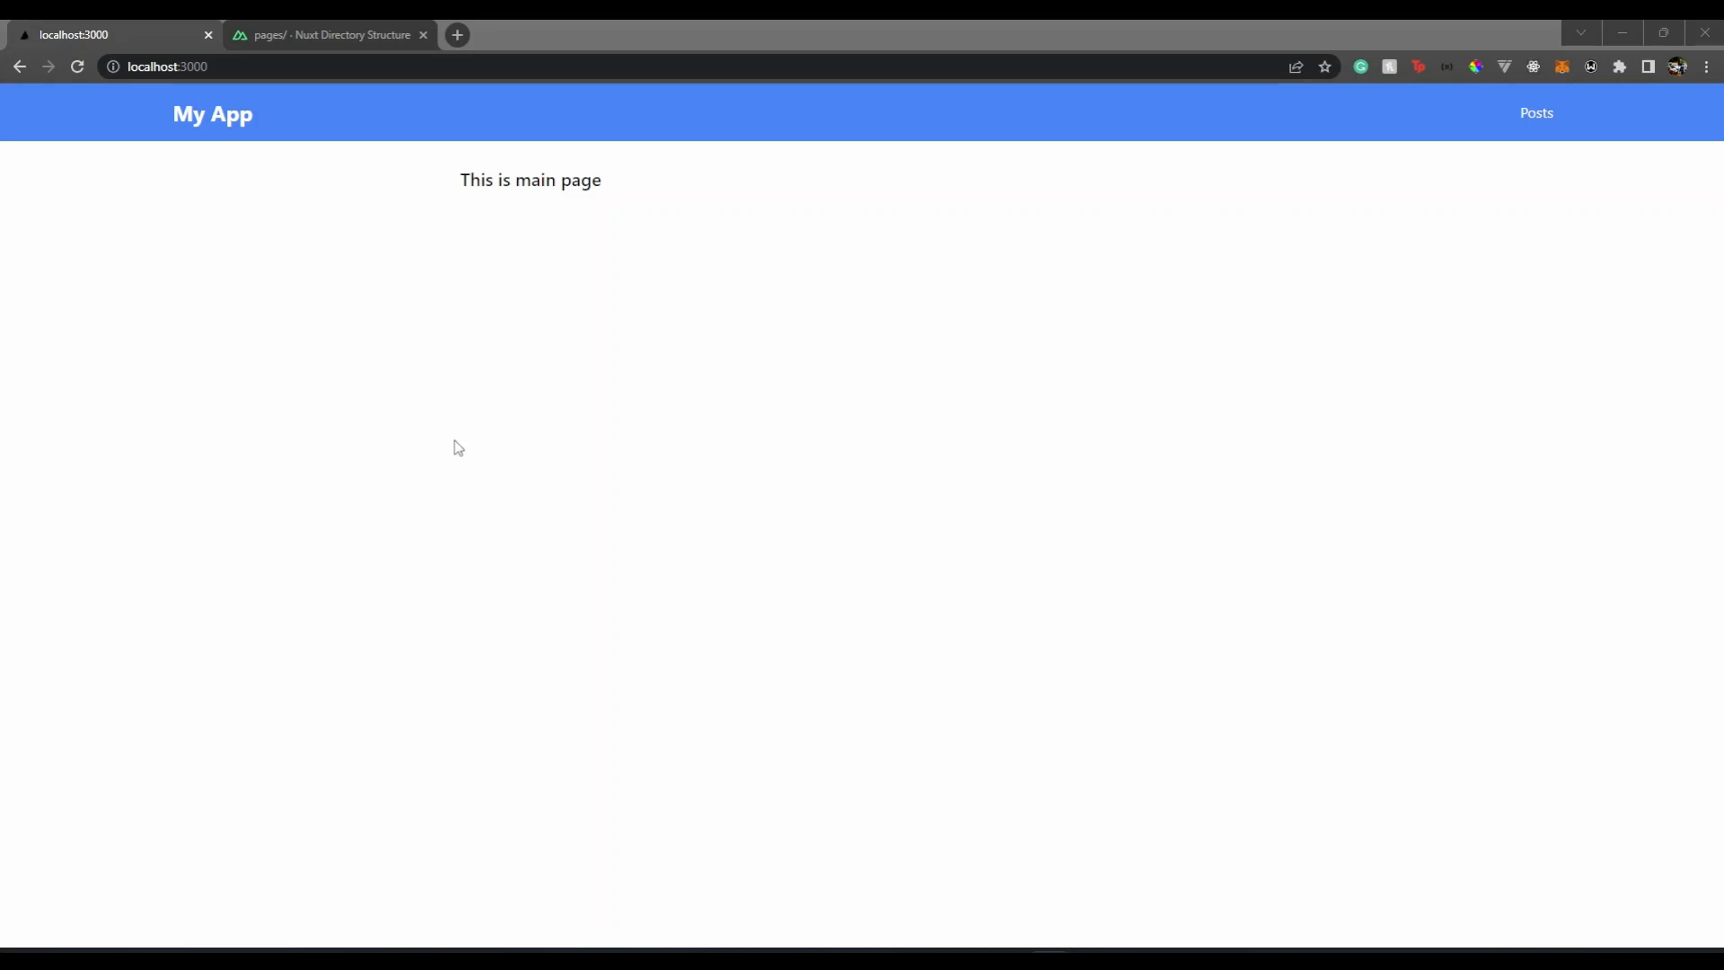
# Switch to Nuxt Docs, mark parent.vue in the example tree, and scroll to Child Route Keys
pyautogui.click(324, 34)
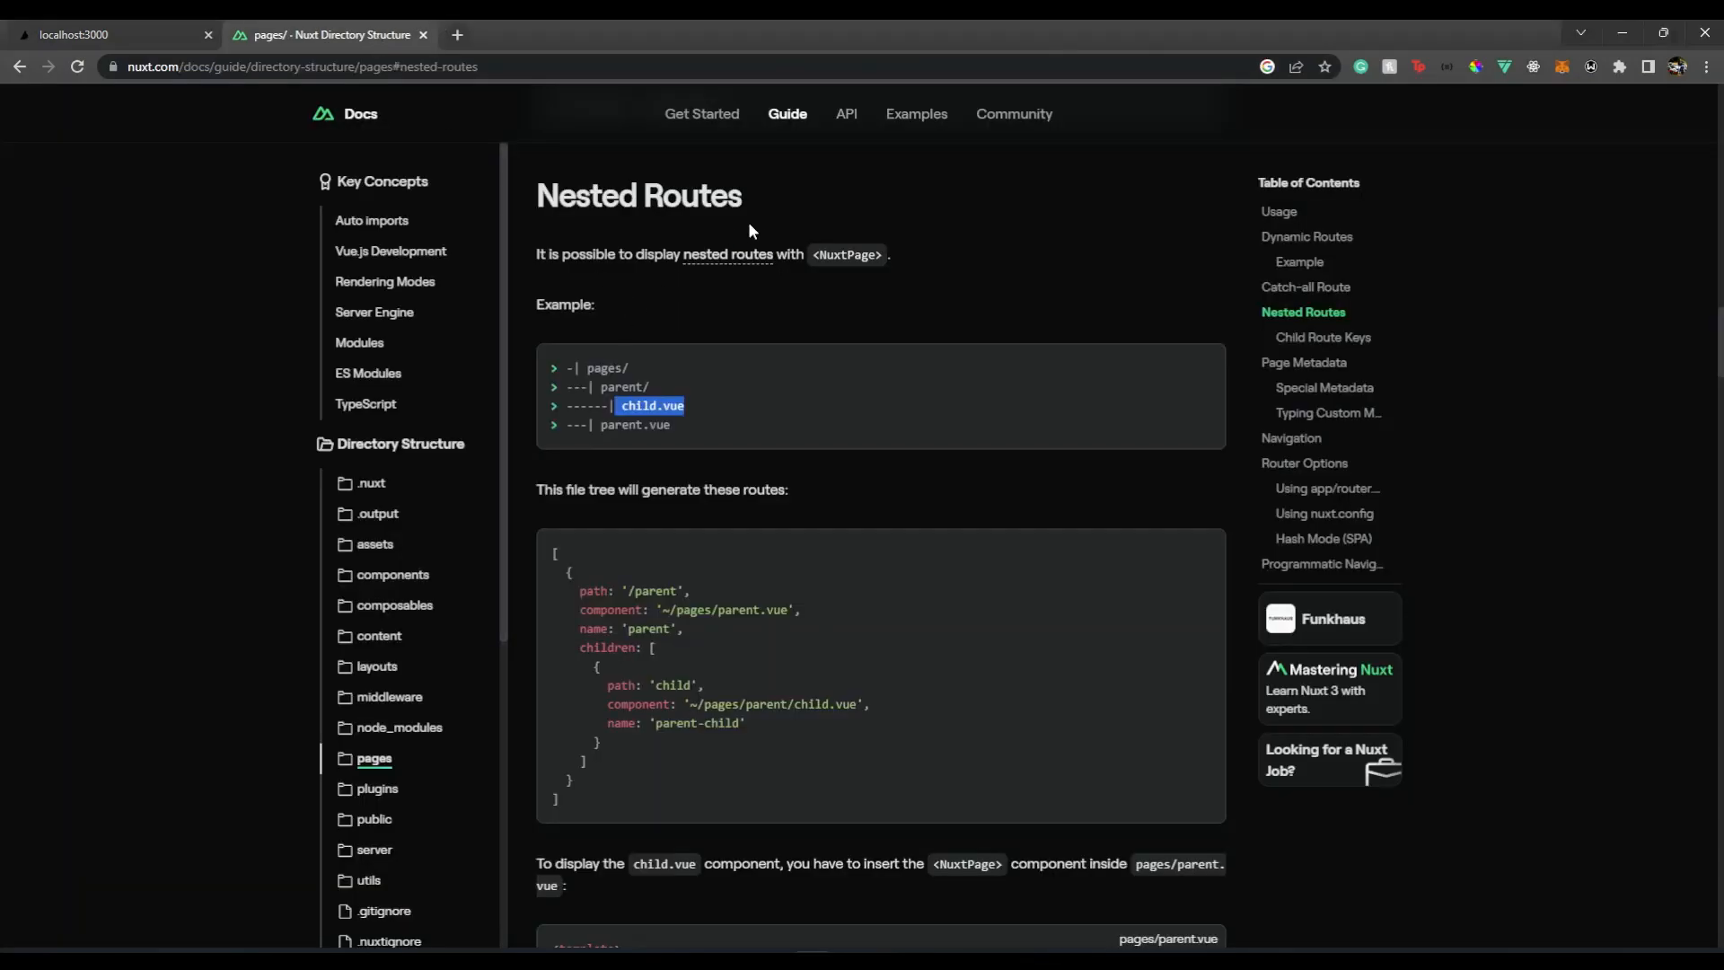
pyautogui.moveTo(857, 439)
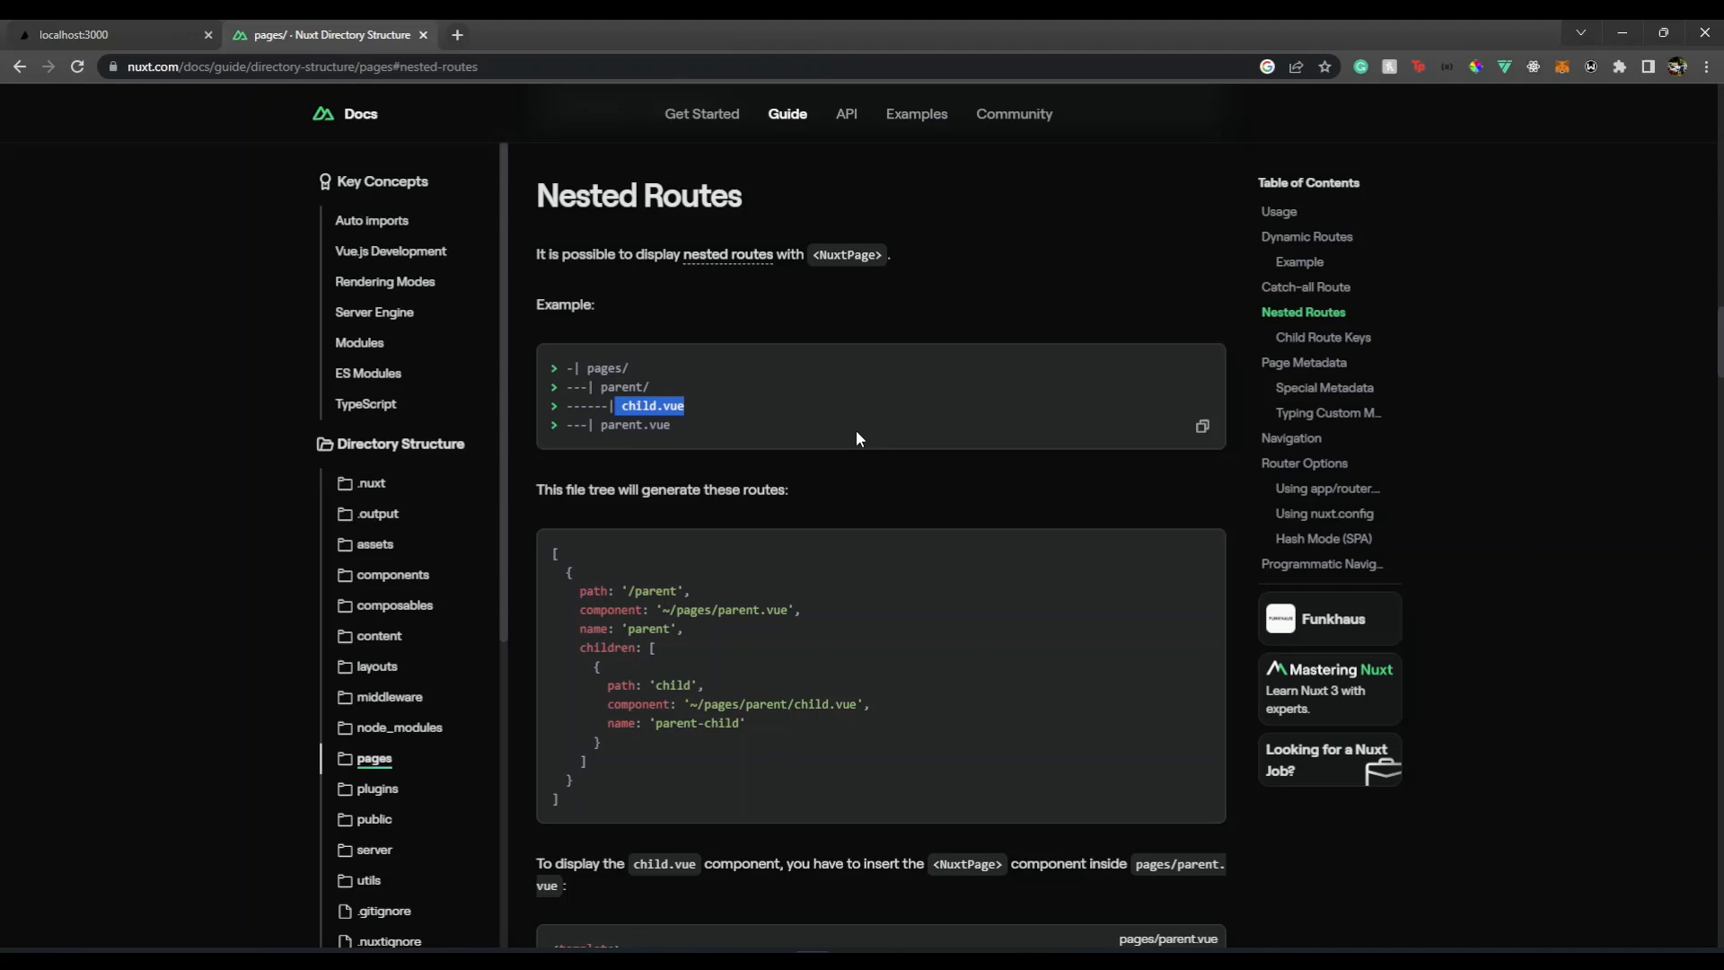
pyautogui.moveTo(827, 421)
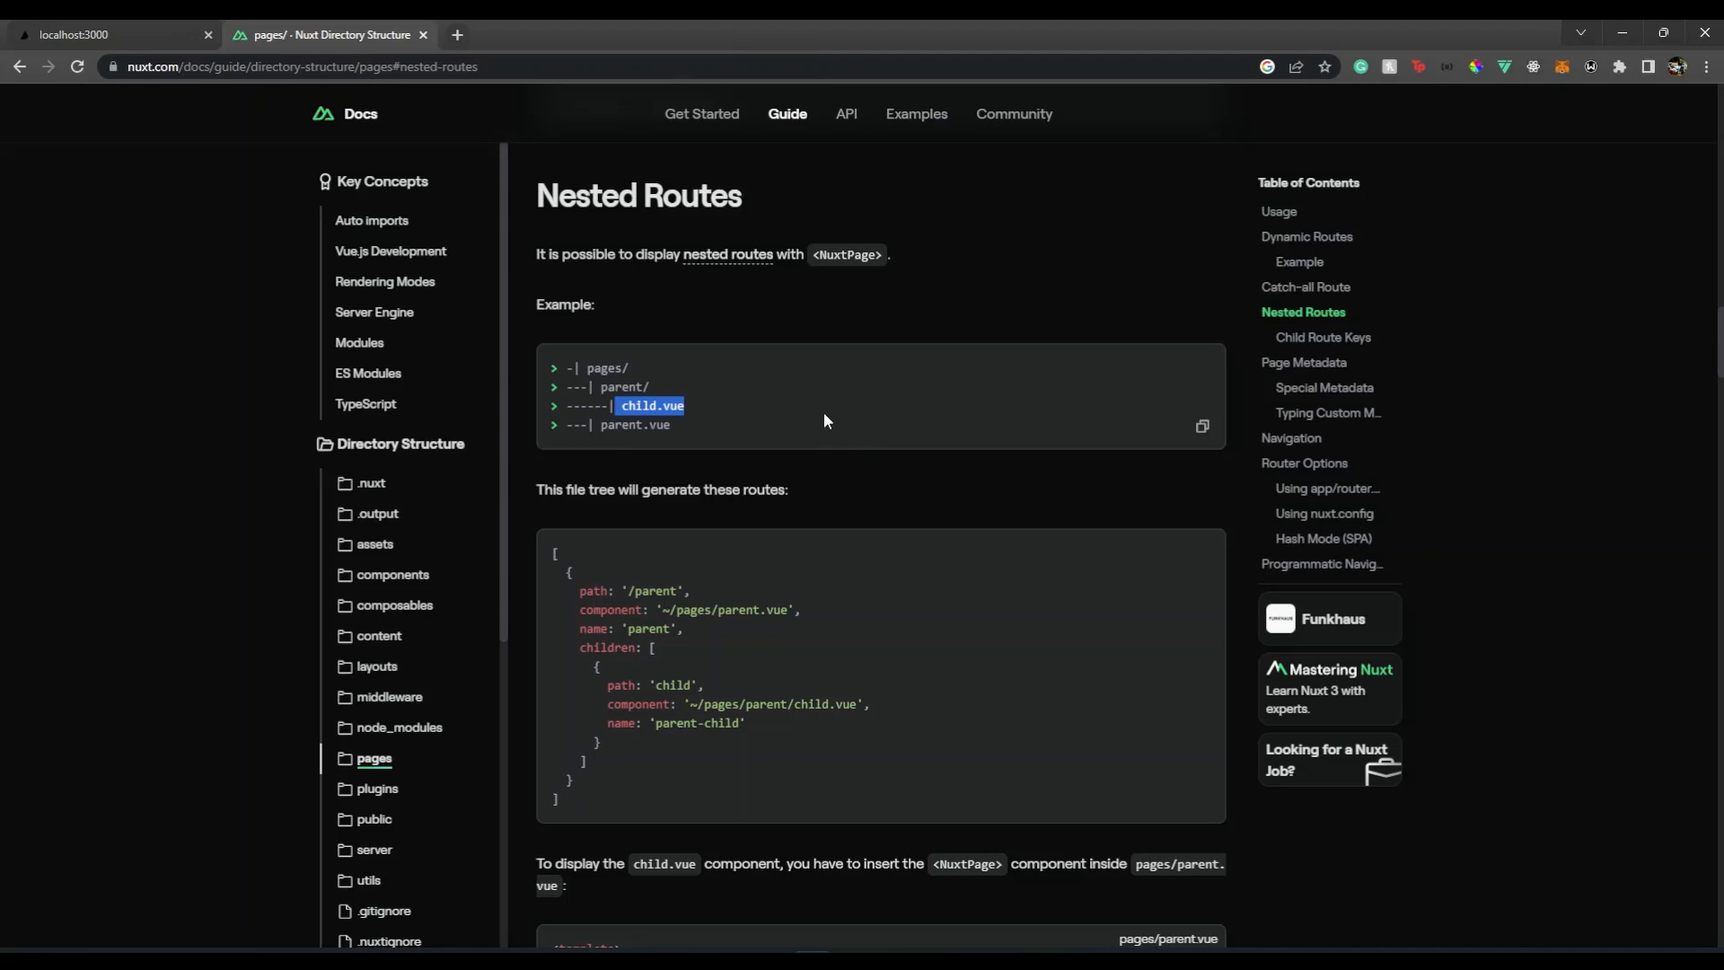
pyautogui.moveTo(604, 374)
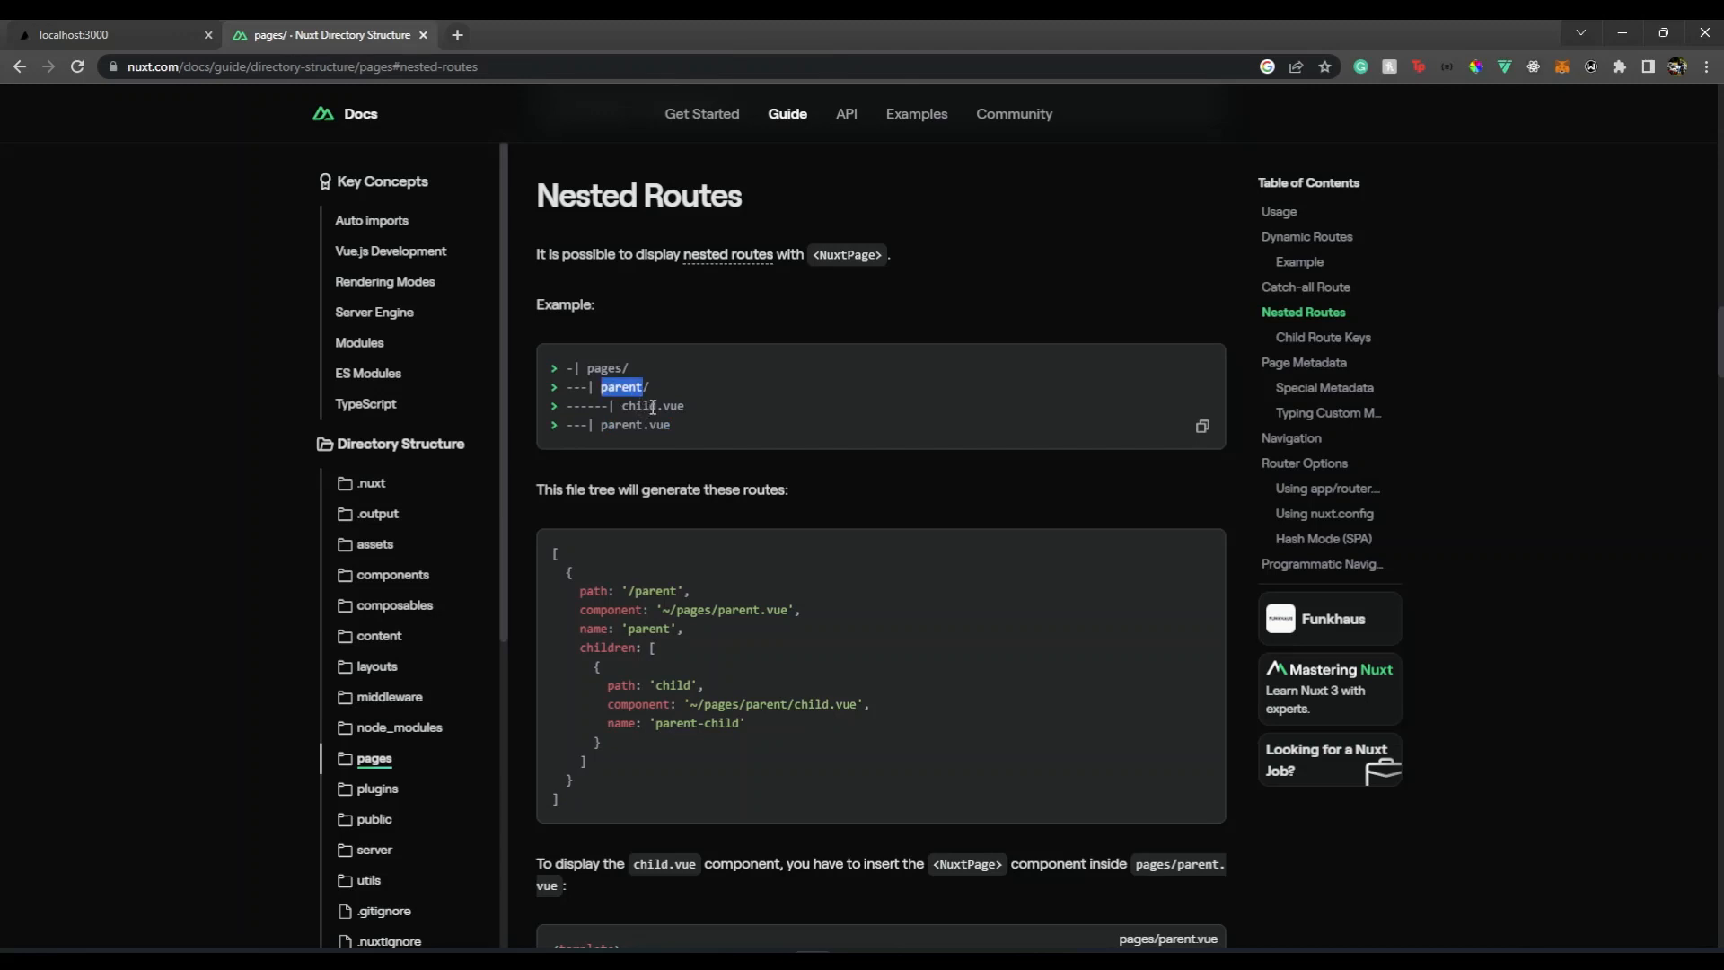
pyautogui.moveTo(643, 415)
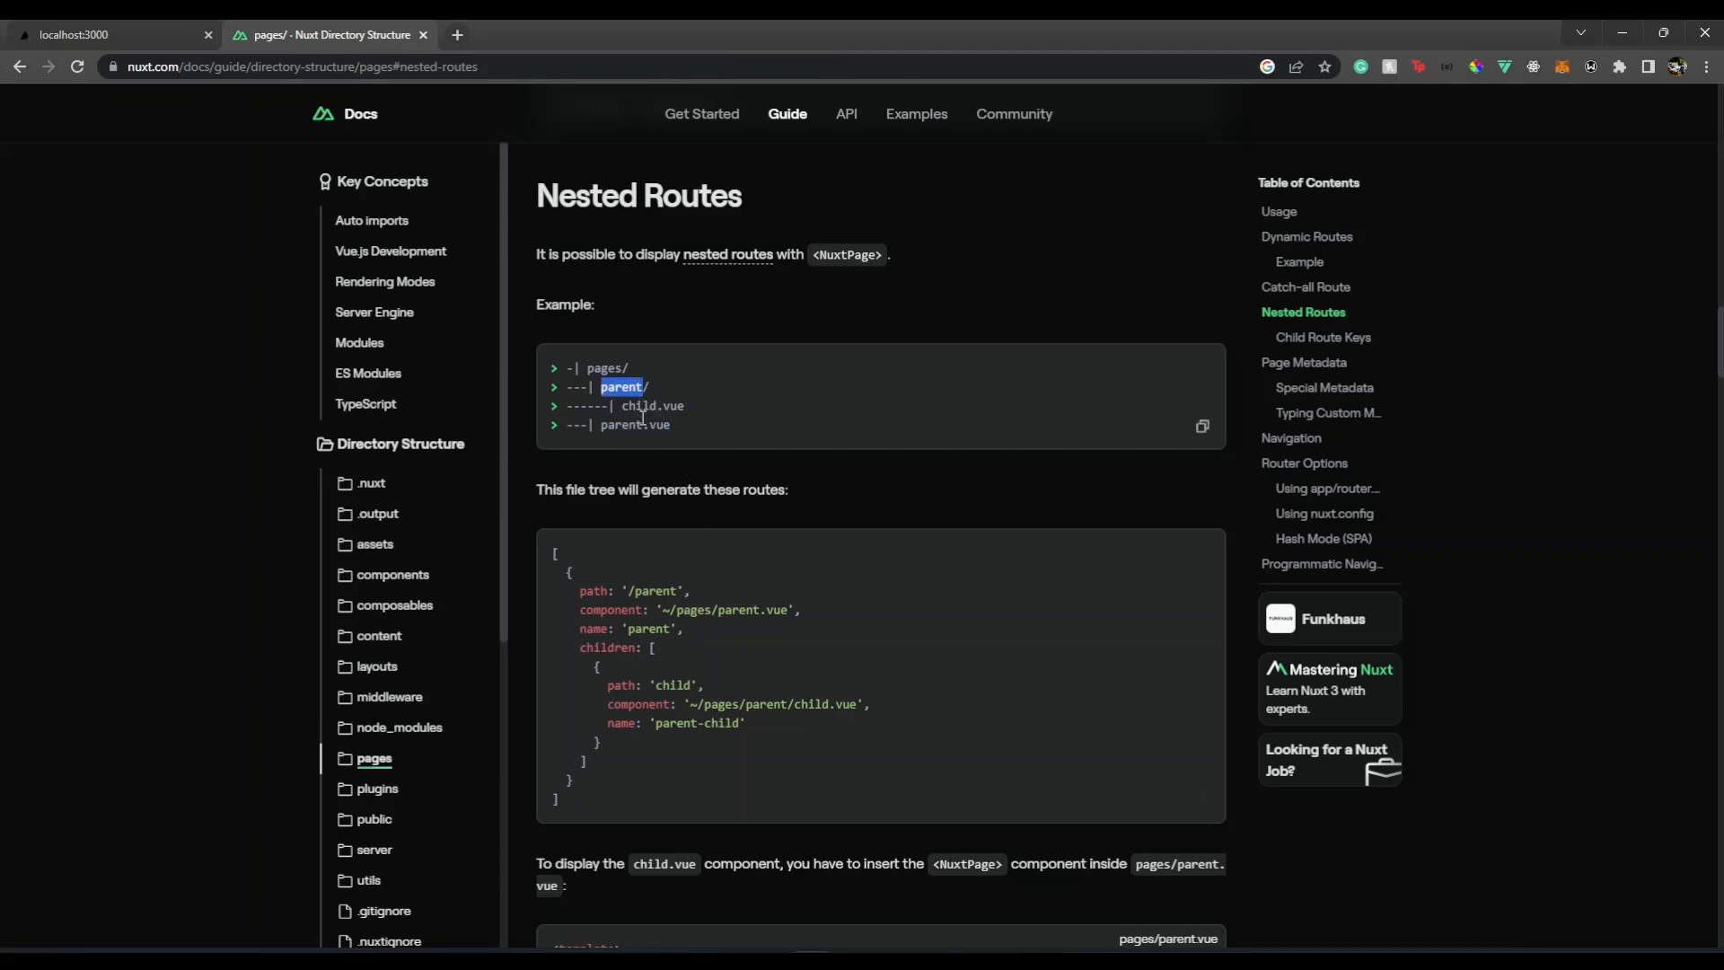
pyautogui.doubleClick(652, 406)
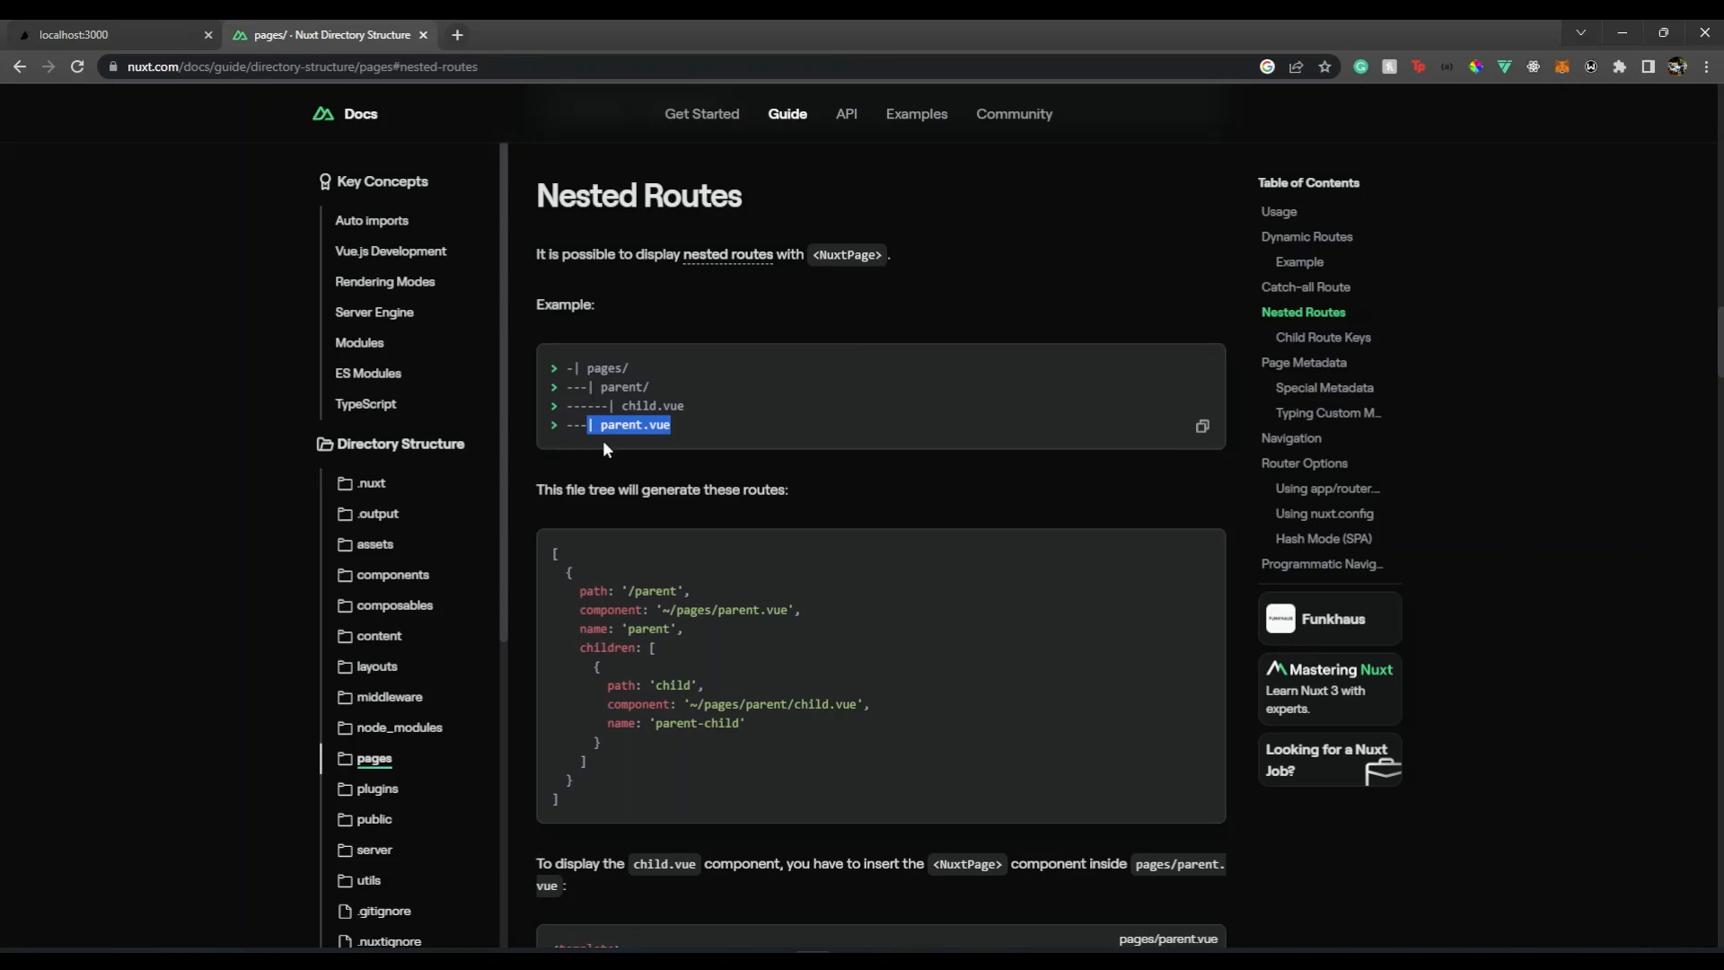
pyautogui.moveTo(842, 583)
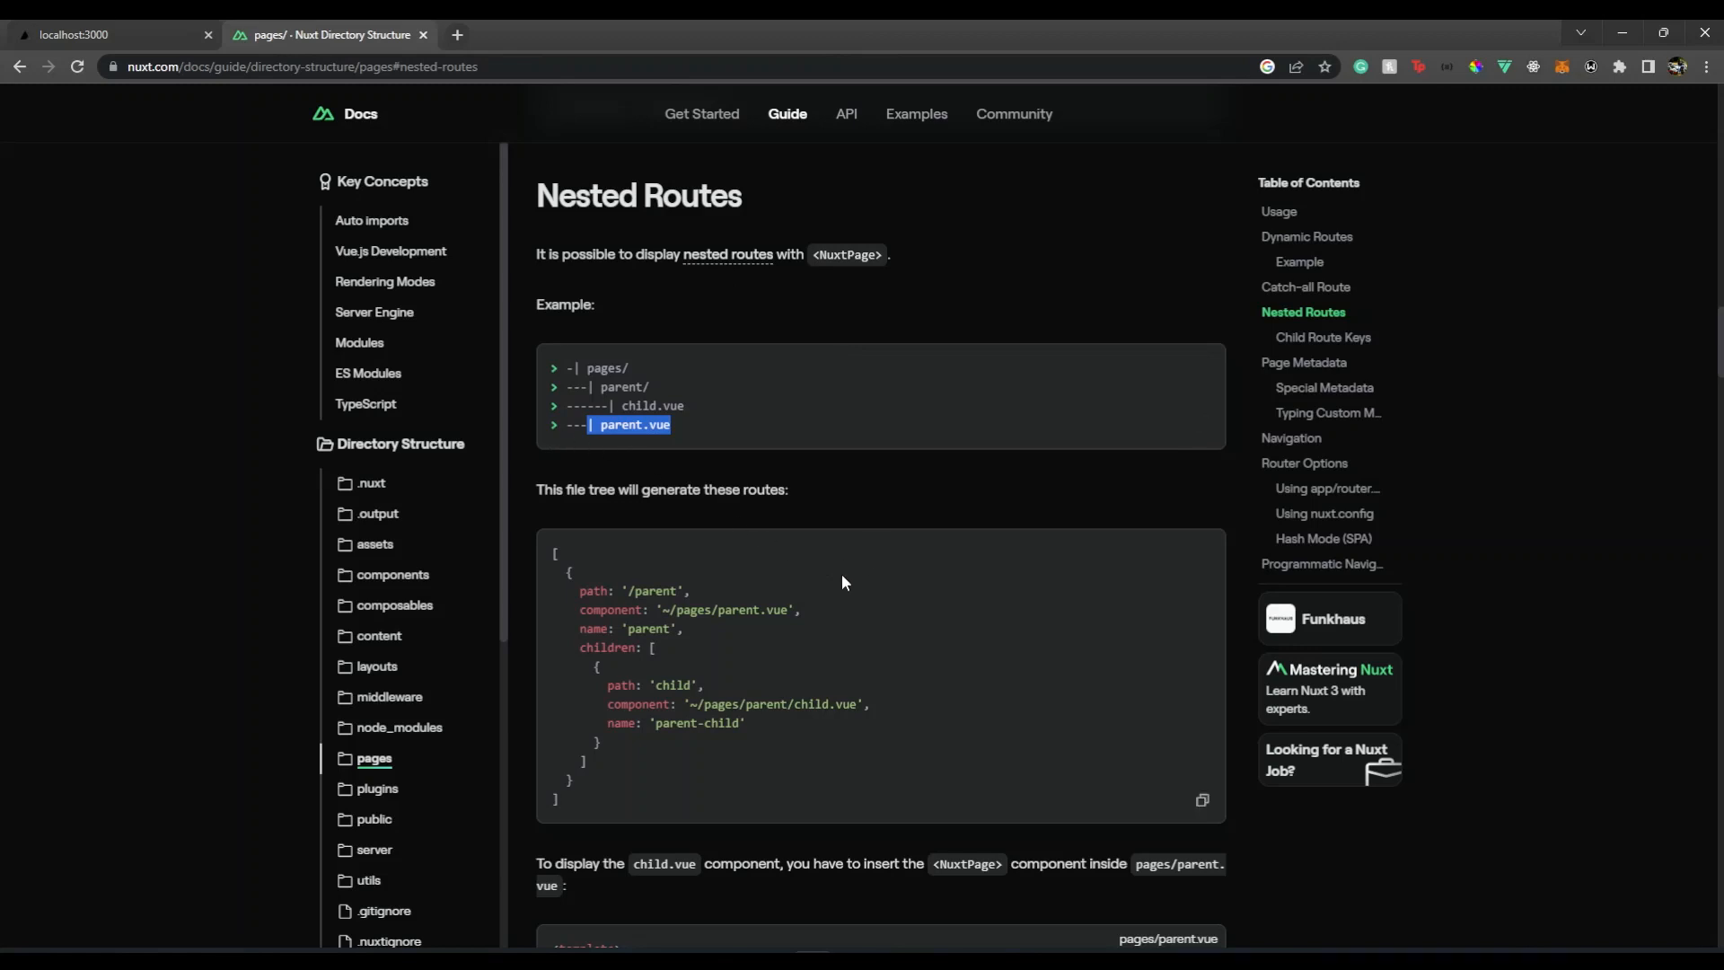
pyautogui.scroll(-3)
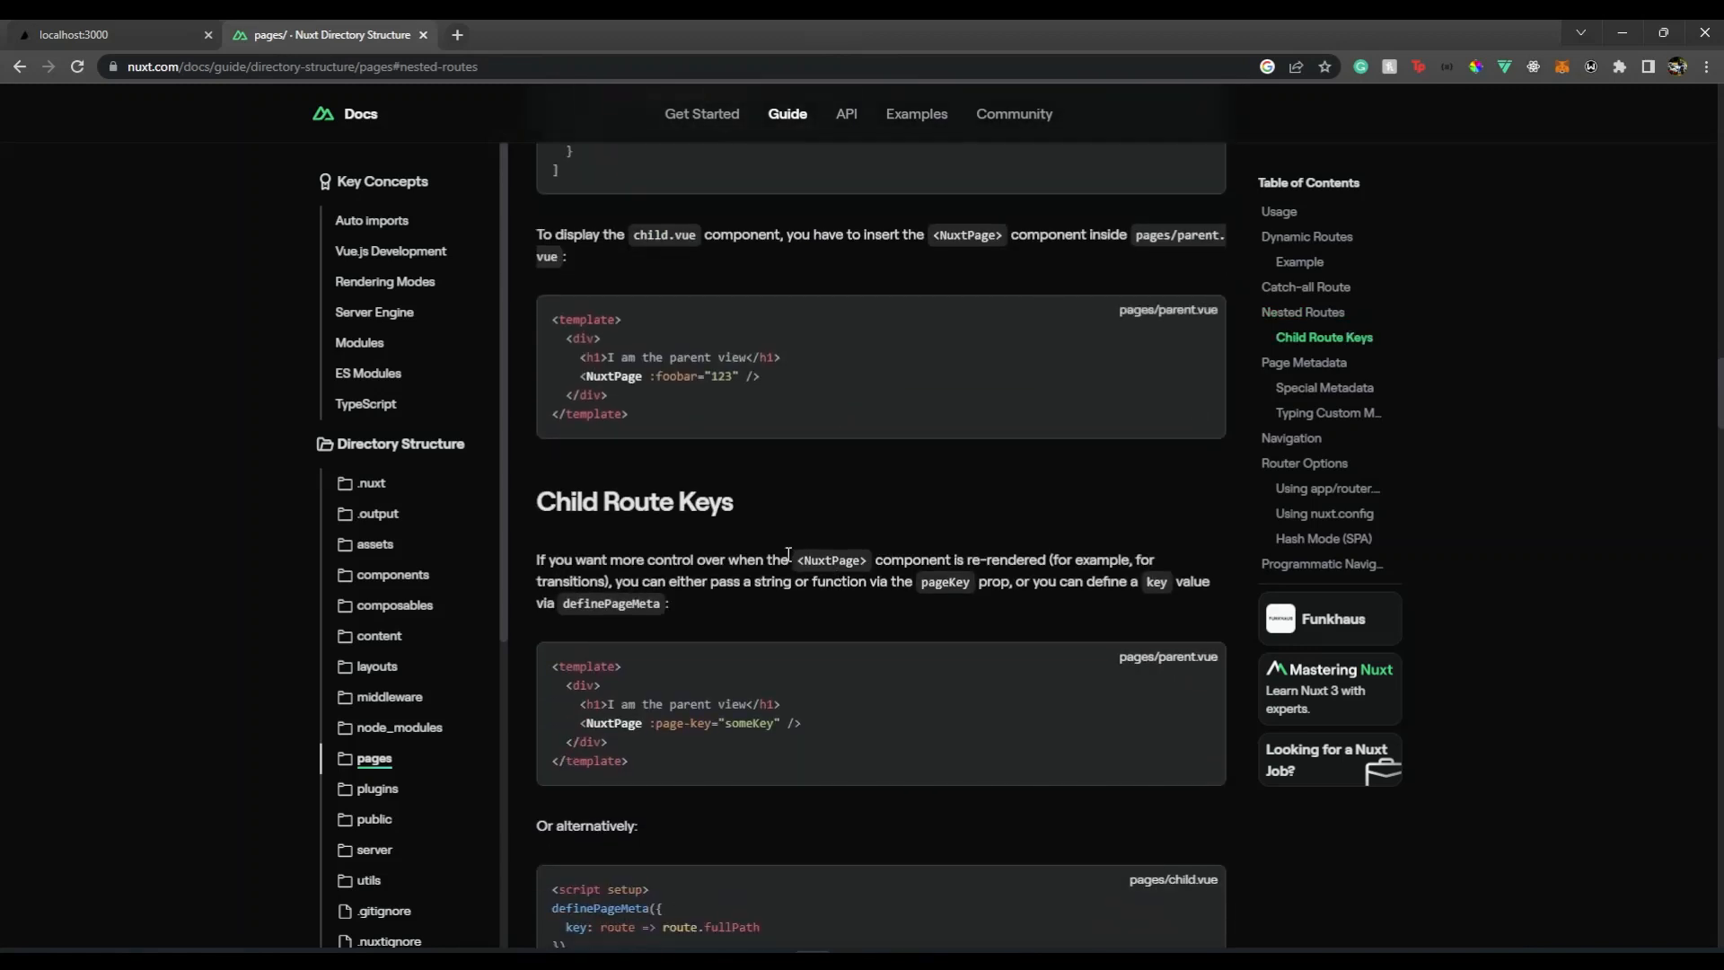
# Return to the localhost:3000 app tab and highlight the main-page text
pyautogui.click(110, 34)
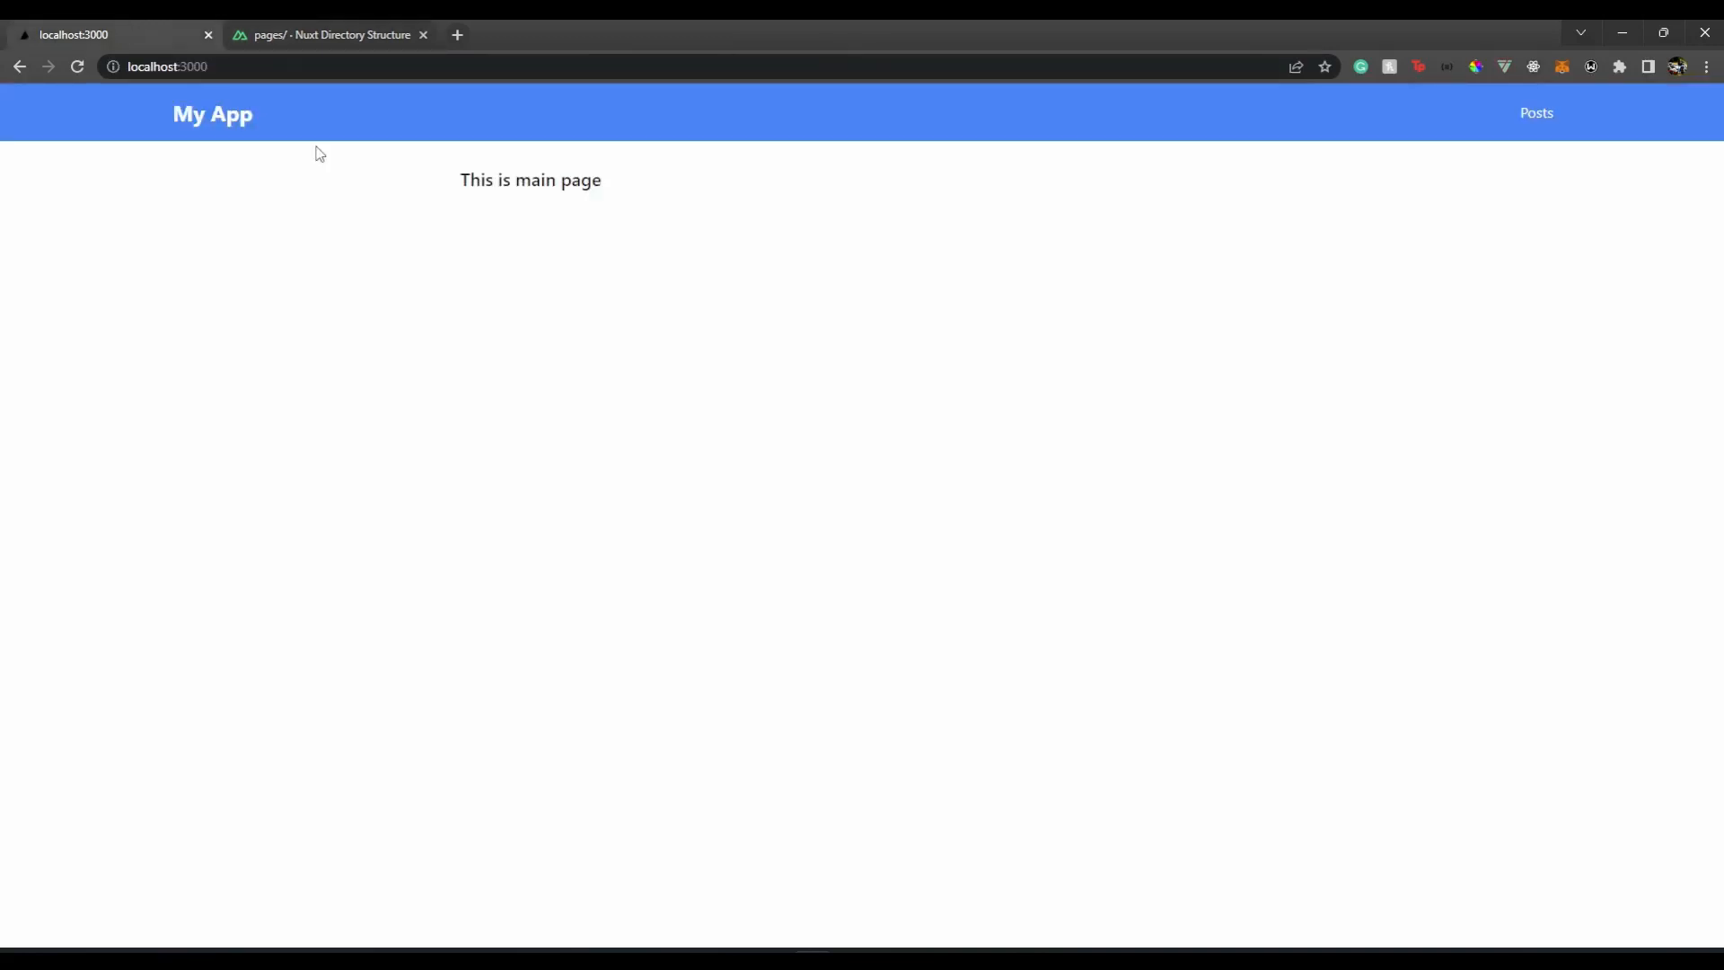
pyautogui.moveTo(1027, 593)
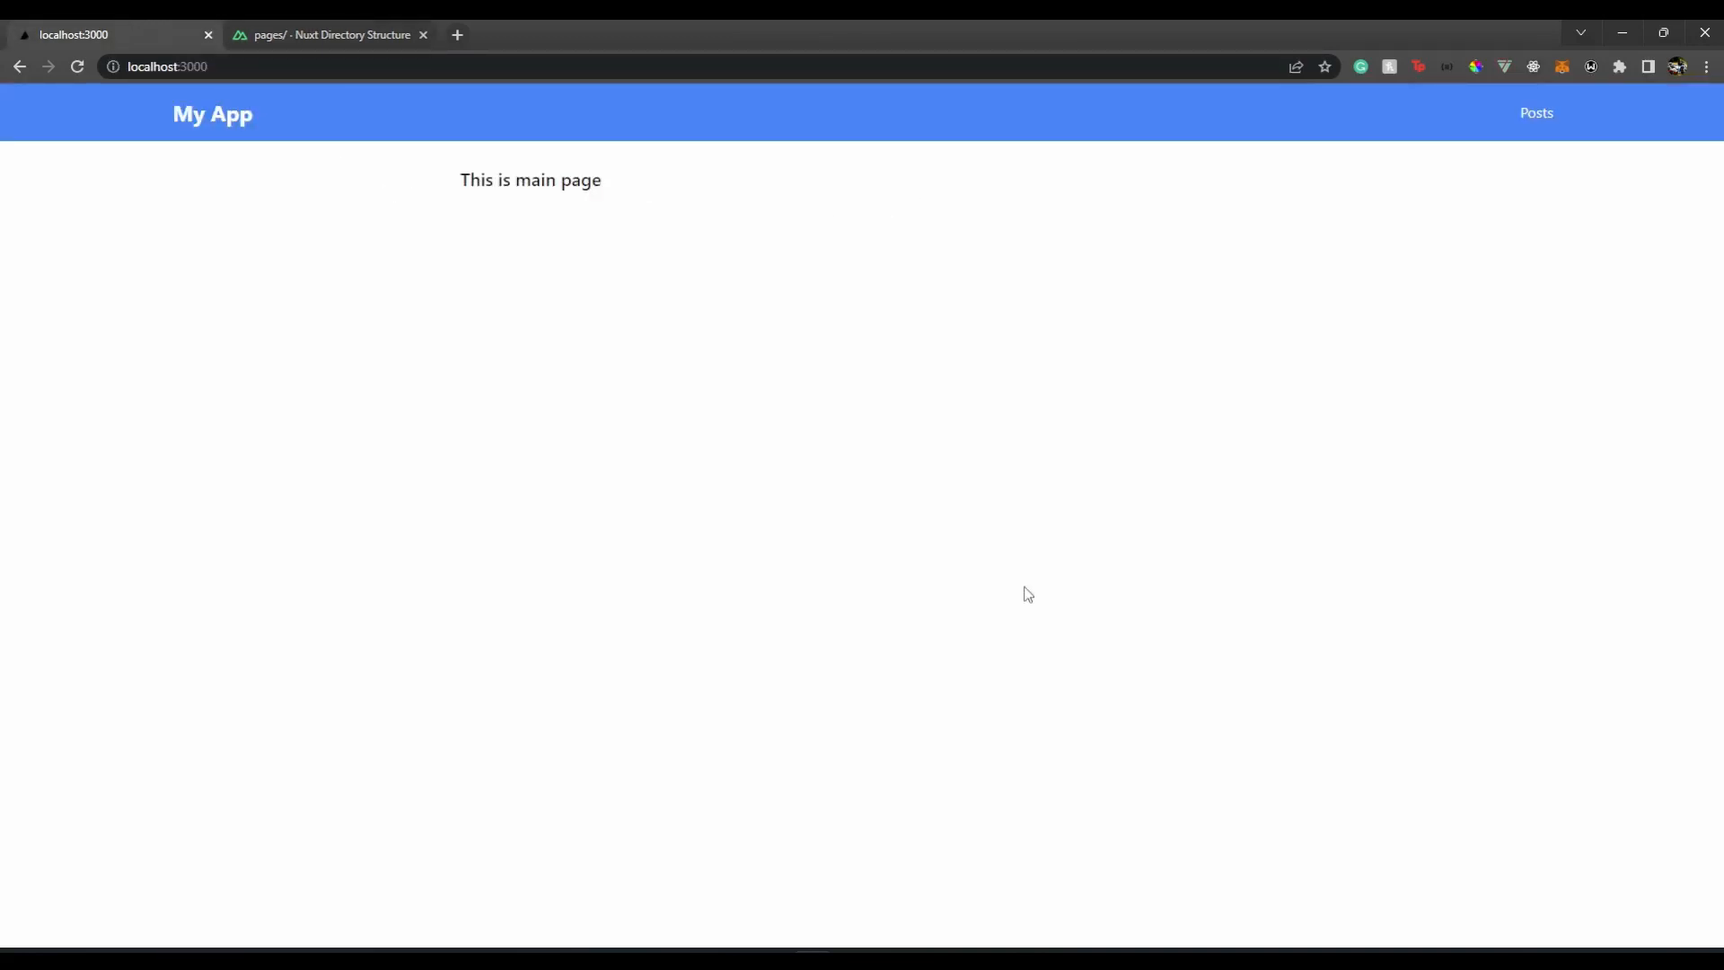
pyautogui.moveTo(622, 544)
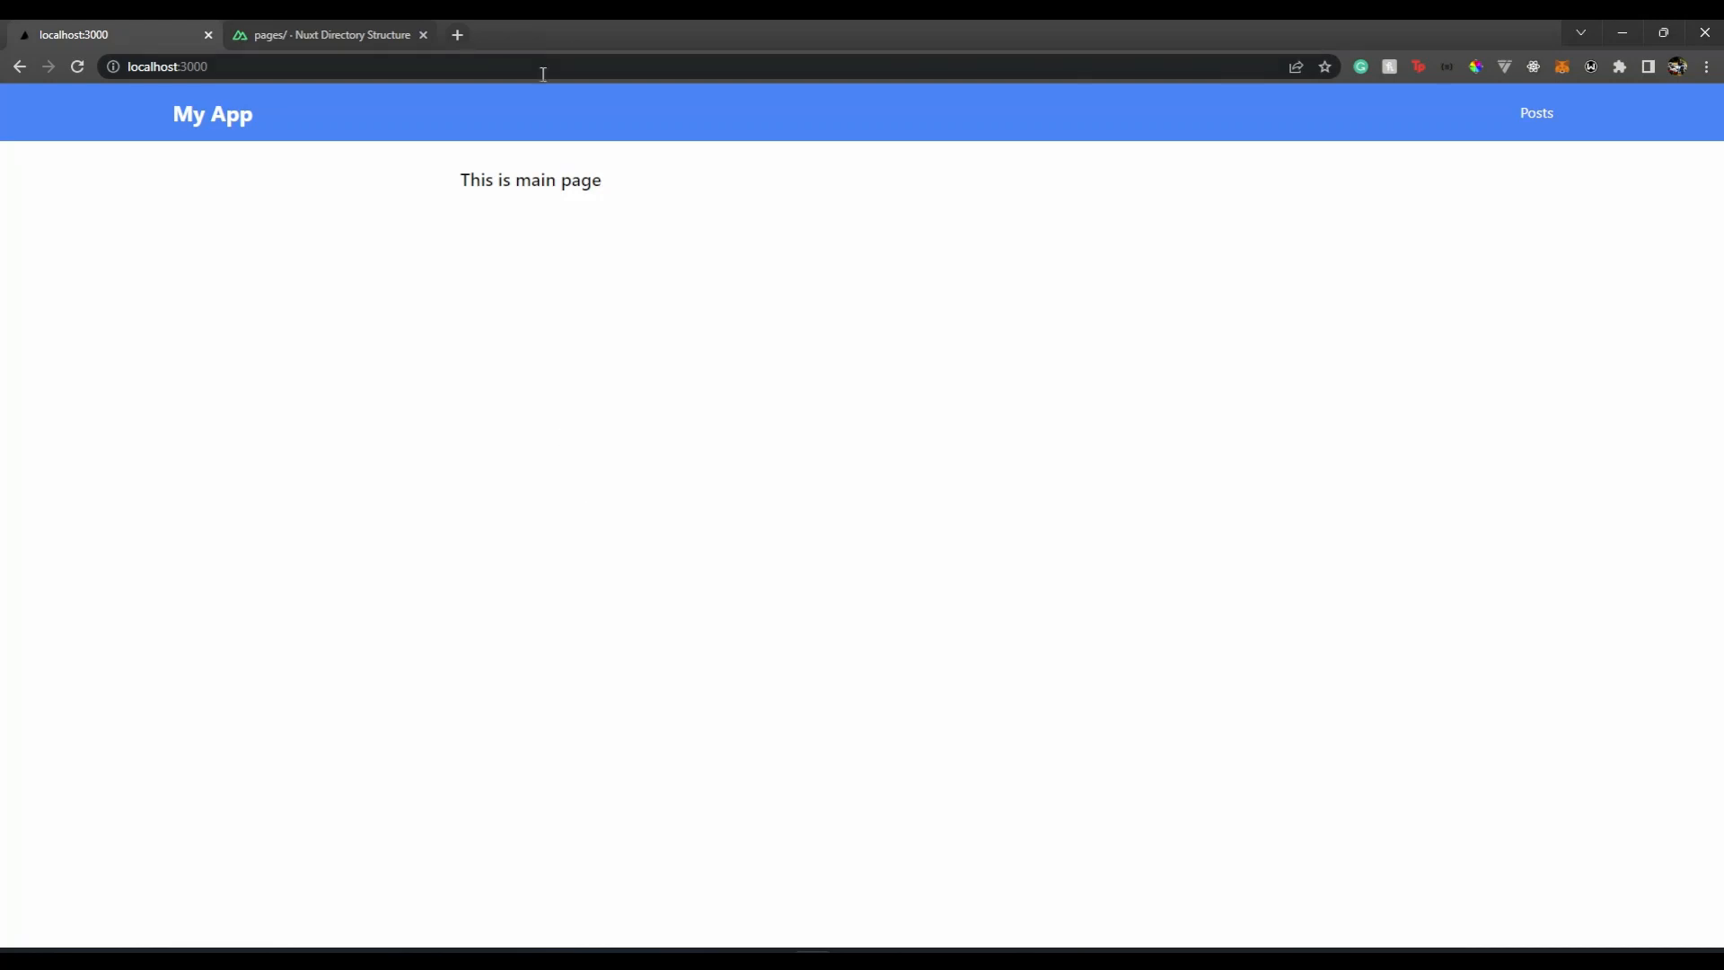
pyautogui.moveTo(216, 172)
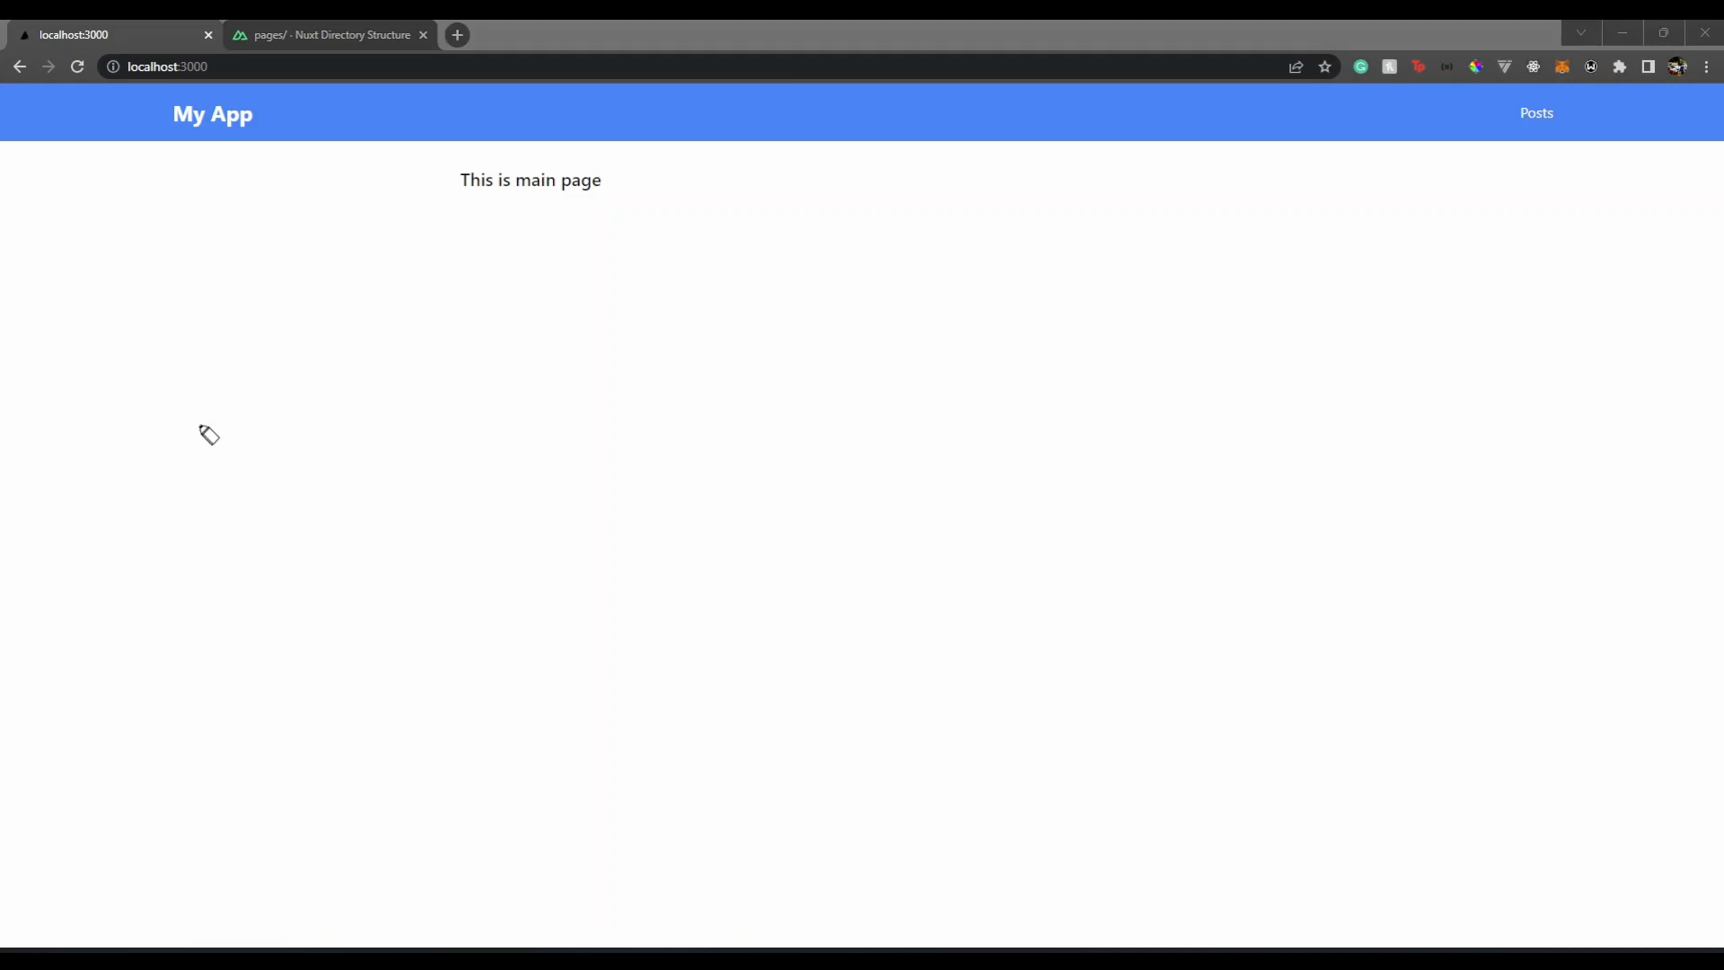
pyautogui.moveTo(41, 150); pyautogui.dragTo(780, 143)
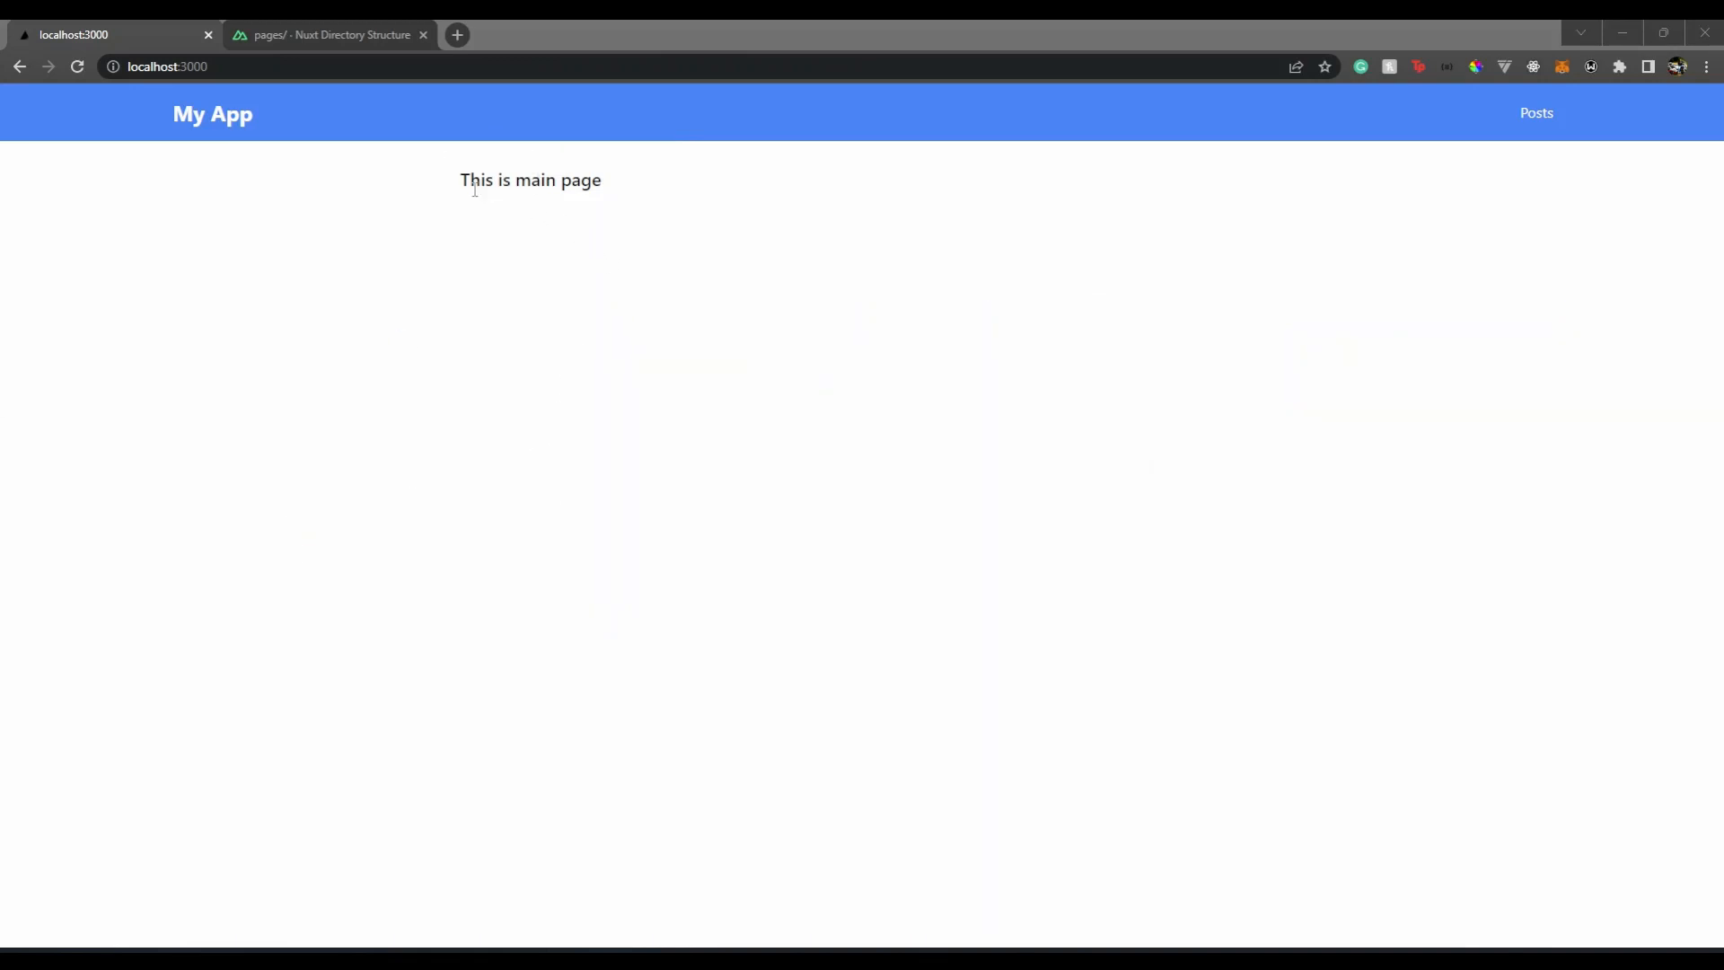
pyautogui.moveTo(255, 131)
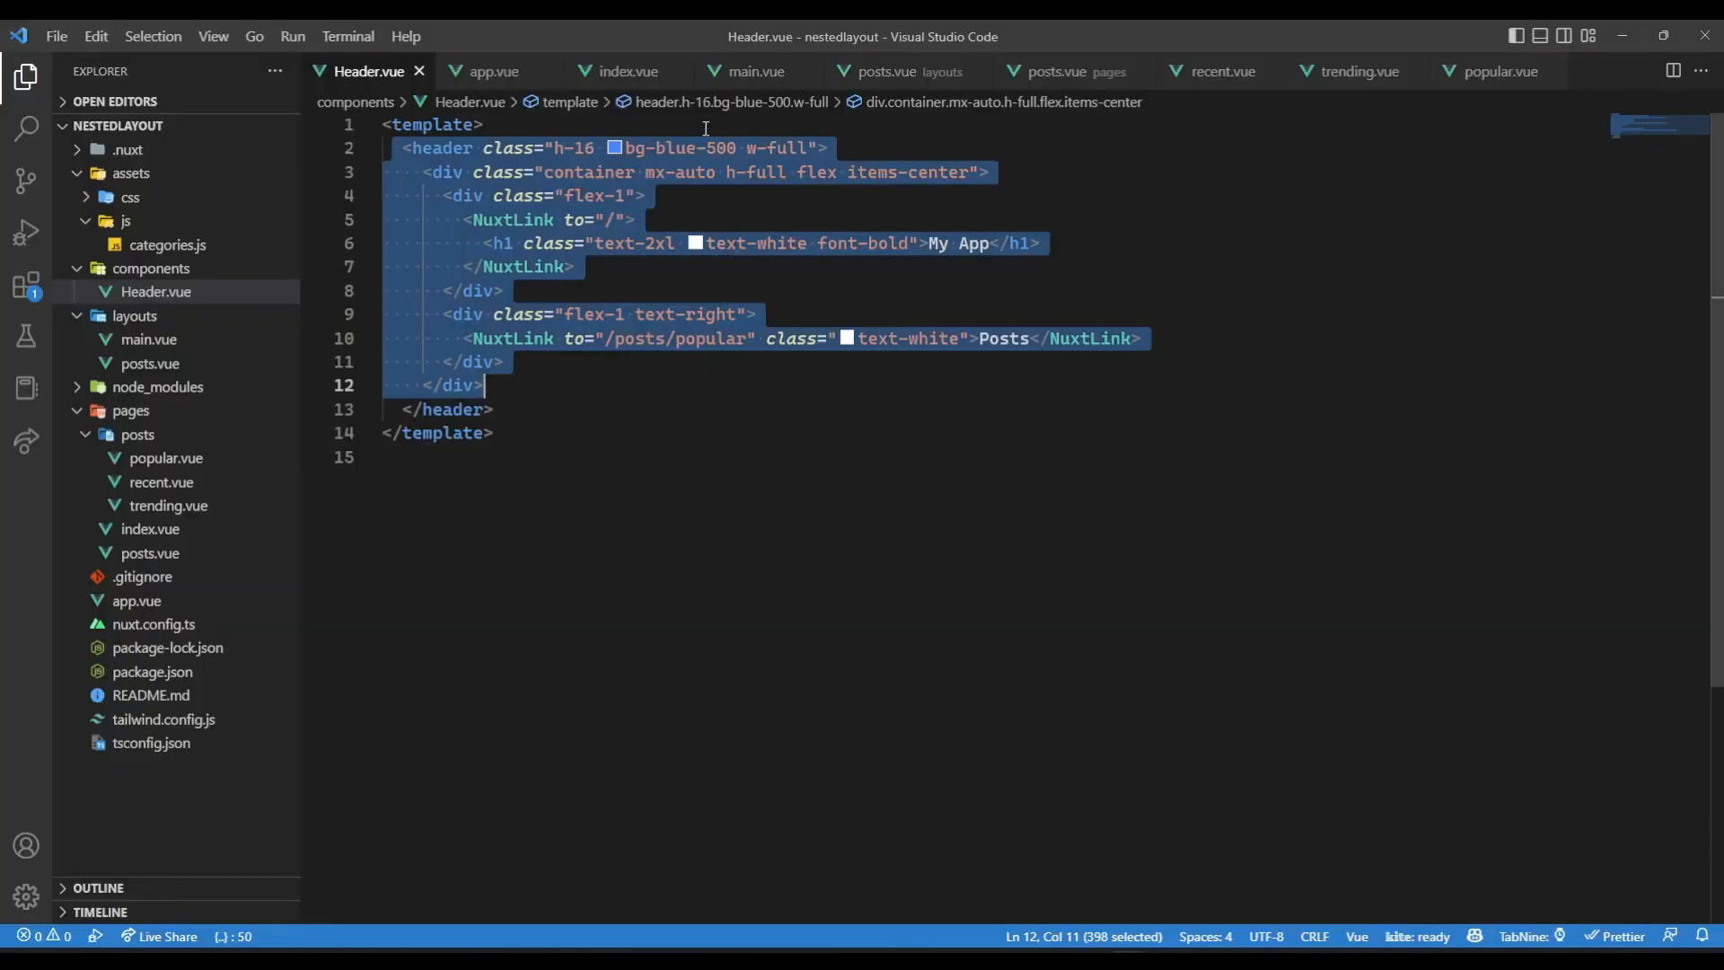
# Open layouts/main.vue and highlight its <slot /> below the Header
pyautogui.click(754, 70)
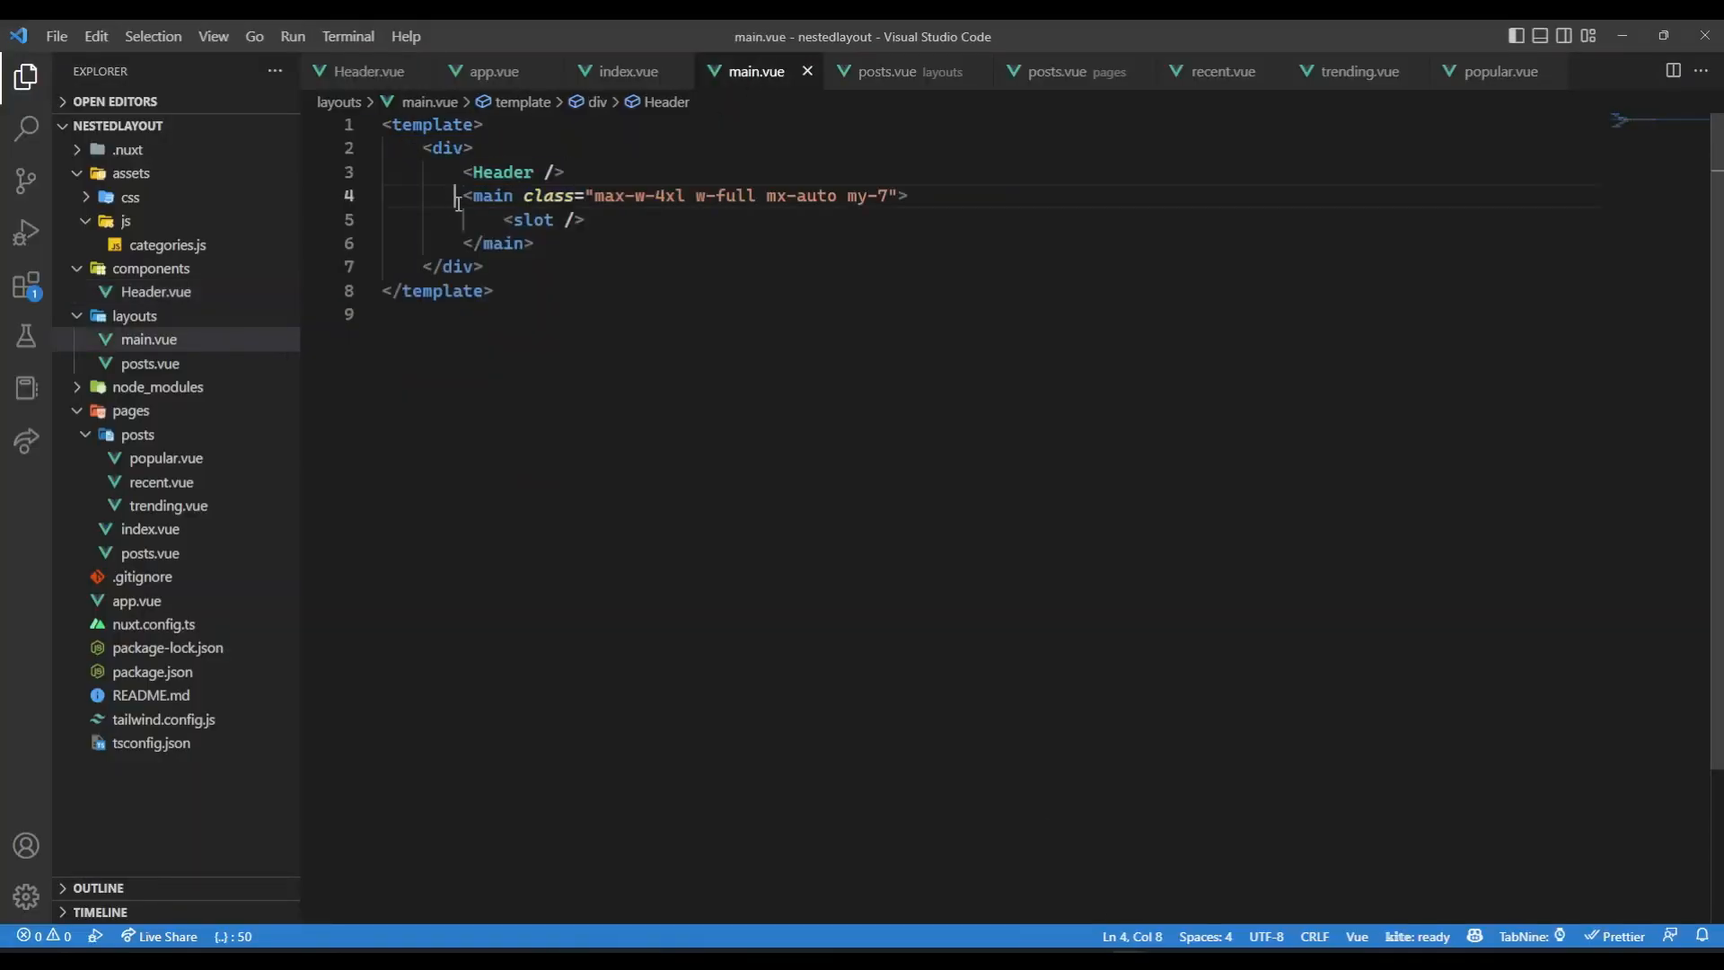
pyautogui.doubleClick(531, 220)
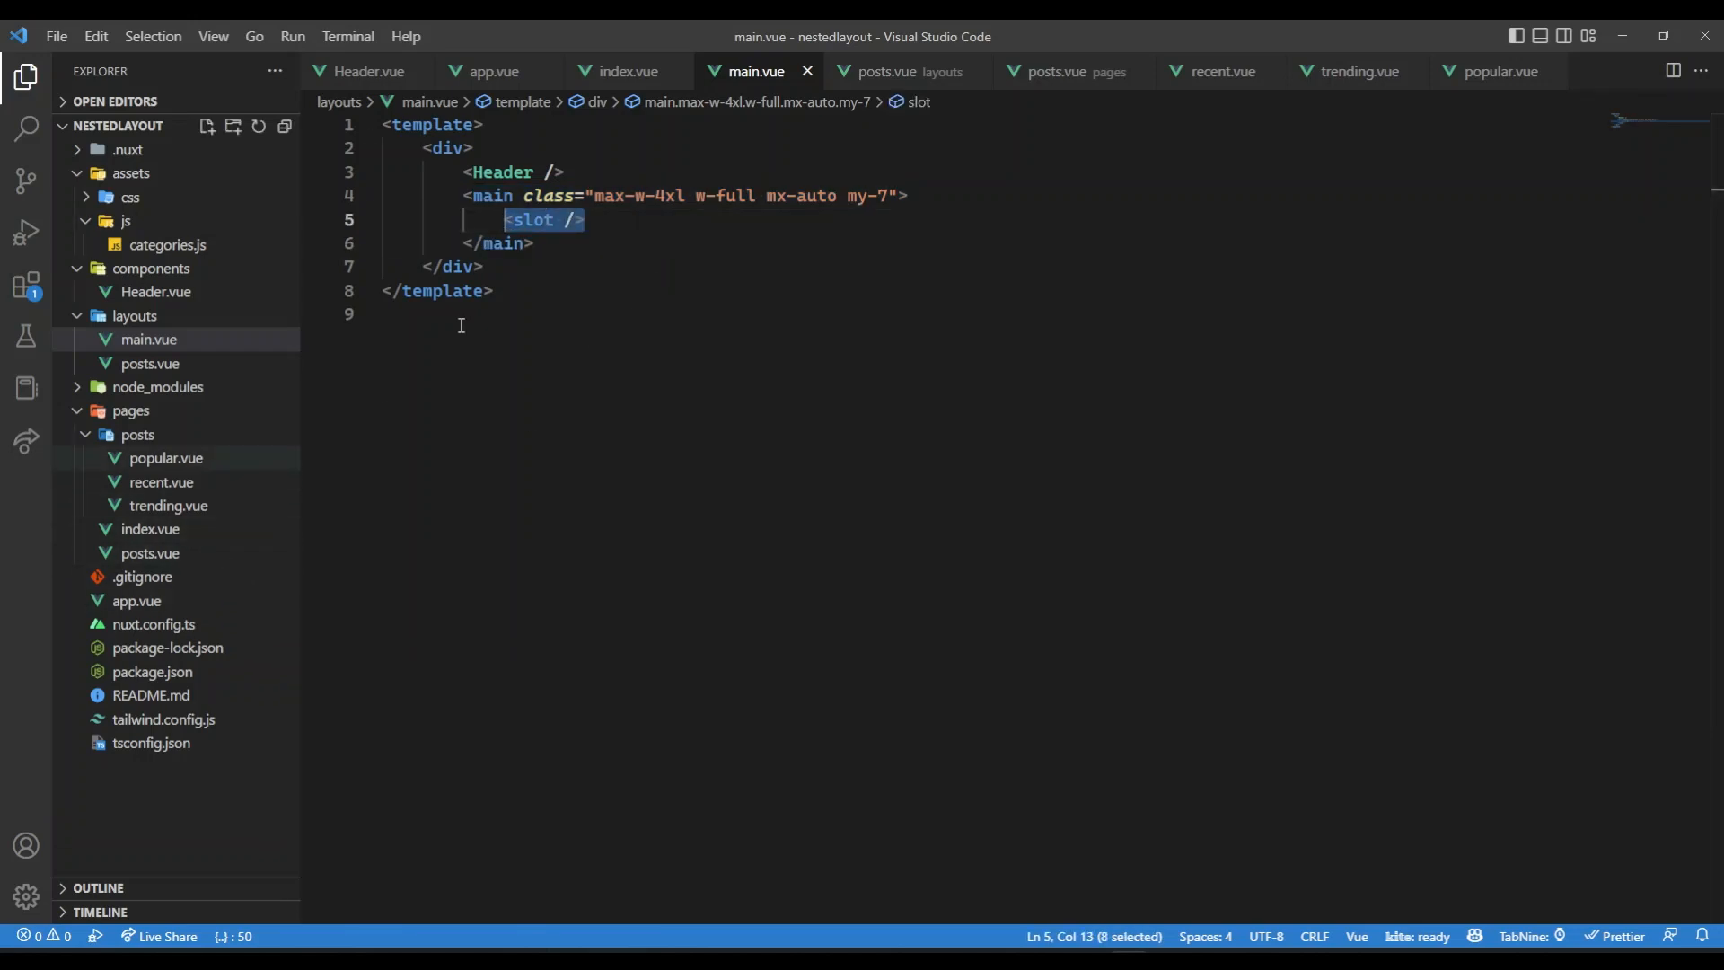
pyautogui.moveTo(137, 601)
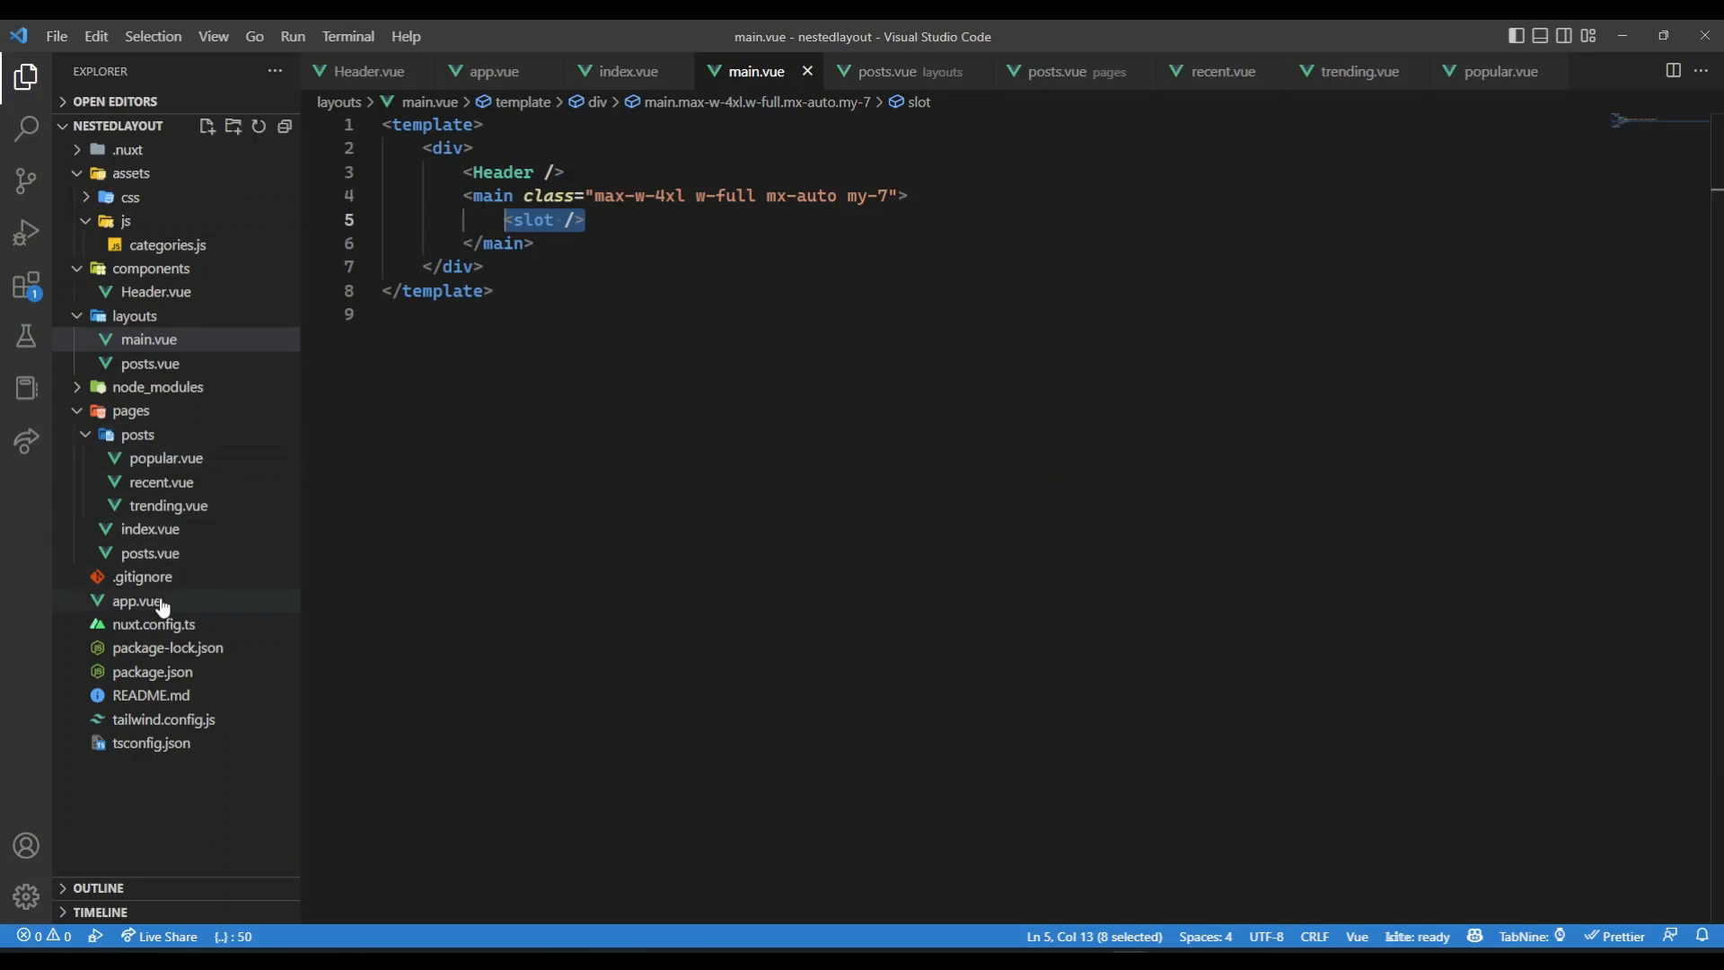
# Open app.vue and point out NuxtPage inside the main NuxtLayout
pyautogui.click(136, 601)
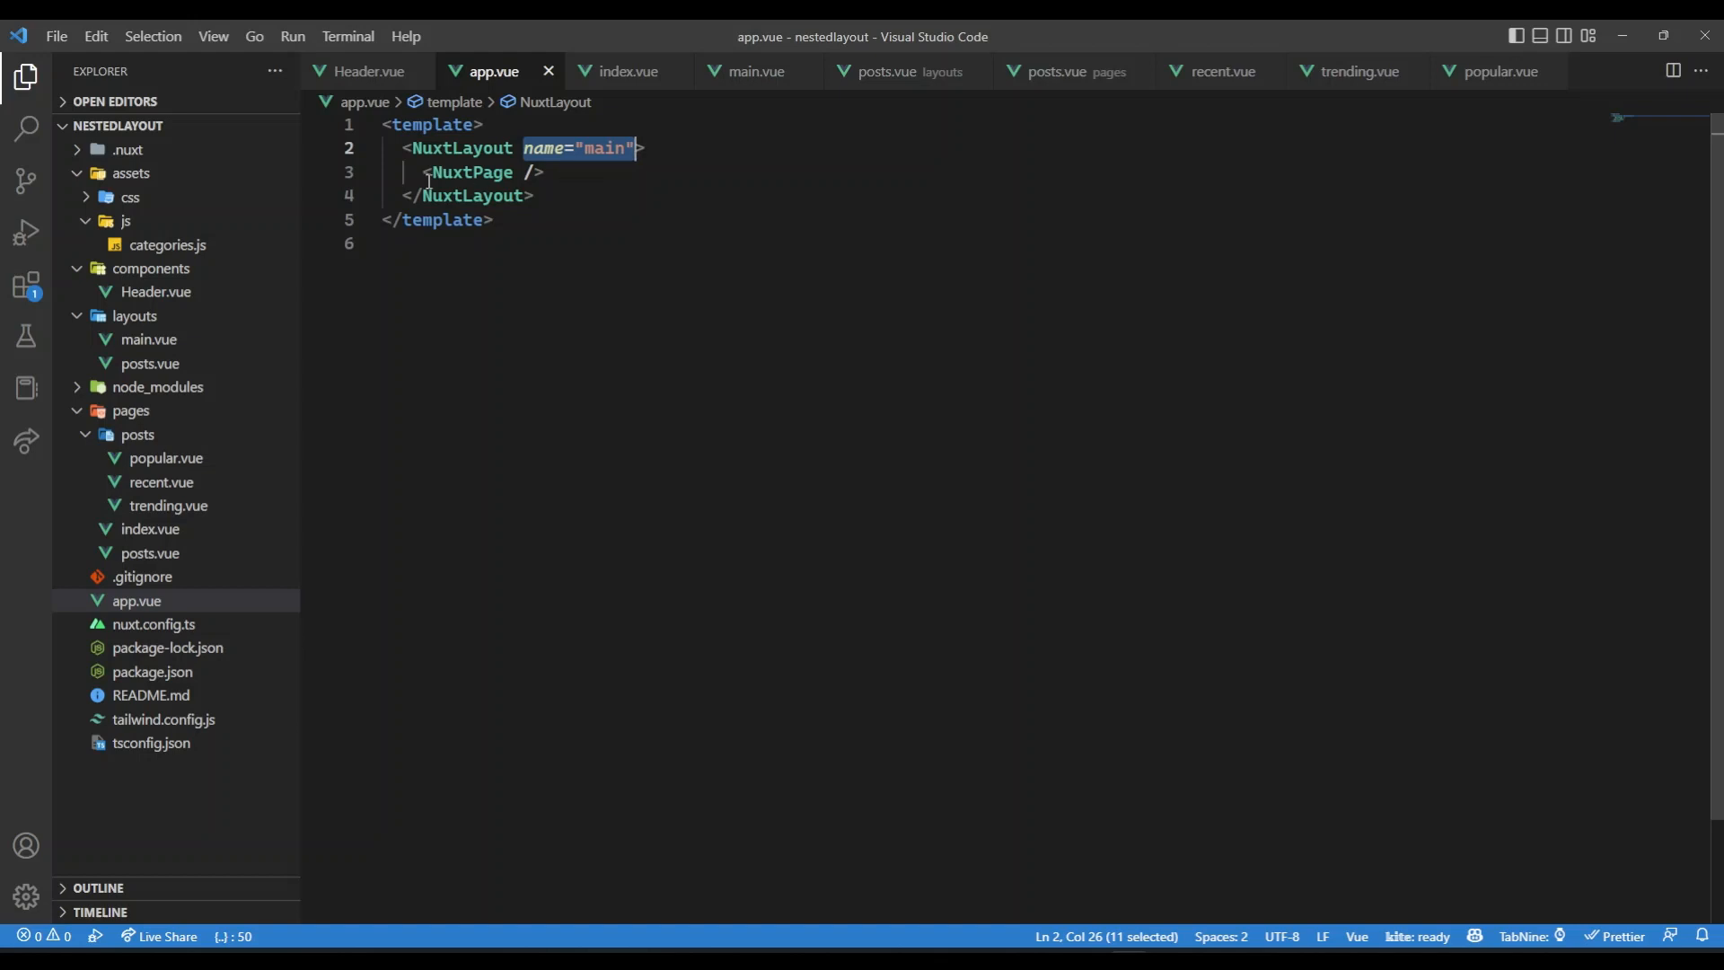
pyautogui.click(484, 171)
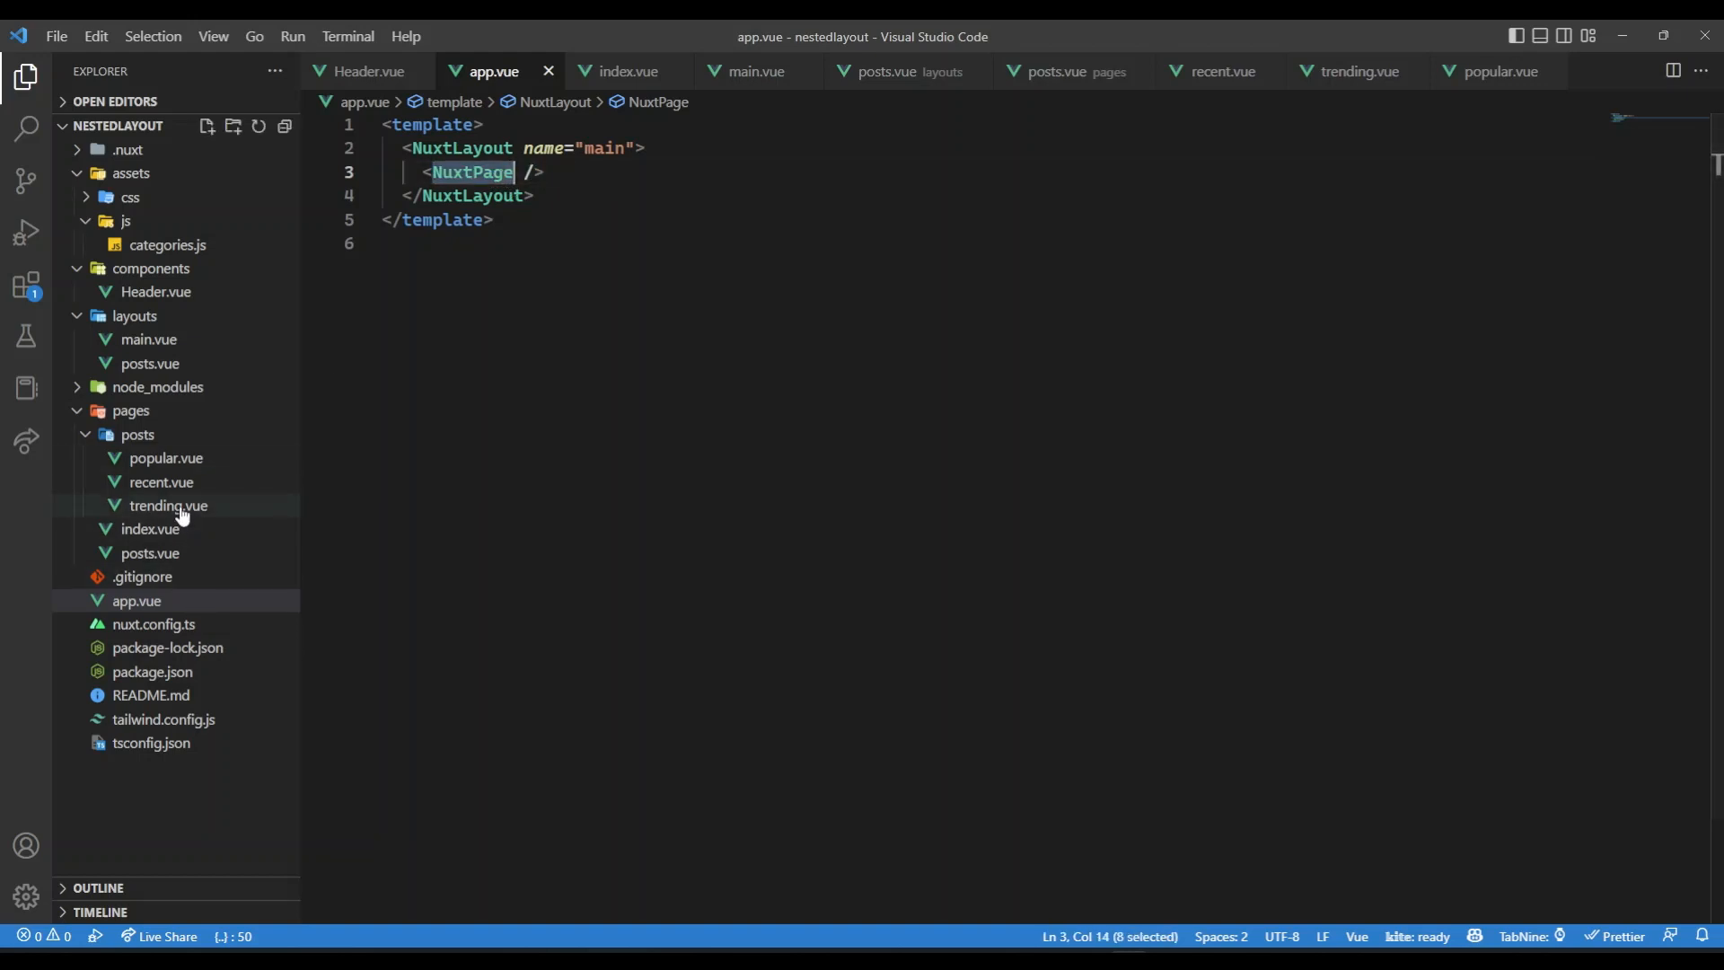
pyautogui.click(151, 529)
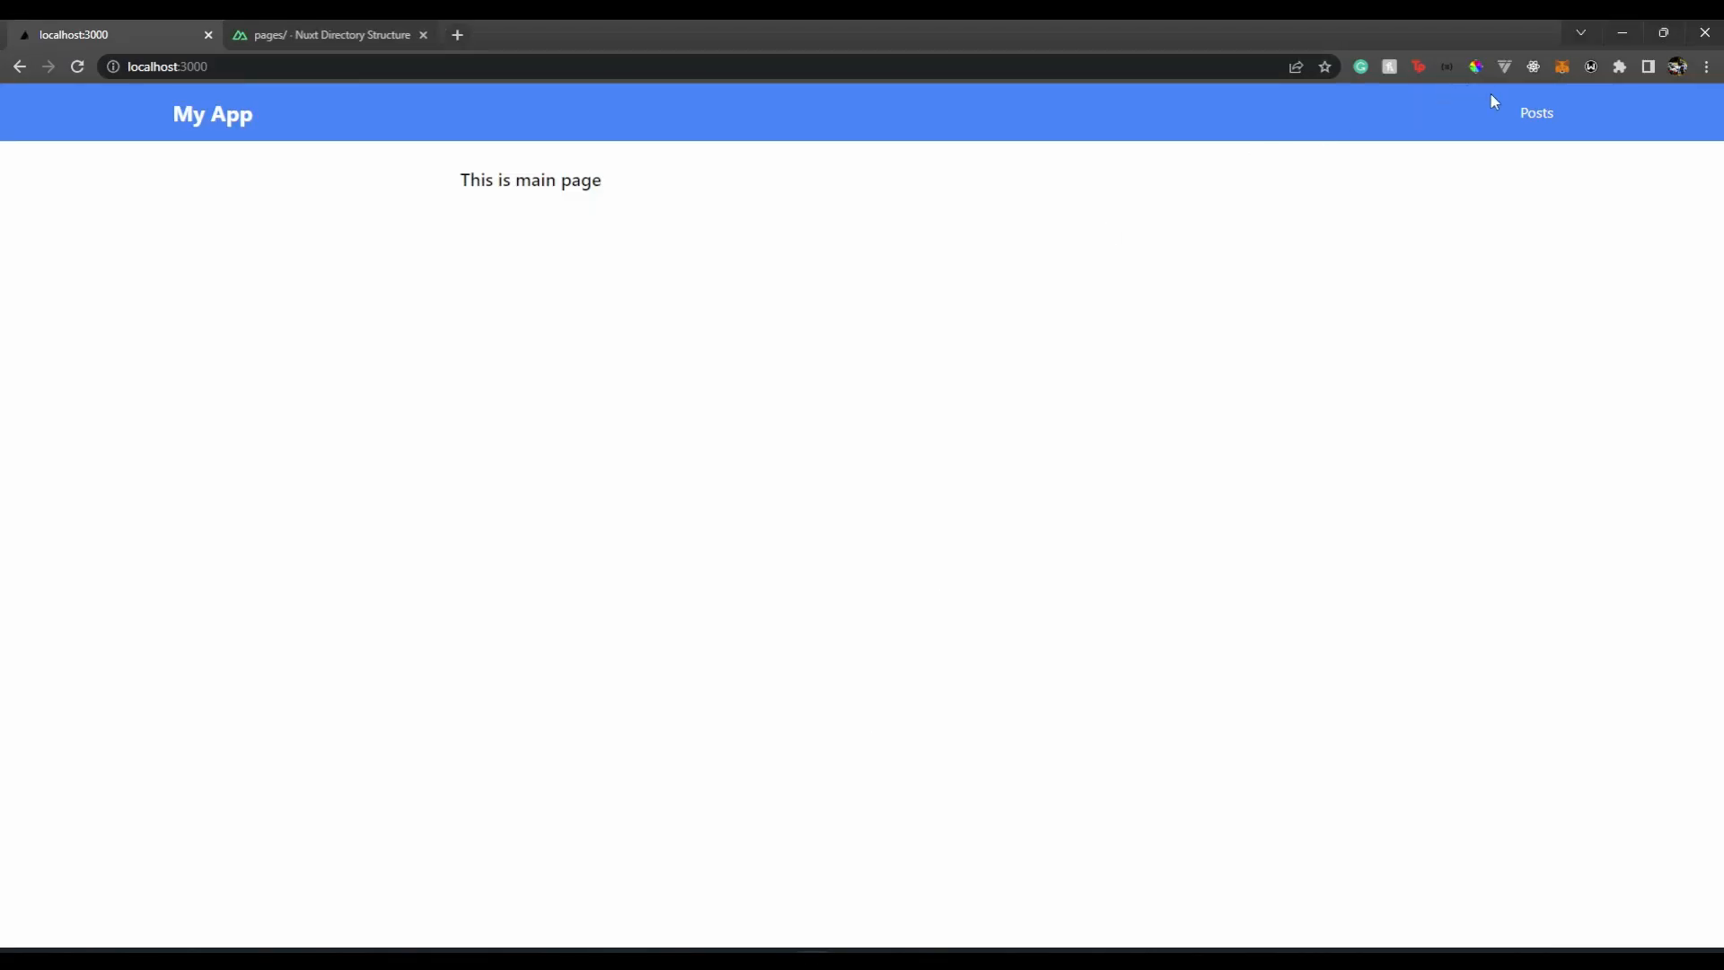
# Open the posts section and switch between the Recent and Popular posts pages
pyautogui.click(1536, 113)
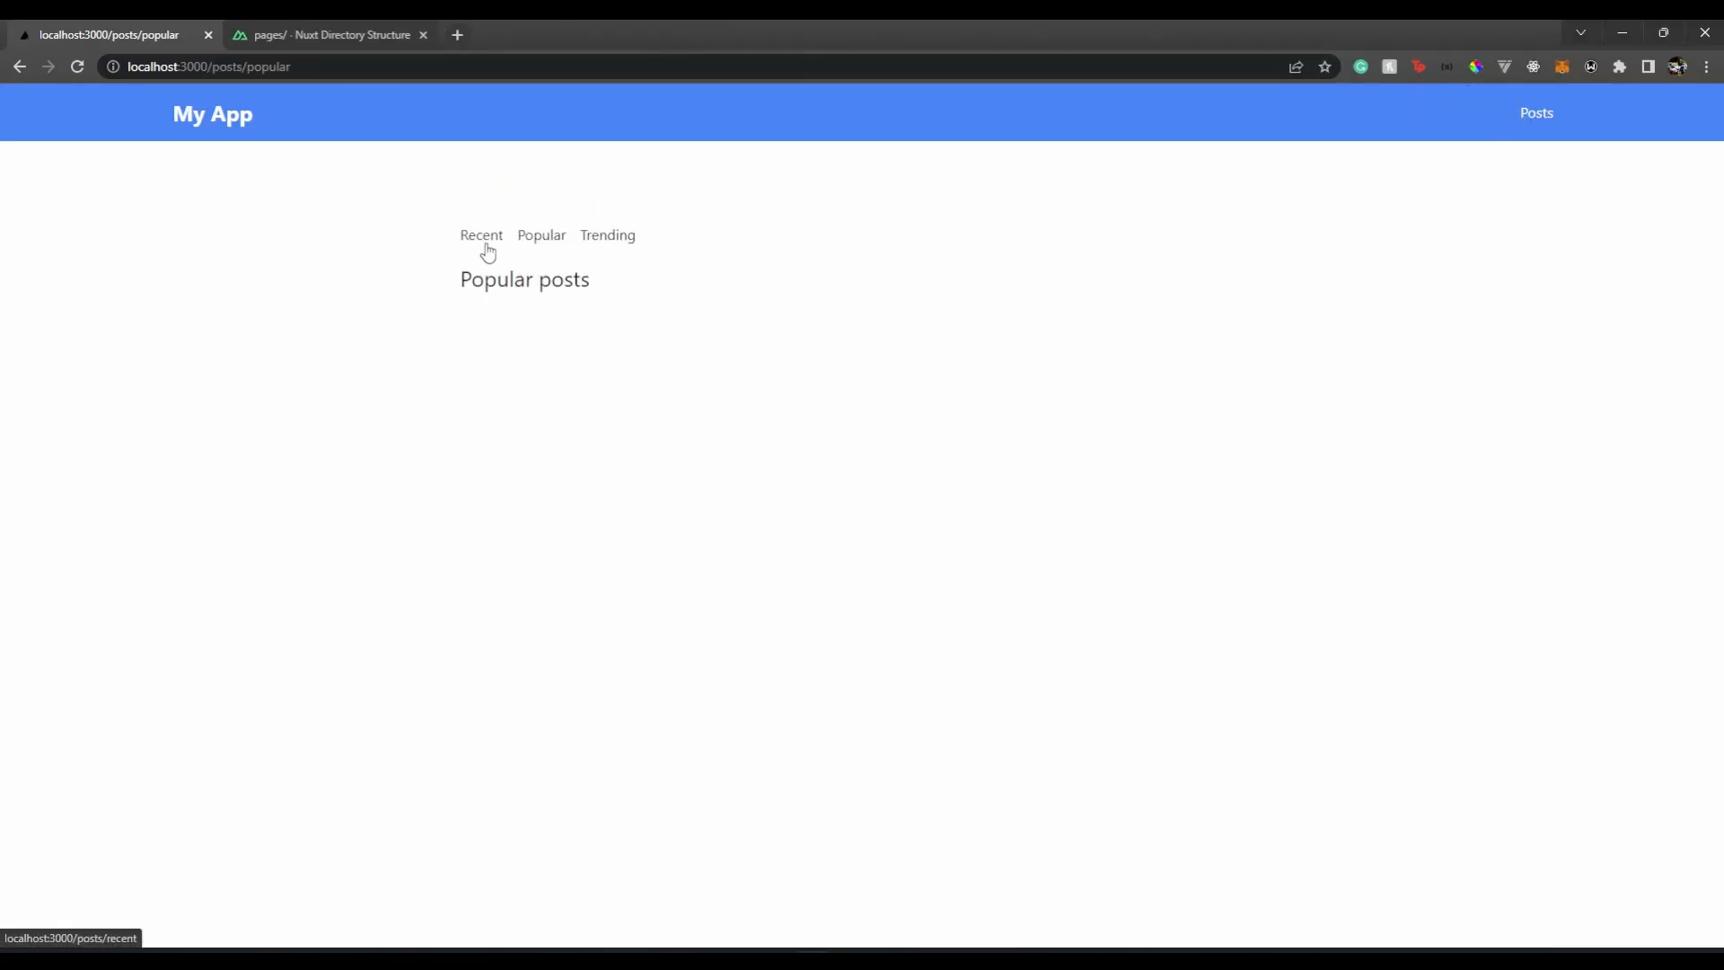
pyautogui.moveTo(541, 241)
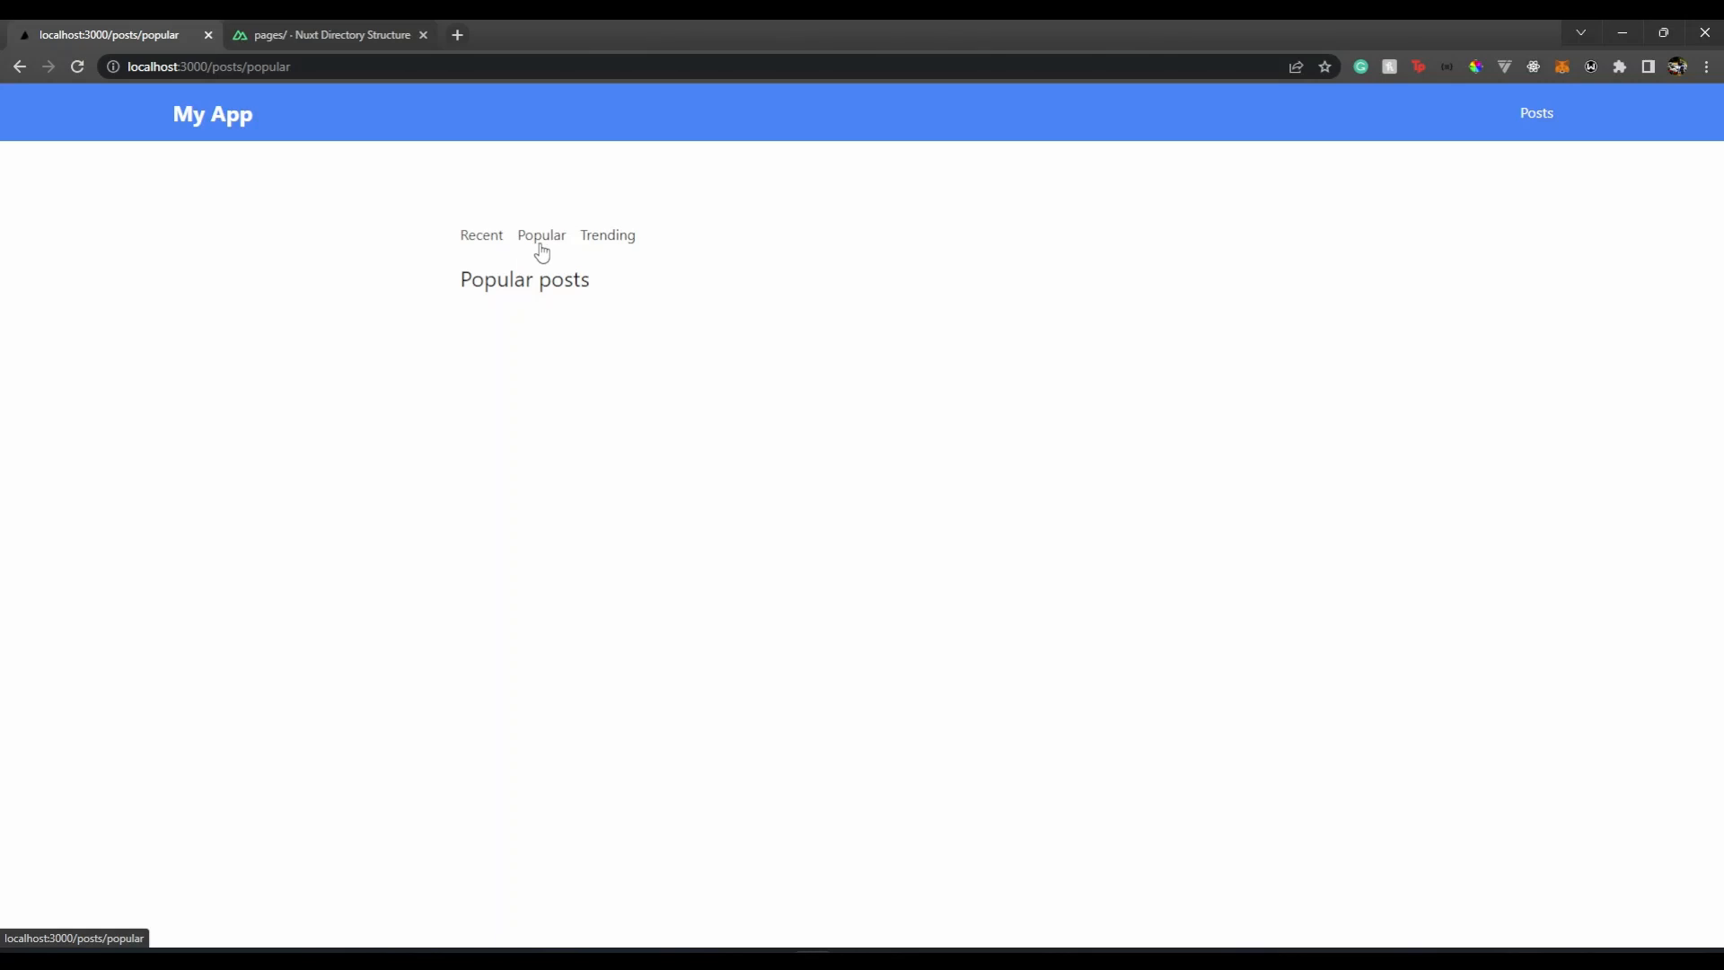
pyautogui.moveTo(608, 235)
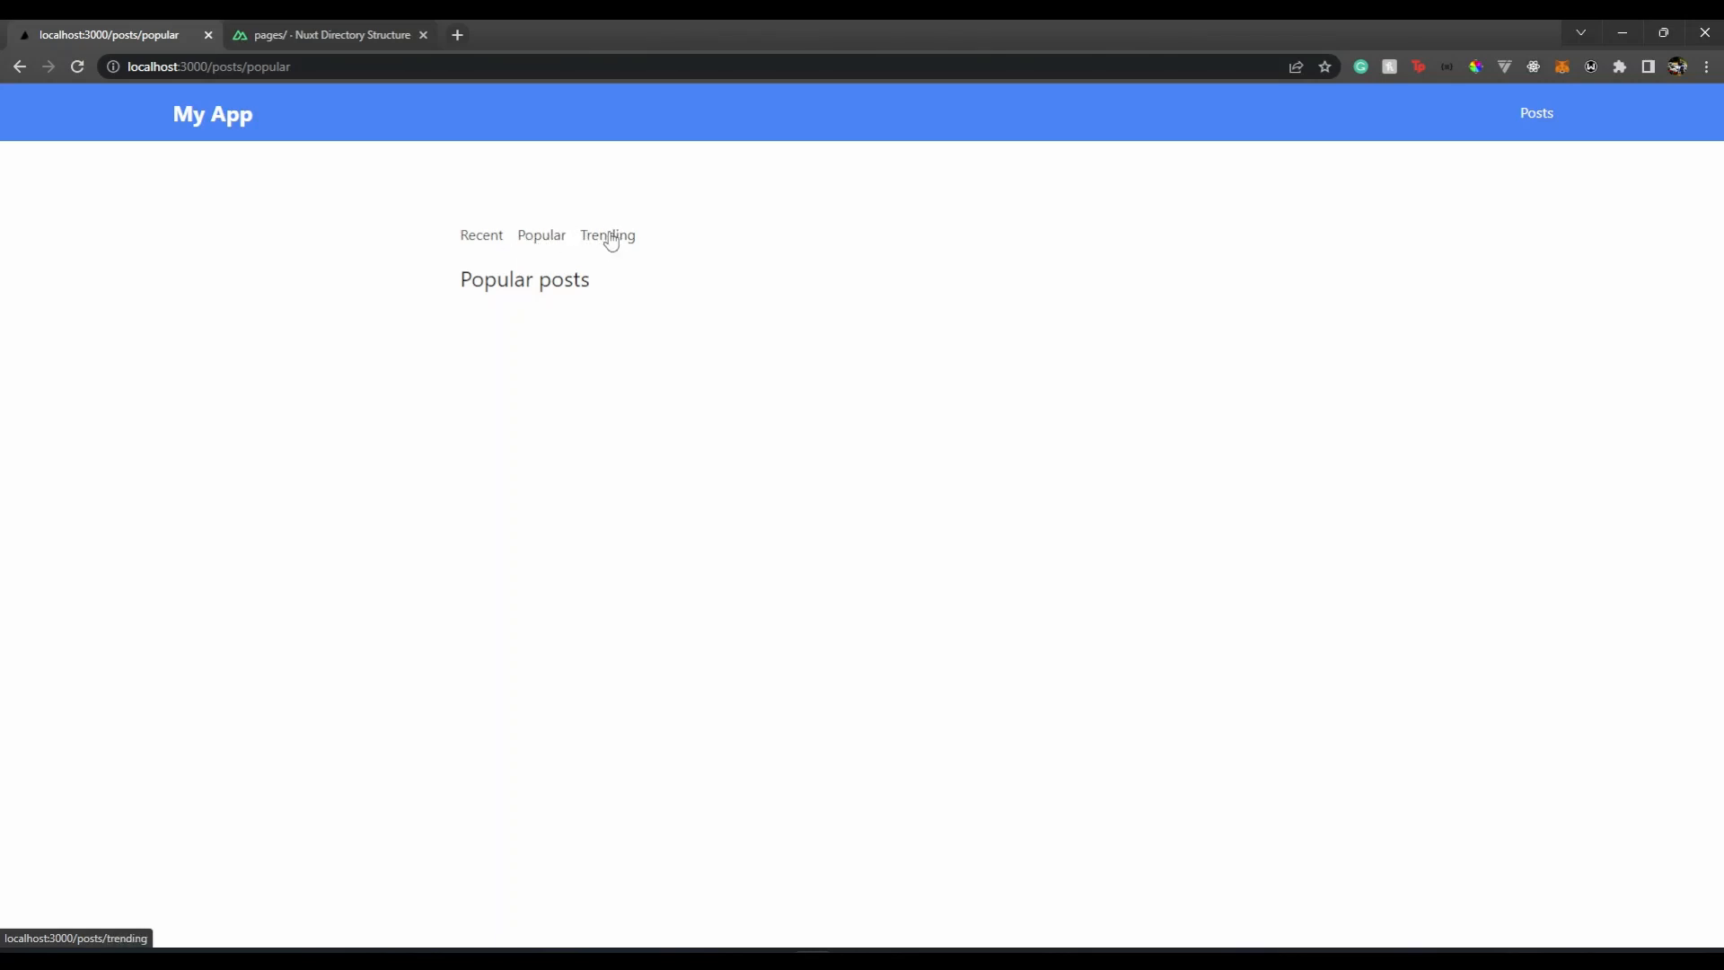
pyautogui.moveTo(1406, 158)
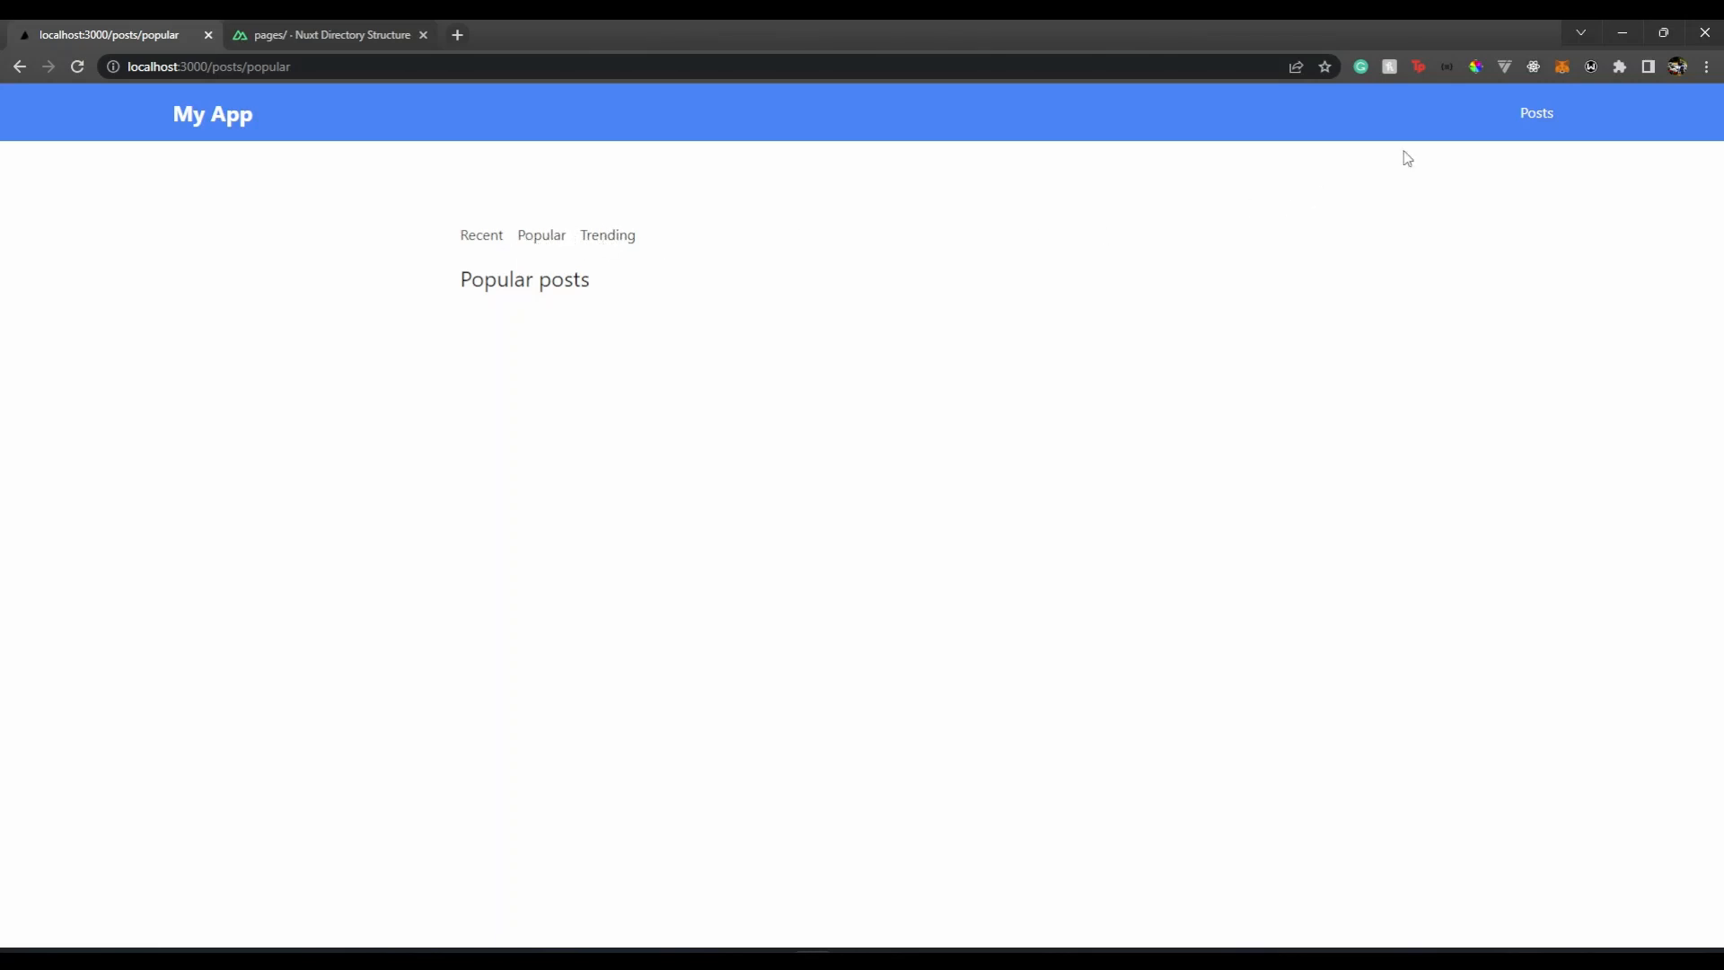
pyautogui.moveTo(237, 87)
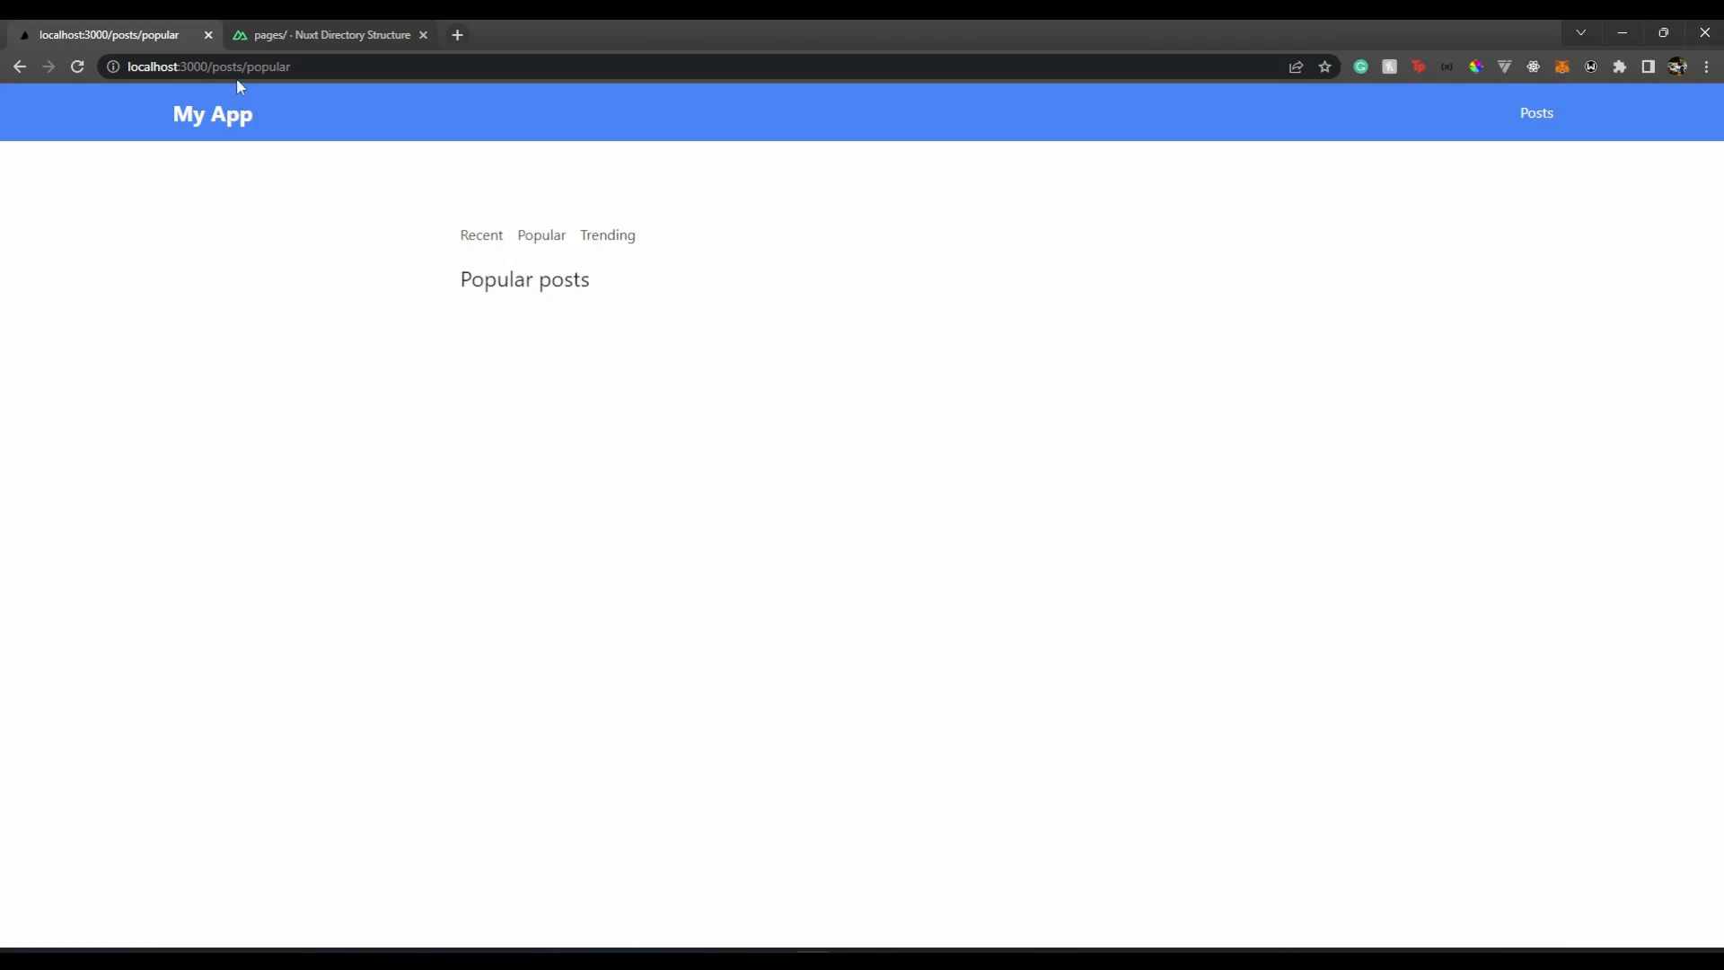
pyautogui.moveTo(539, 235)
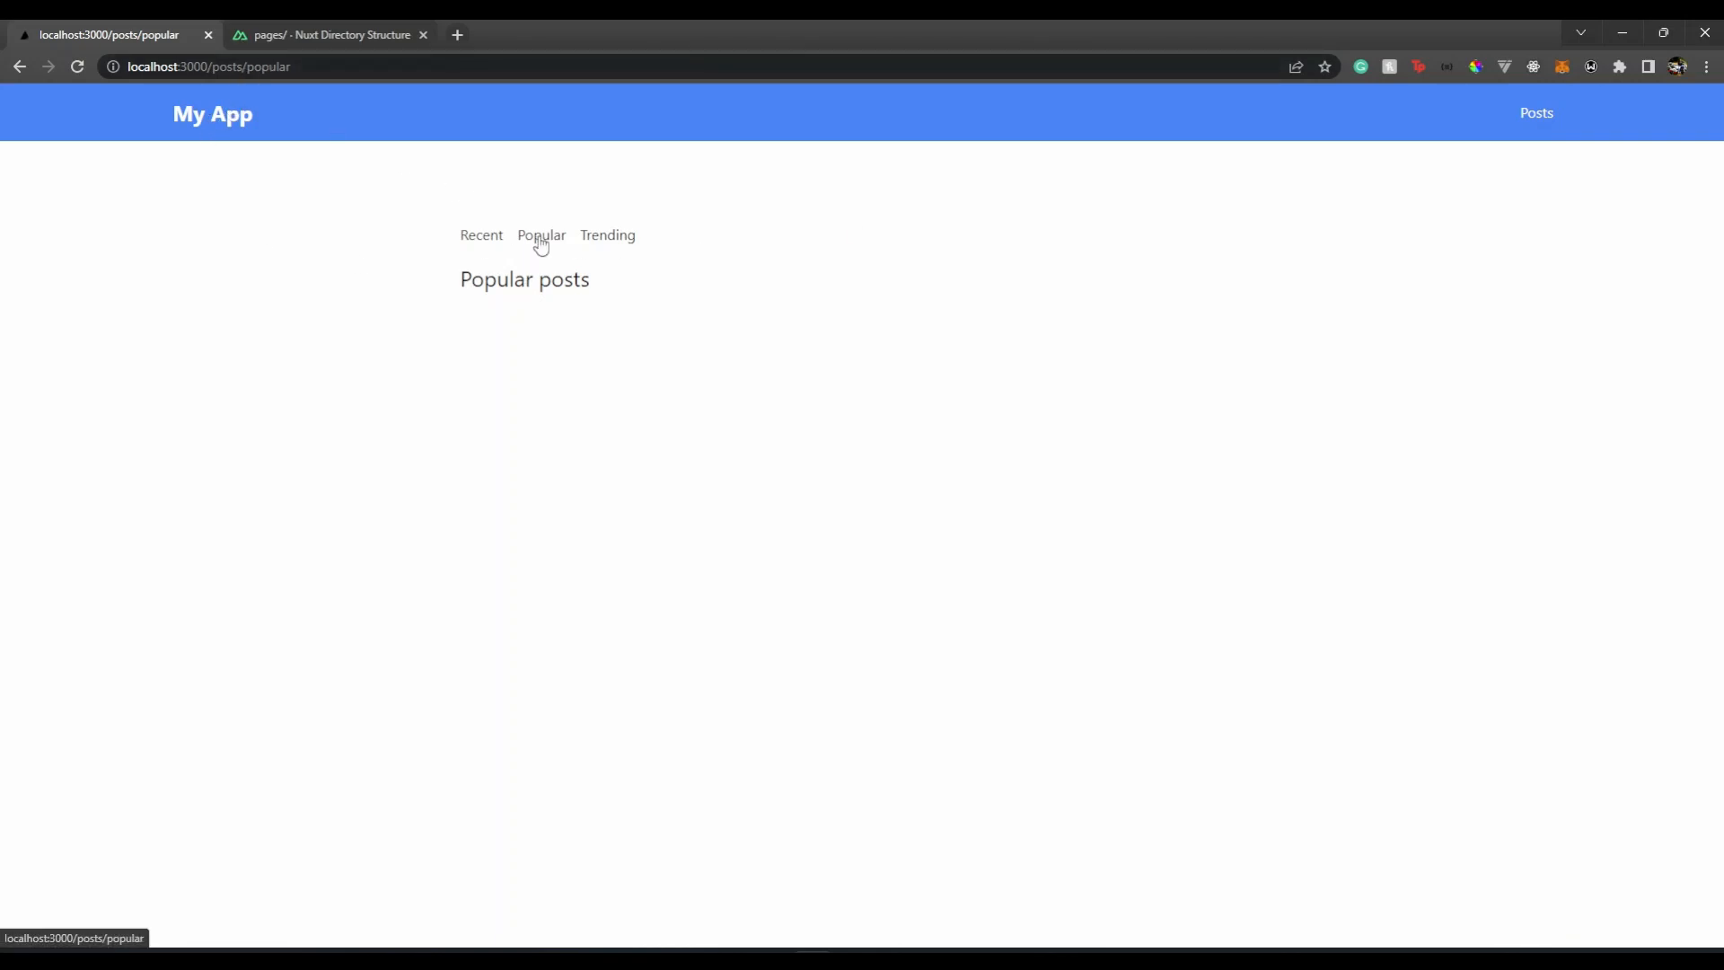
pyautogui.click(481, 234)
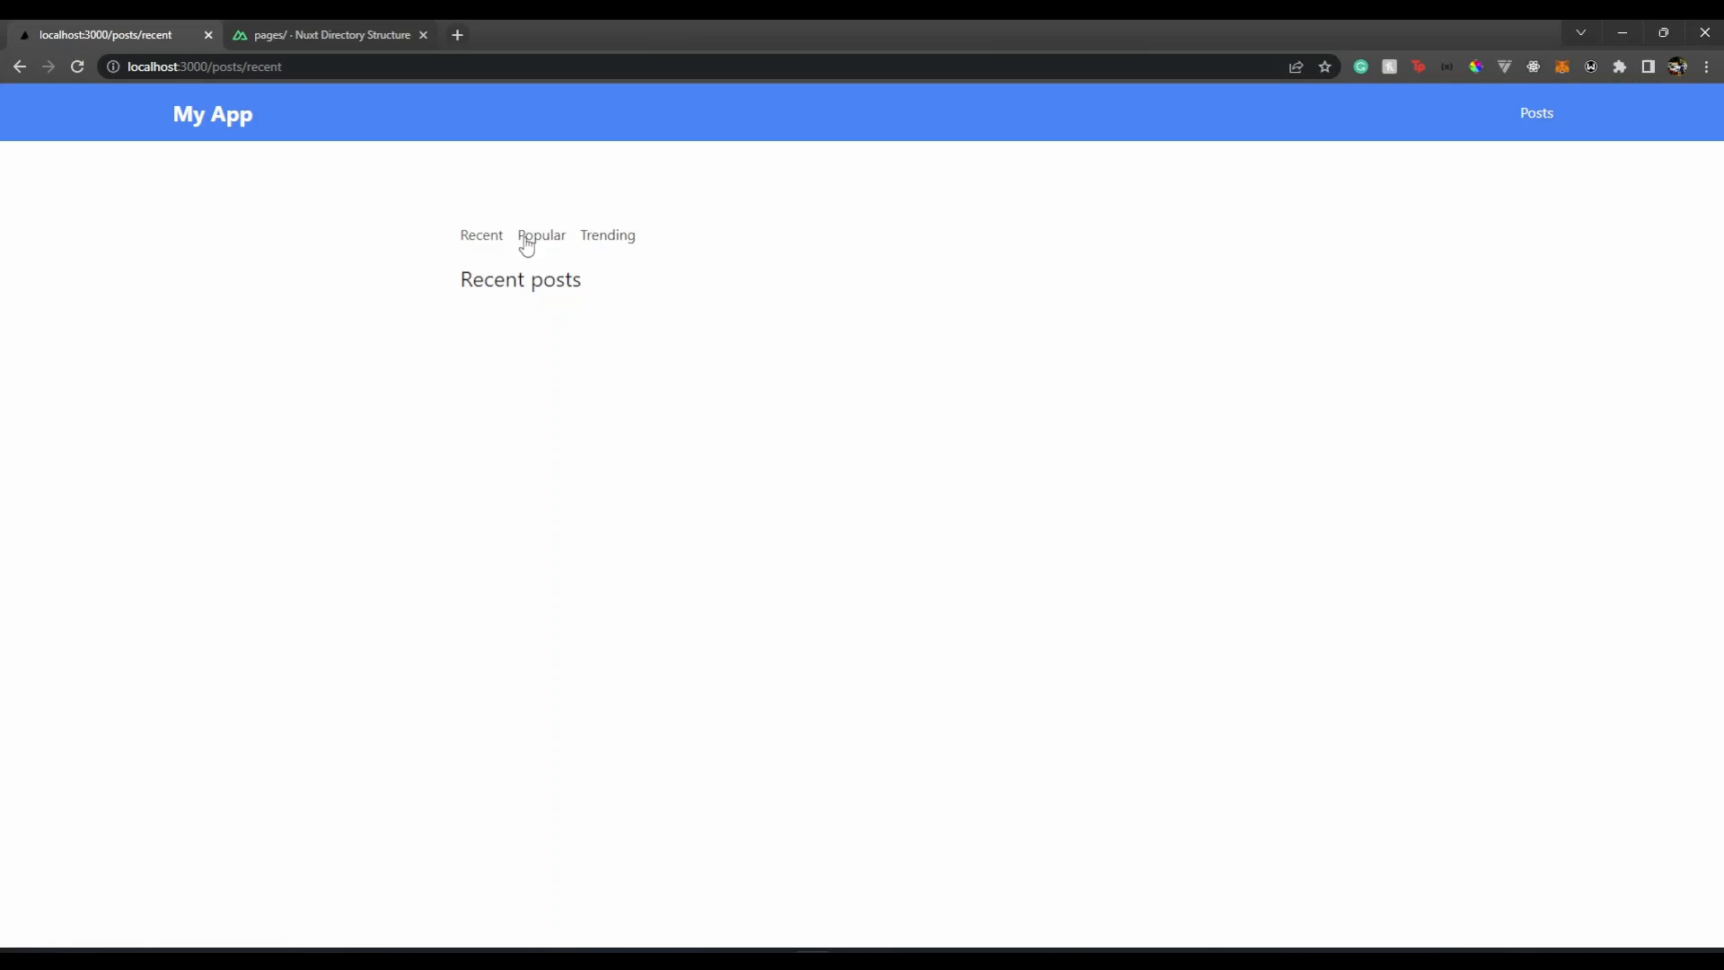
pyautogui.click(607, 235)
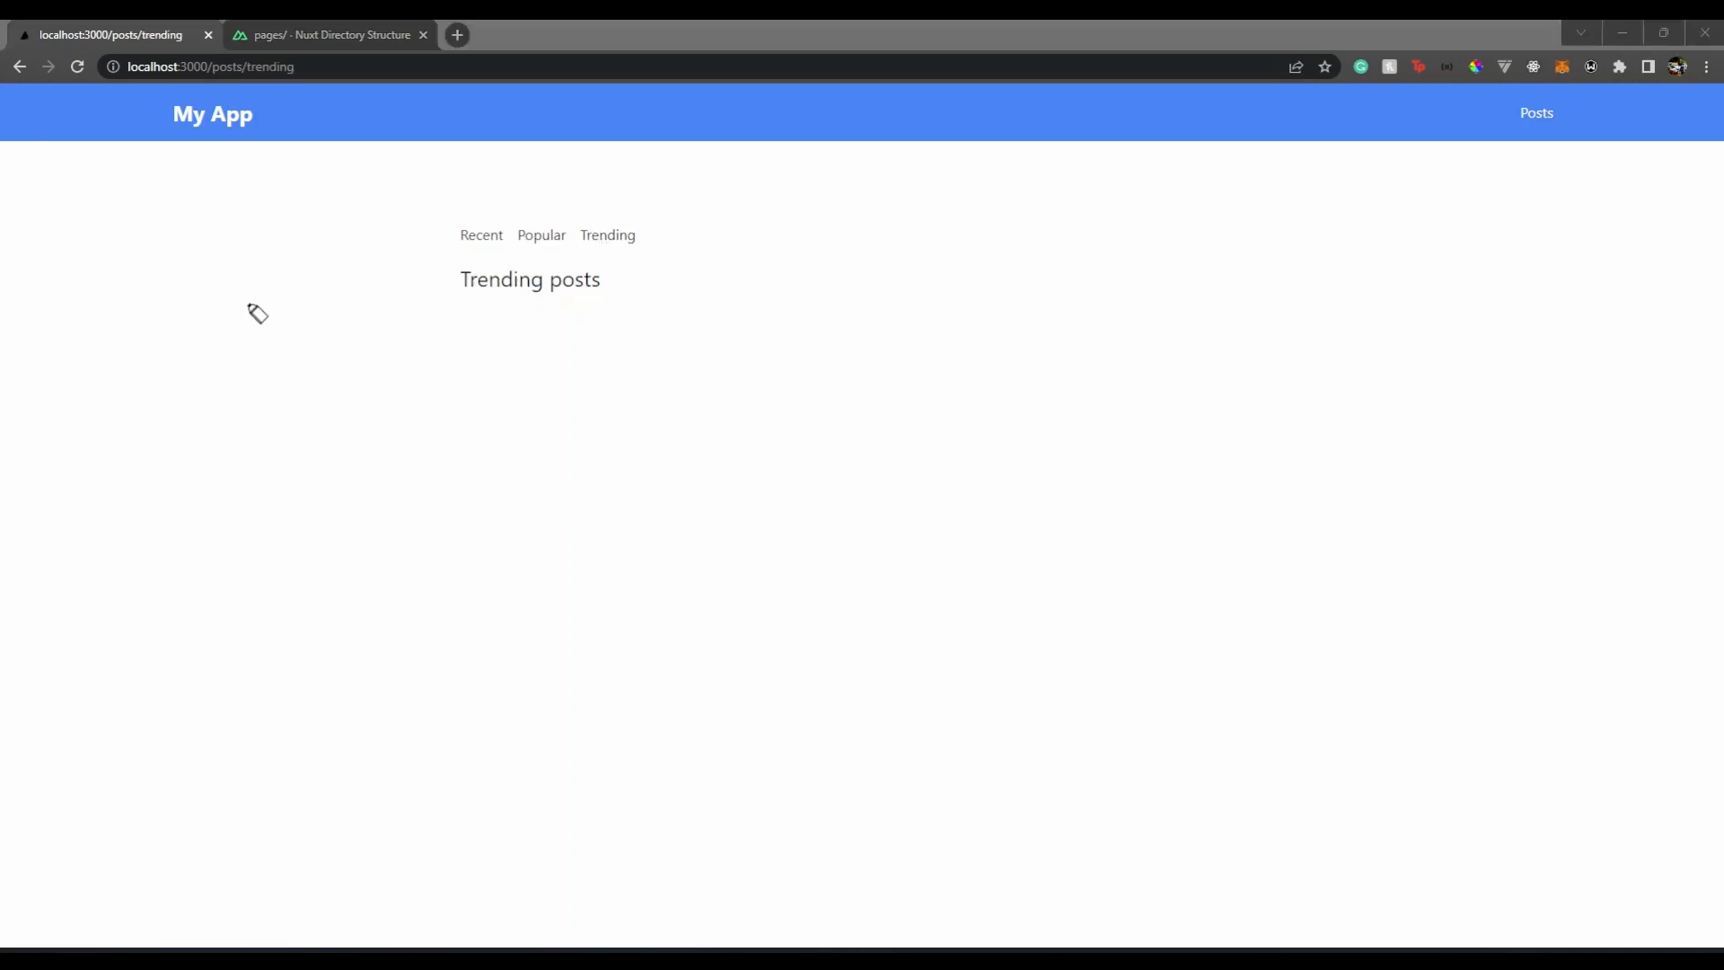
pyautogui.moveTo(88, 161); pyautogui.dragTo(1374, 119)
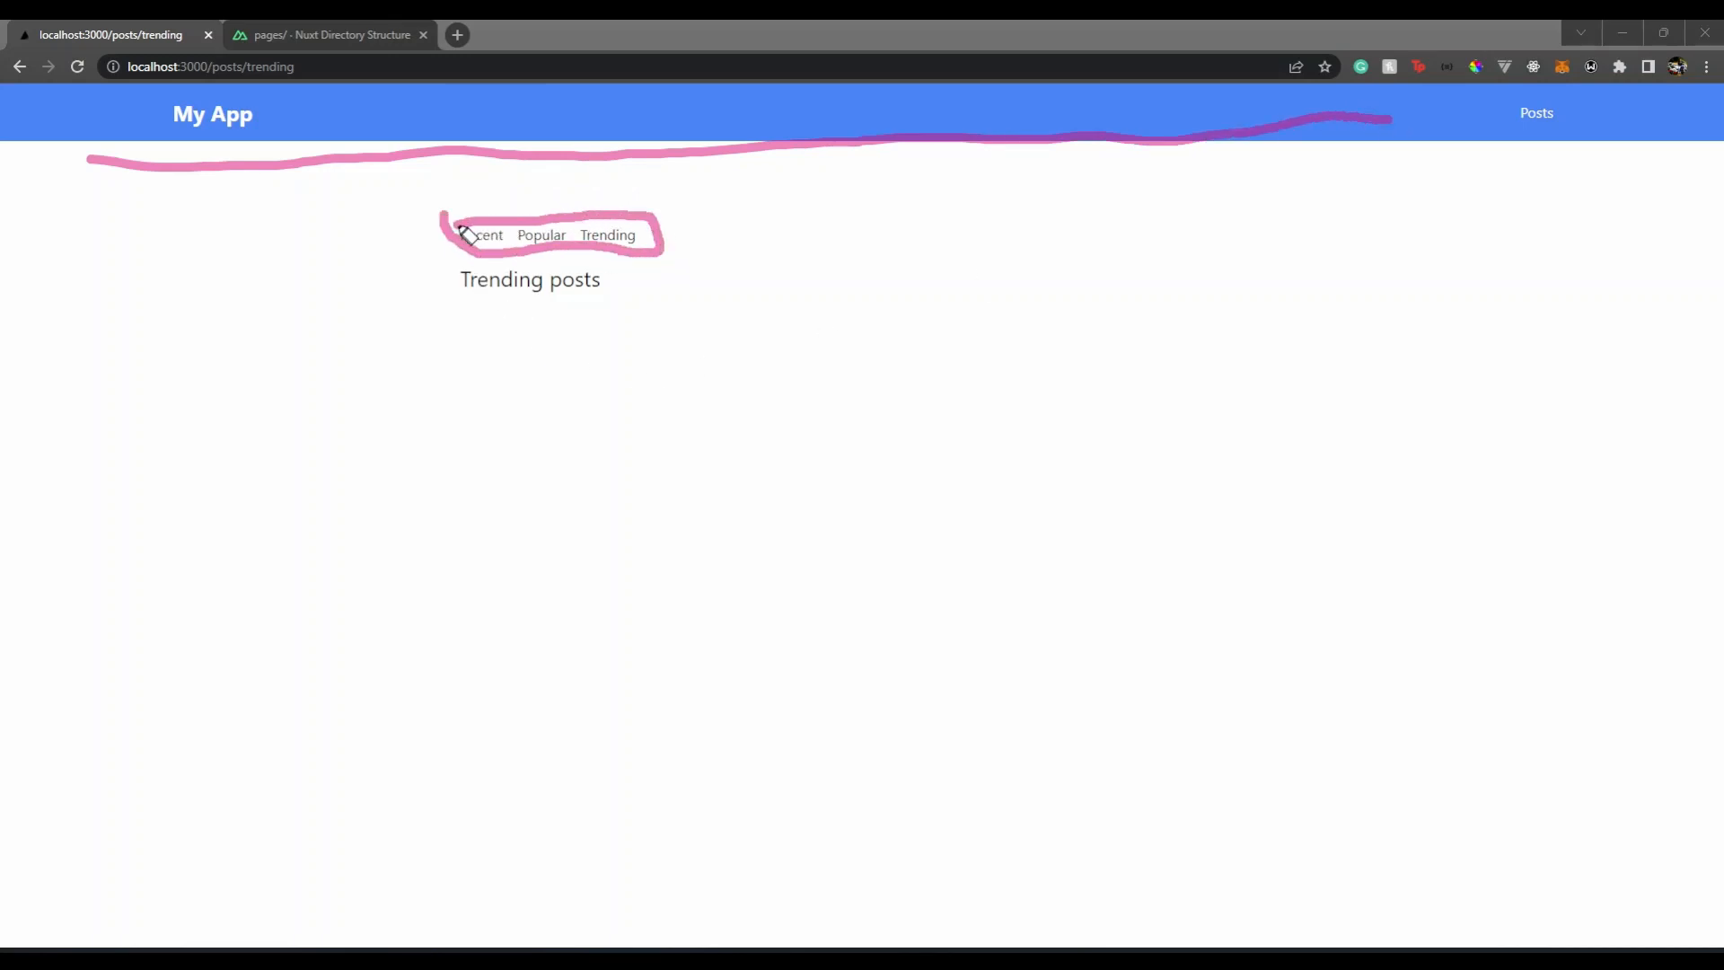
pyautogui.moveTo(451, 279)
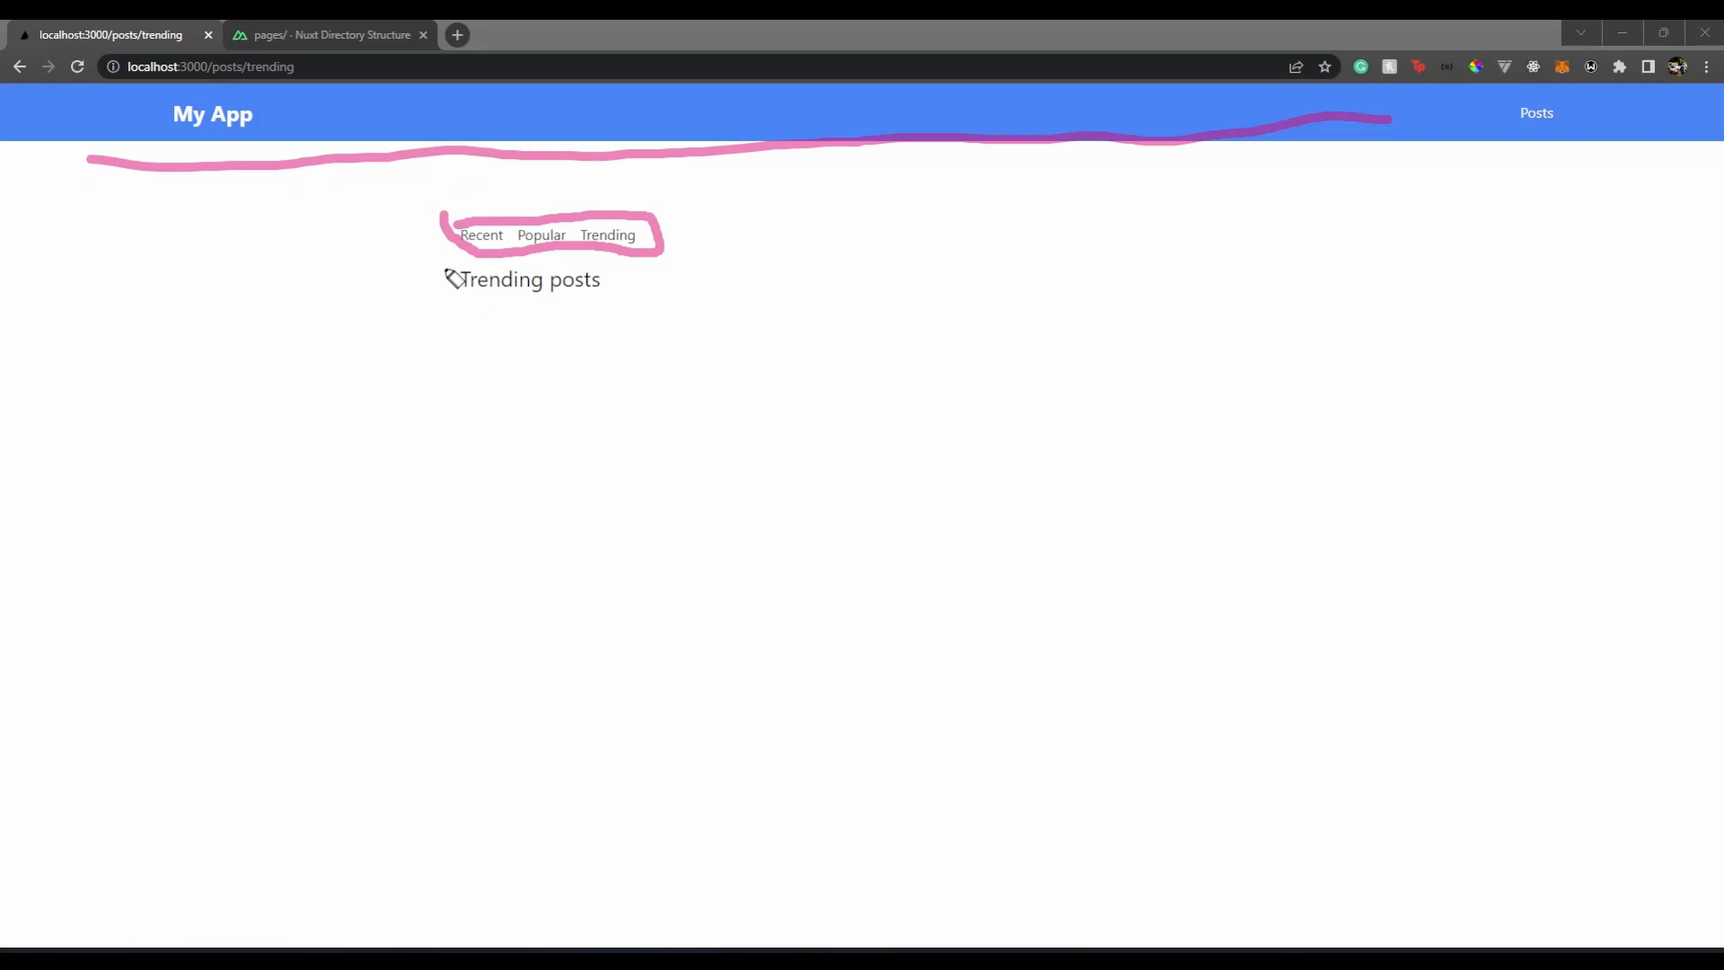
pyautogui.moveTo(440, 269); pyautogui.dragTo(1143, 572)
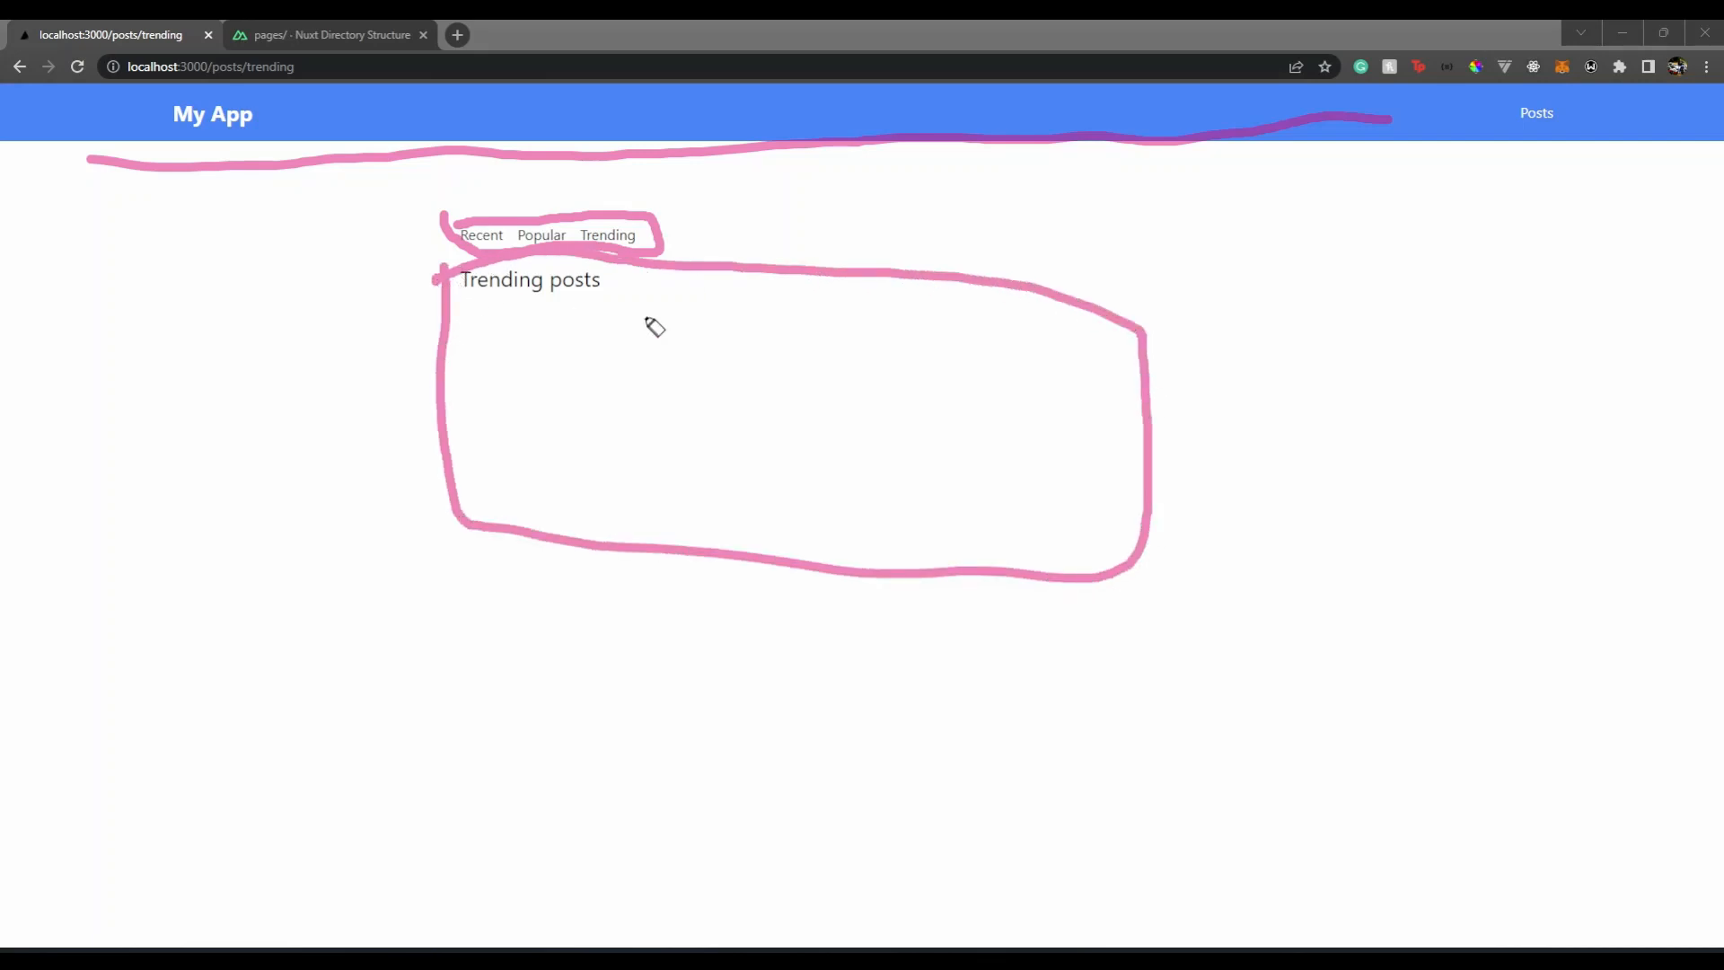
pyautogui.moveTo(696, 363); pyautogui.dragTo(1077, 479)
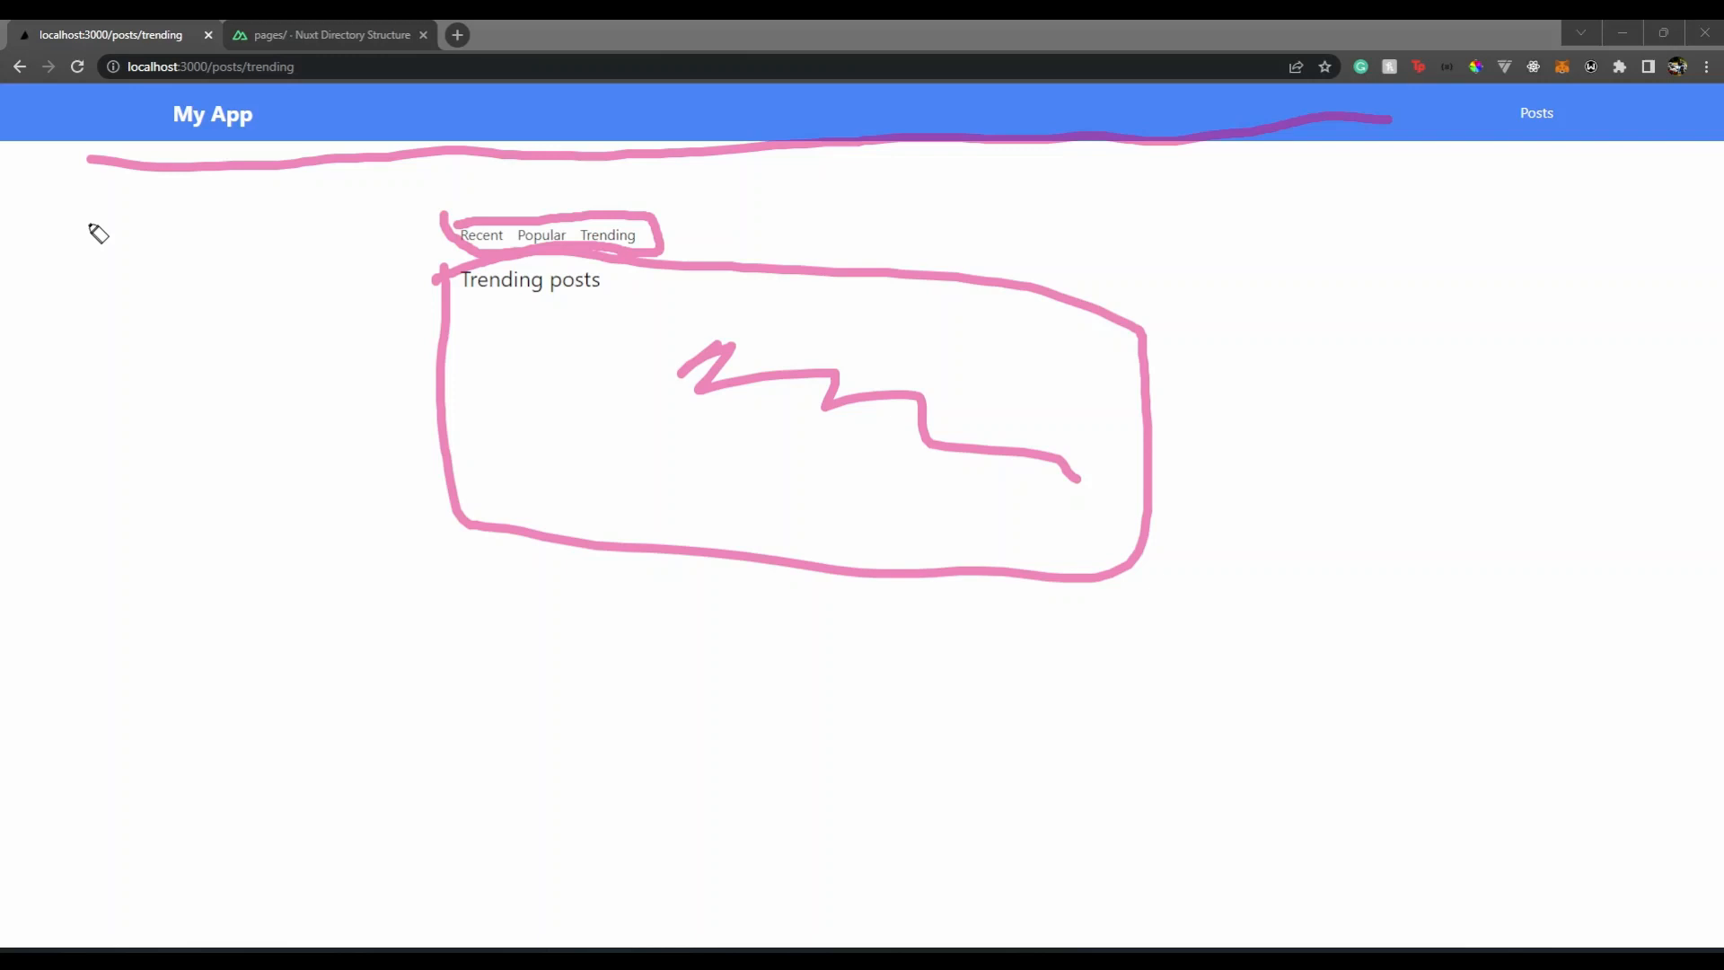
pyautogui.moveTo(92, 220); pyautogui.dragTo(162, 864)
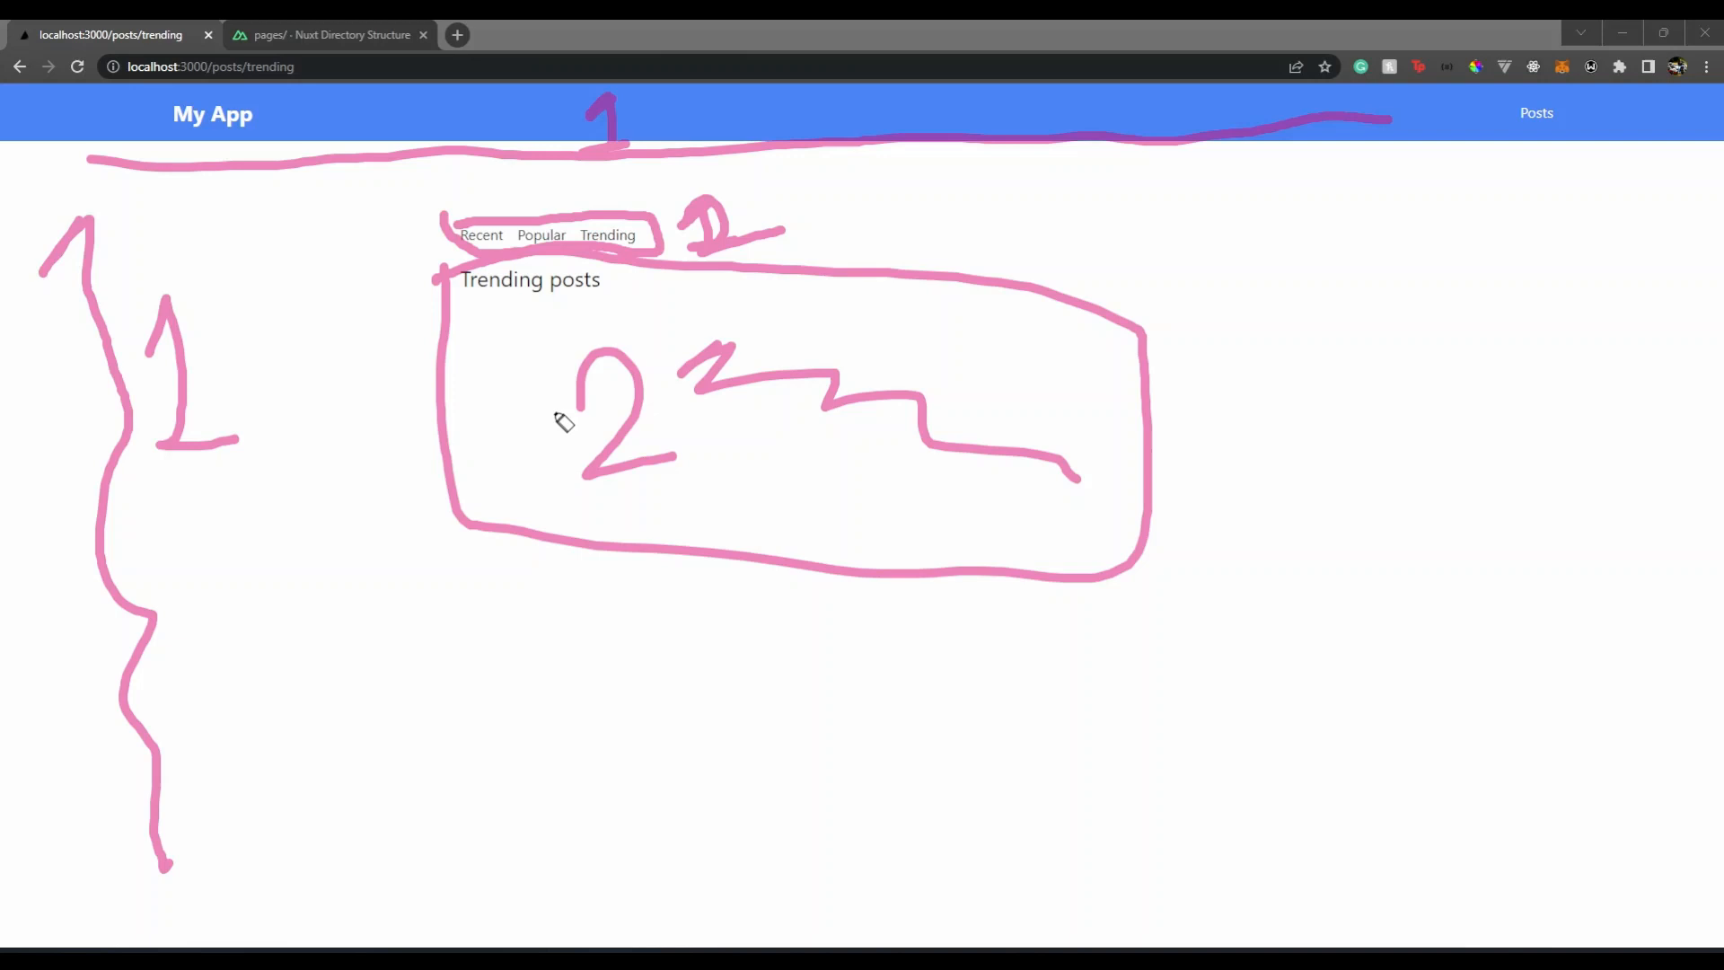
pyautogui.moveTo(274, 196)
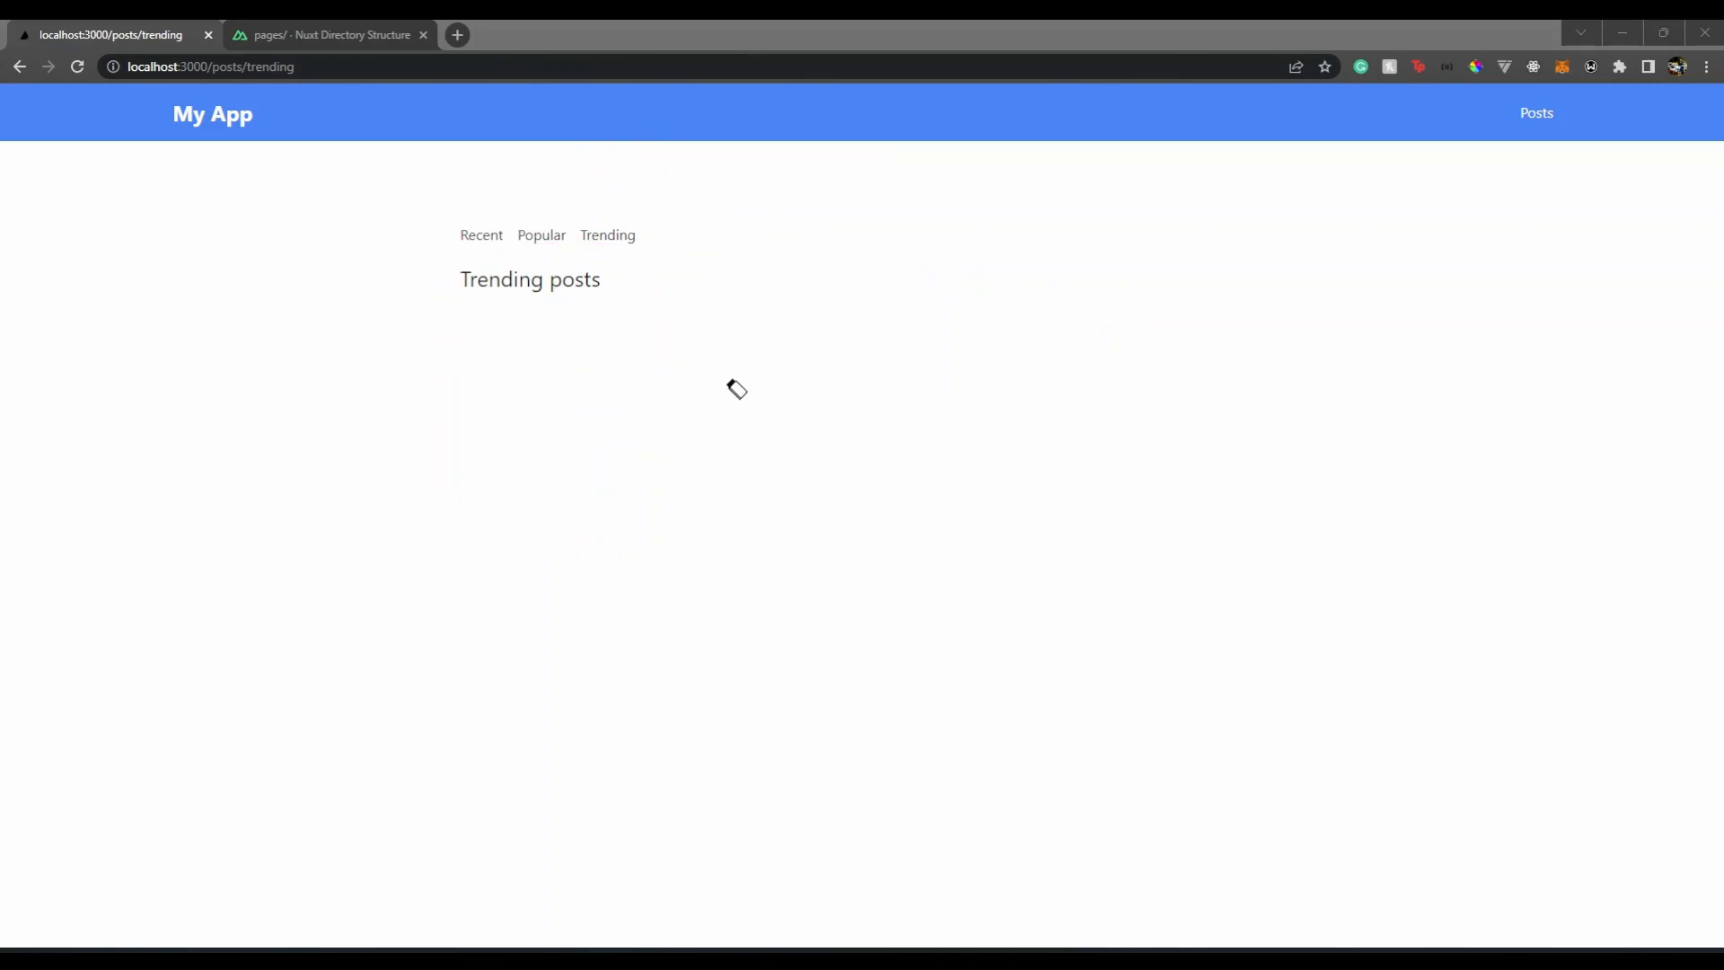
pyautogui.moveTo(495, 253)
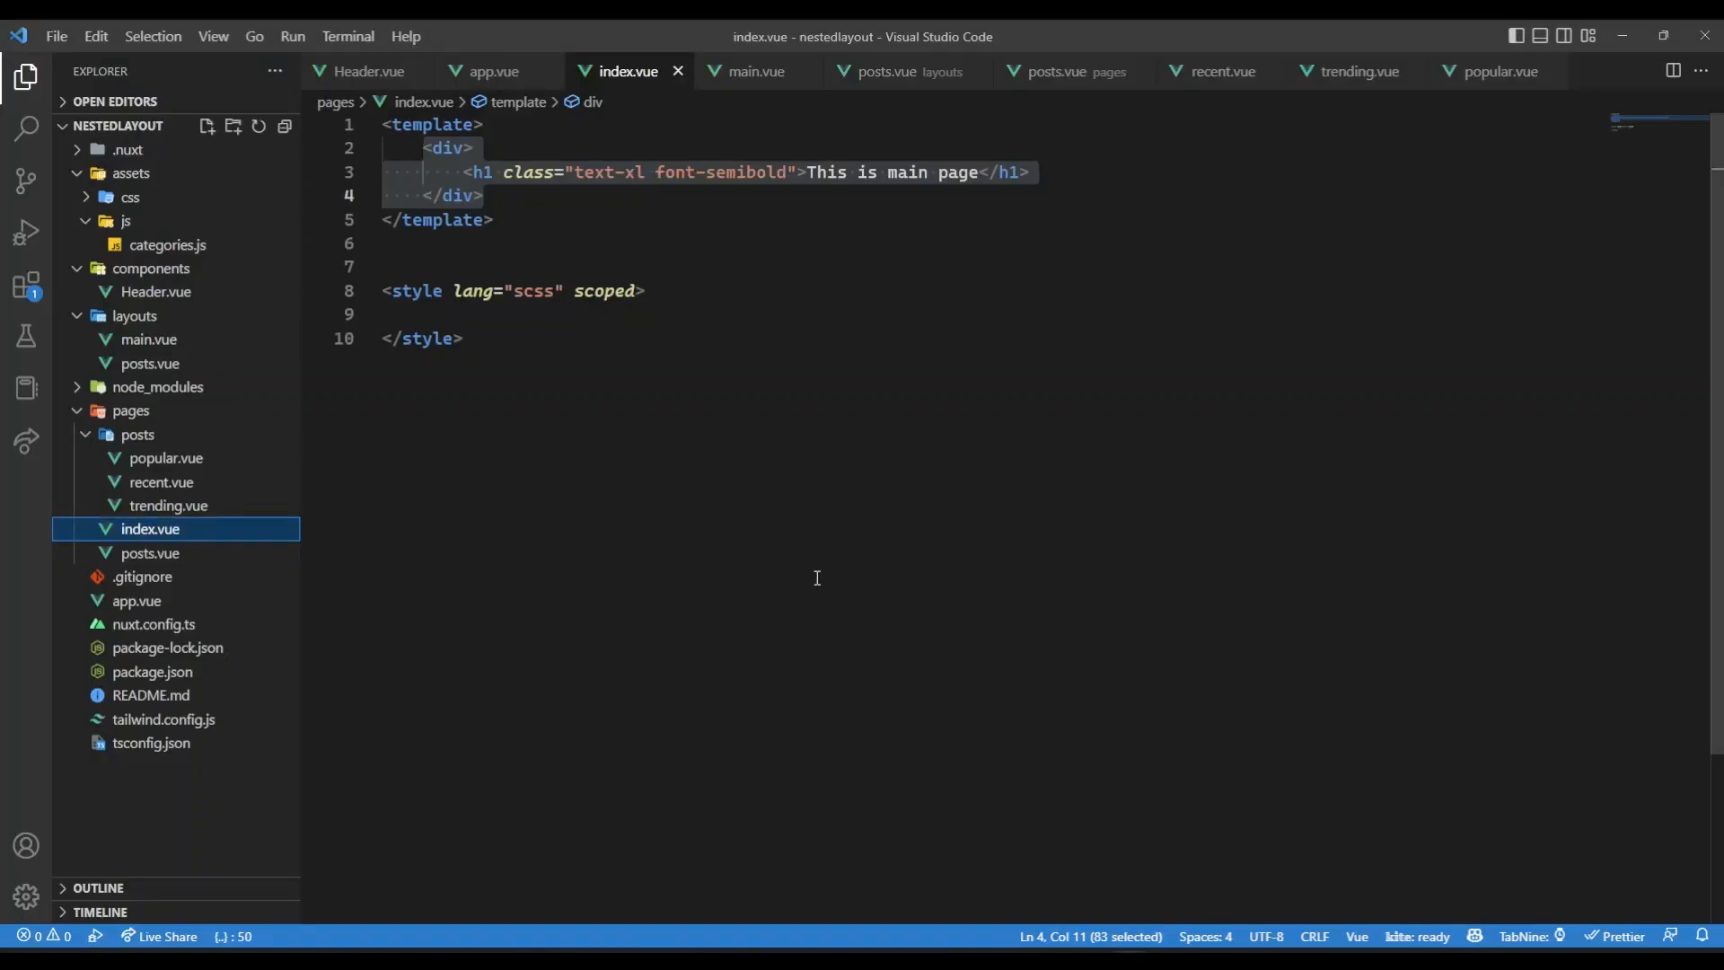
pyautogui.moveTo(185, 486)
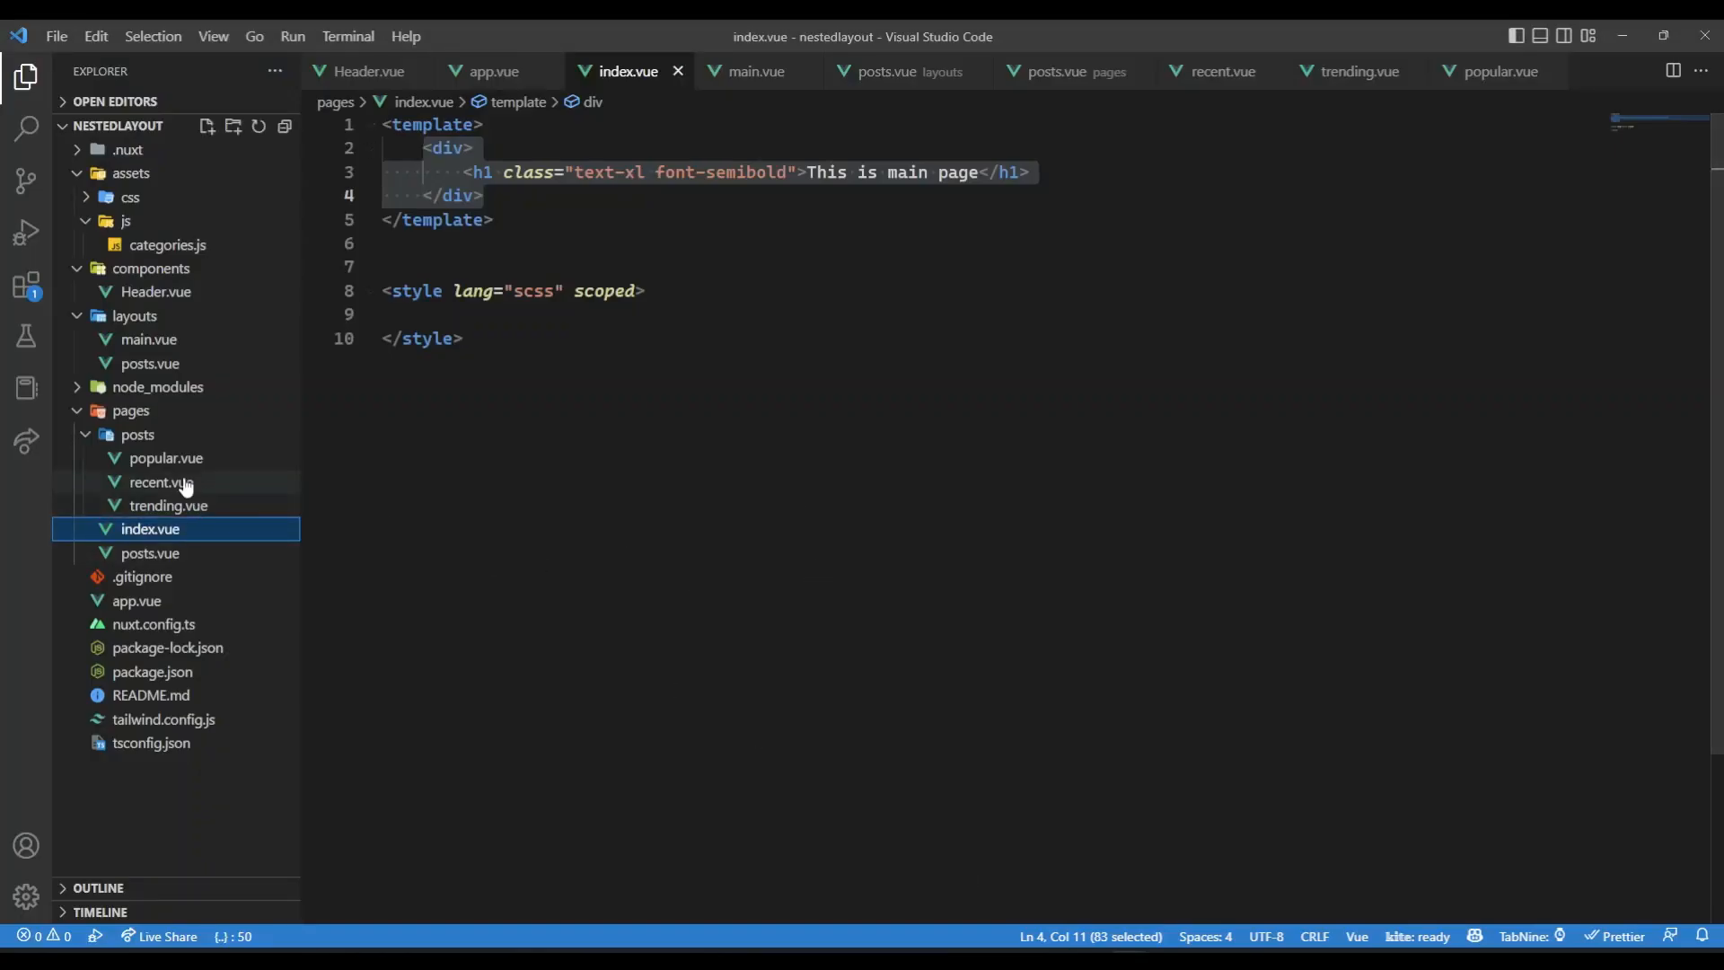
pyautogui.moveTo(163, 362)
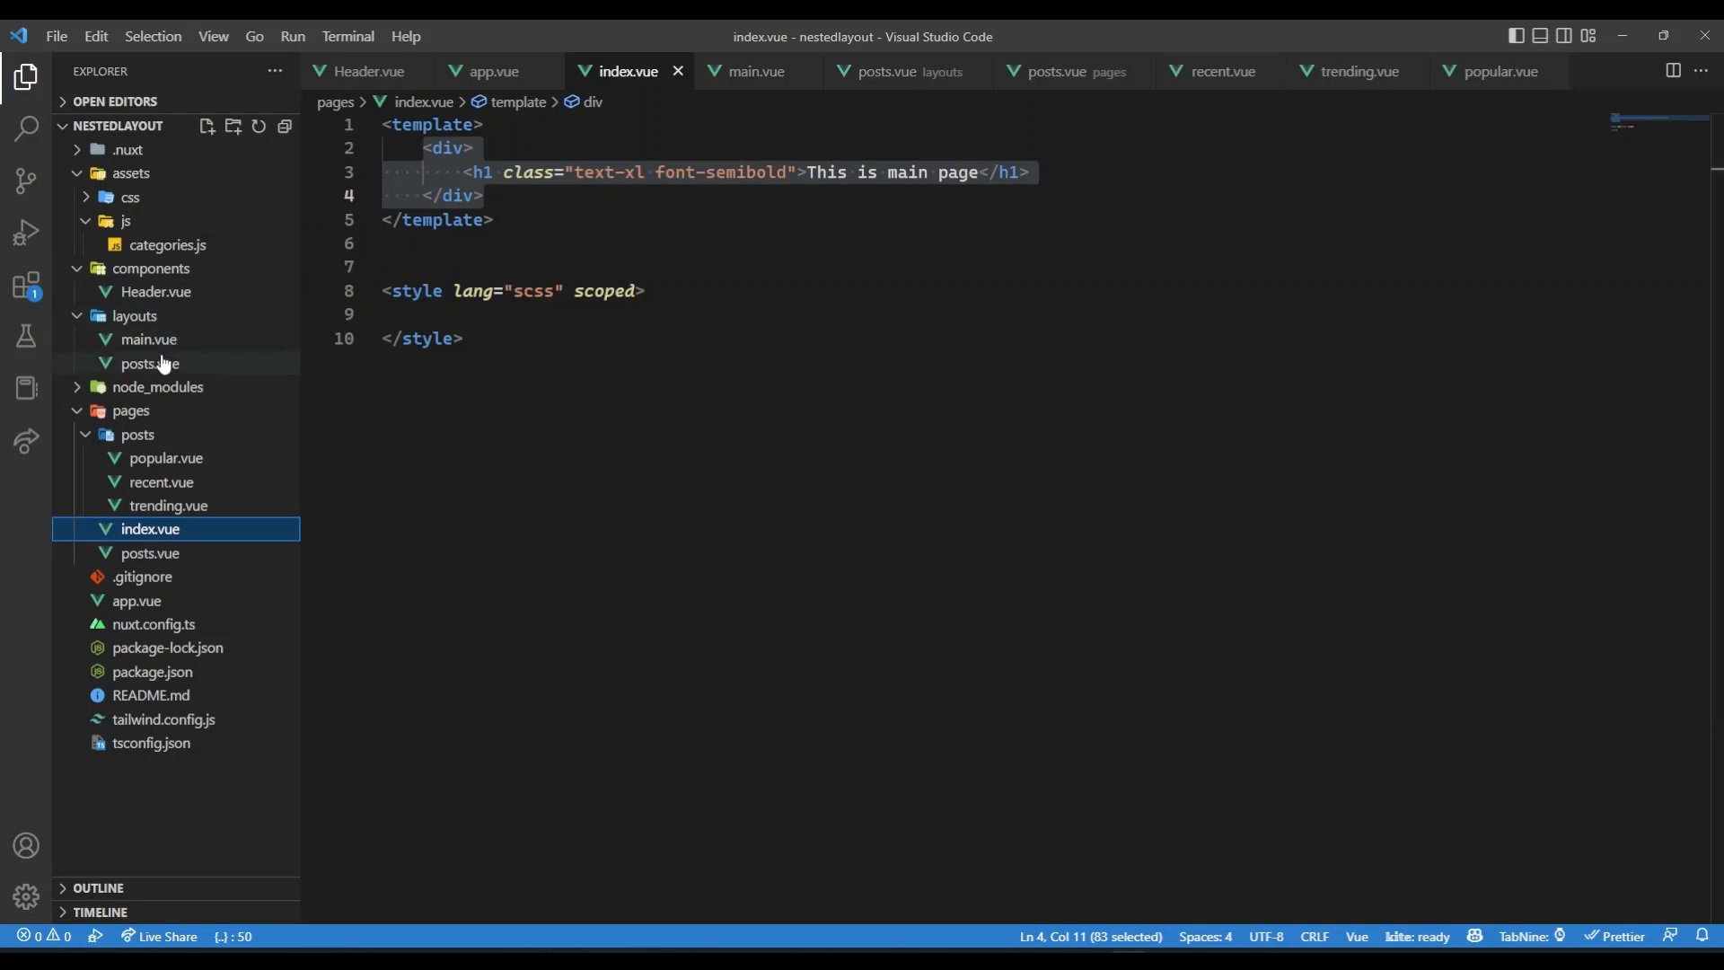
# Open layouts/posts.vue and highlight the <slot /> beneath the Recent, Popular, Trending links
pyautogui.click(150, 363)
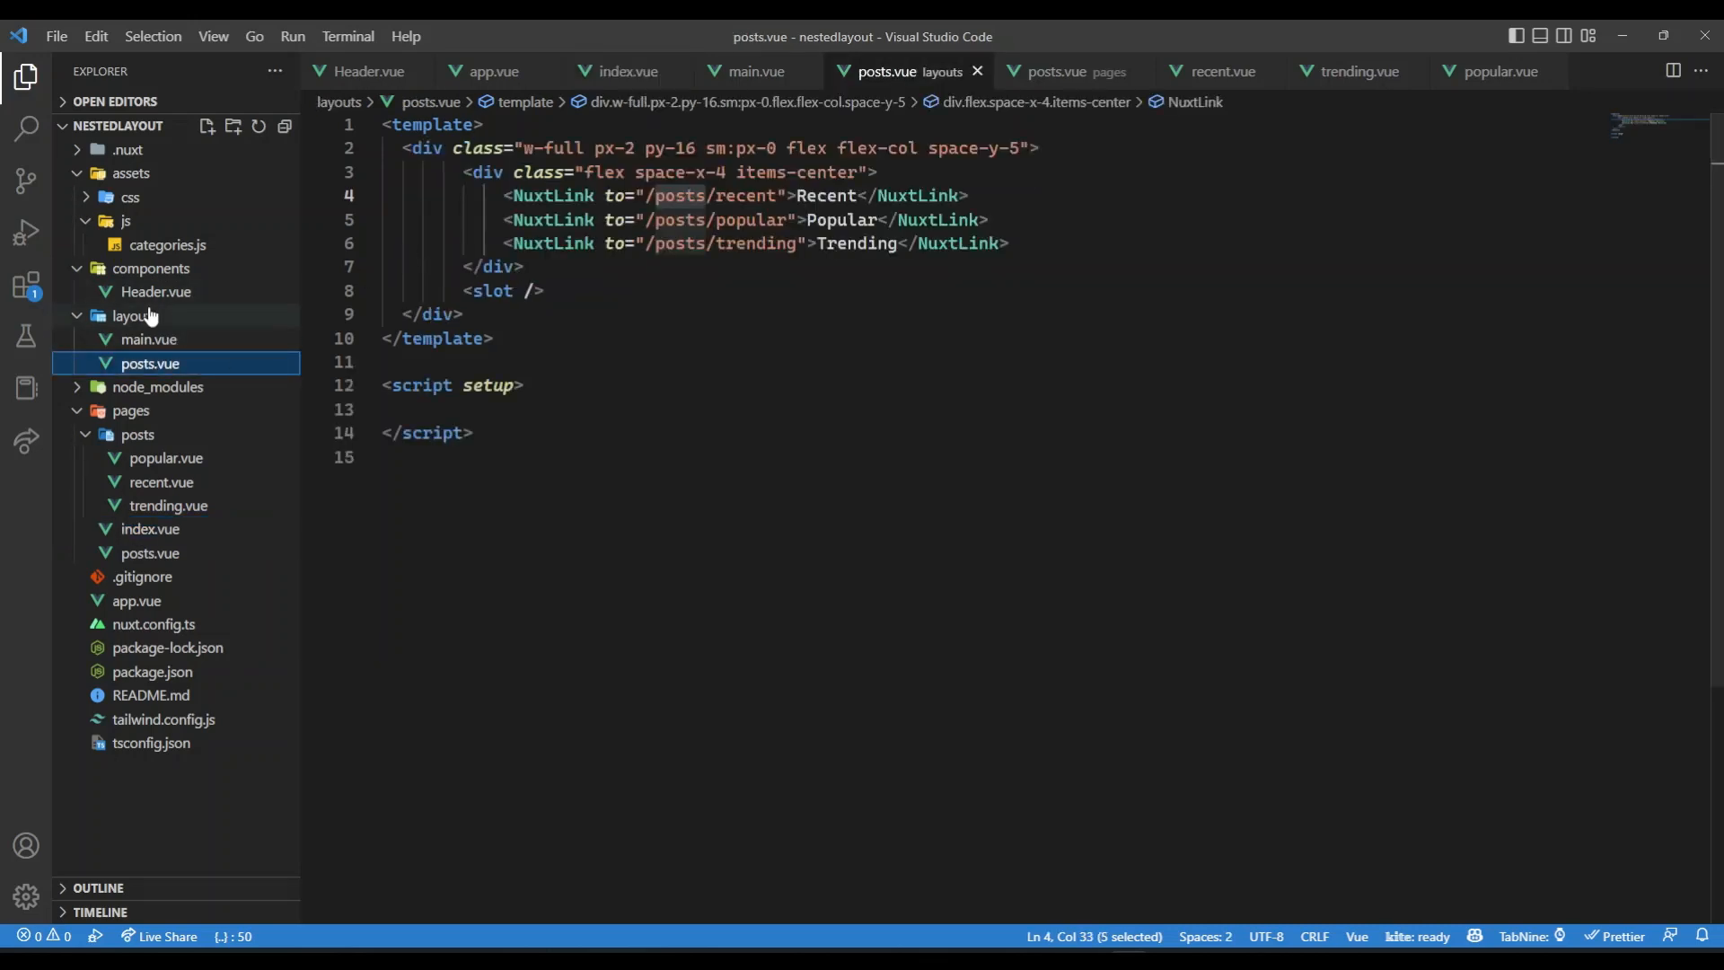
pyautogui.moveTo(219, 356)
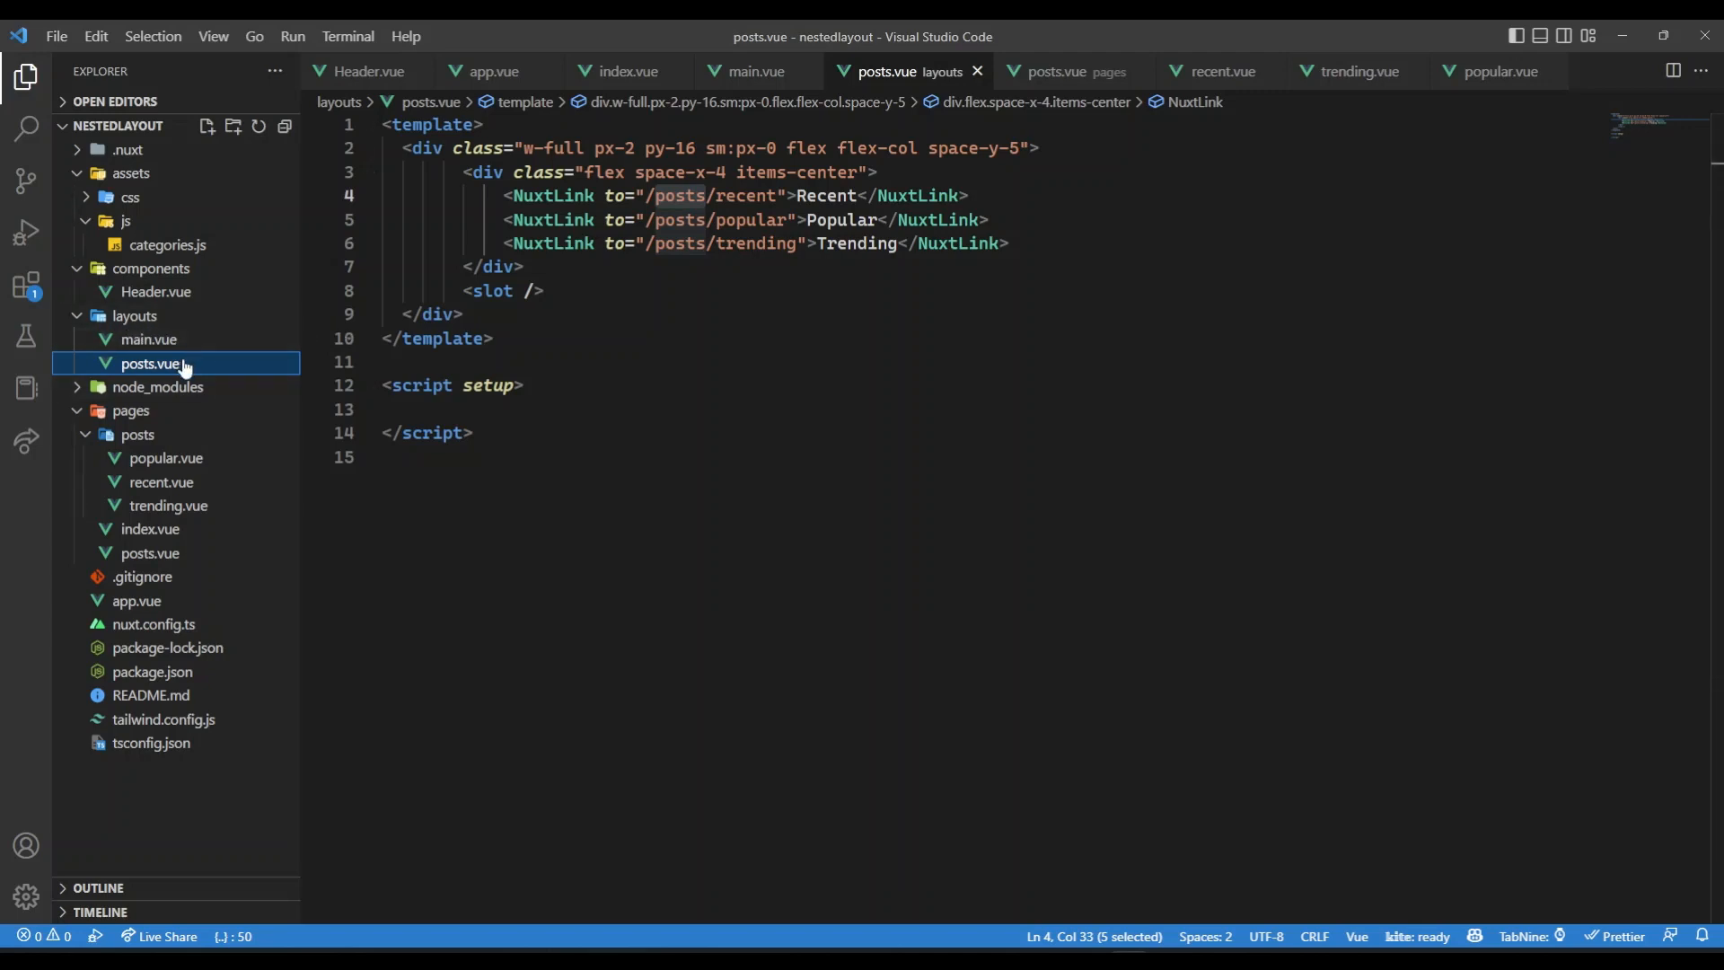
pyautogui.moveTo(209, 363)
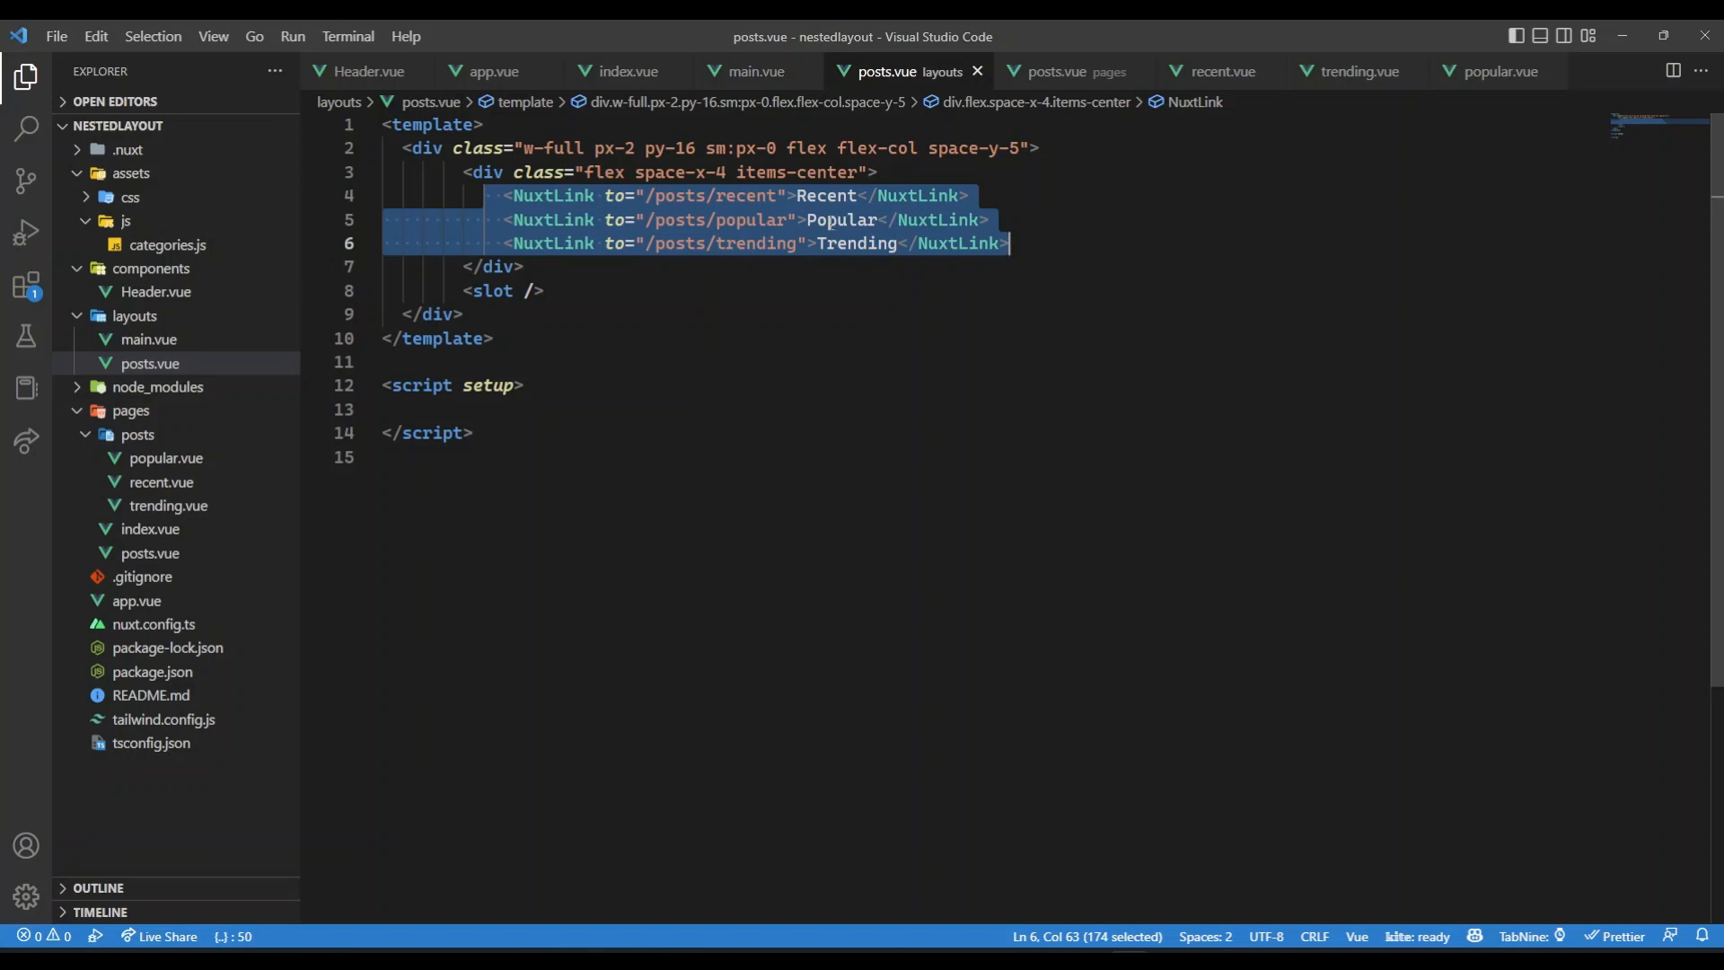
pyautogui.click(461, 290)
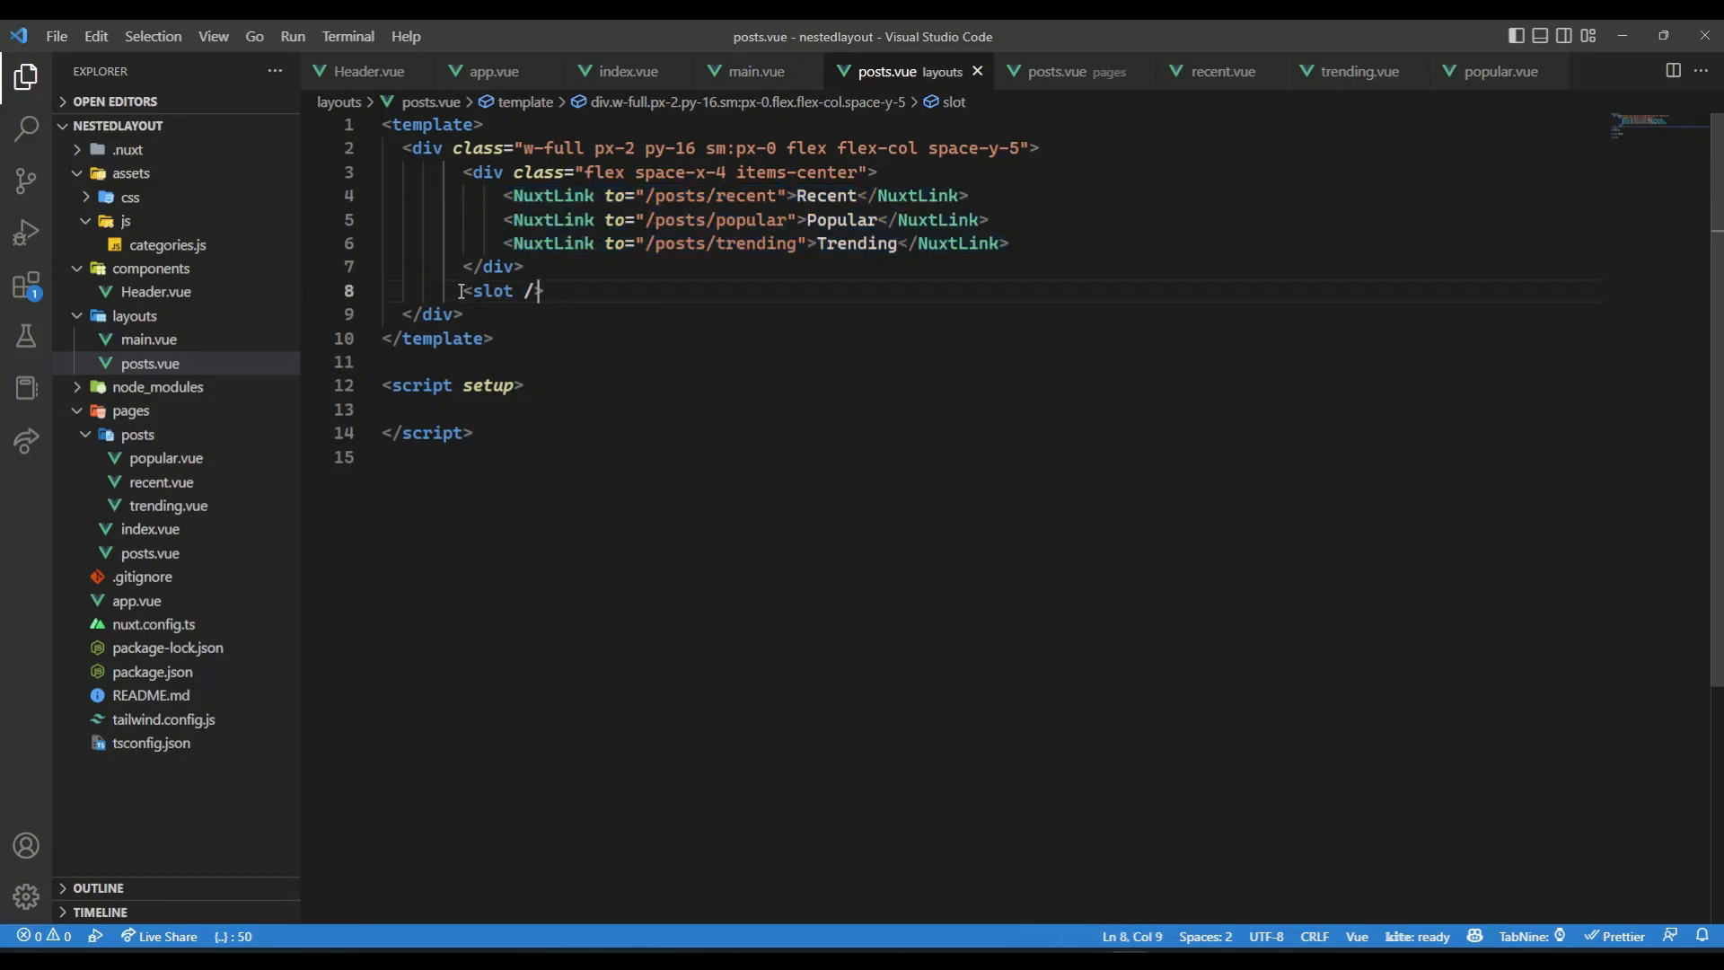
pyautogui.moveTo(460, 290); pyautogui.dragTo(542, 290)
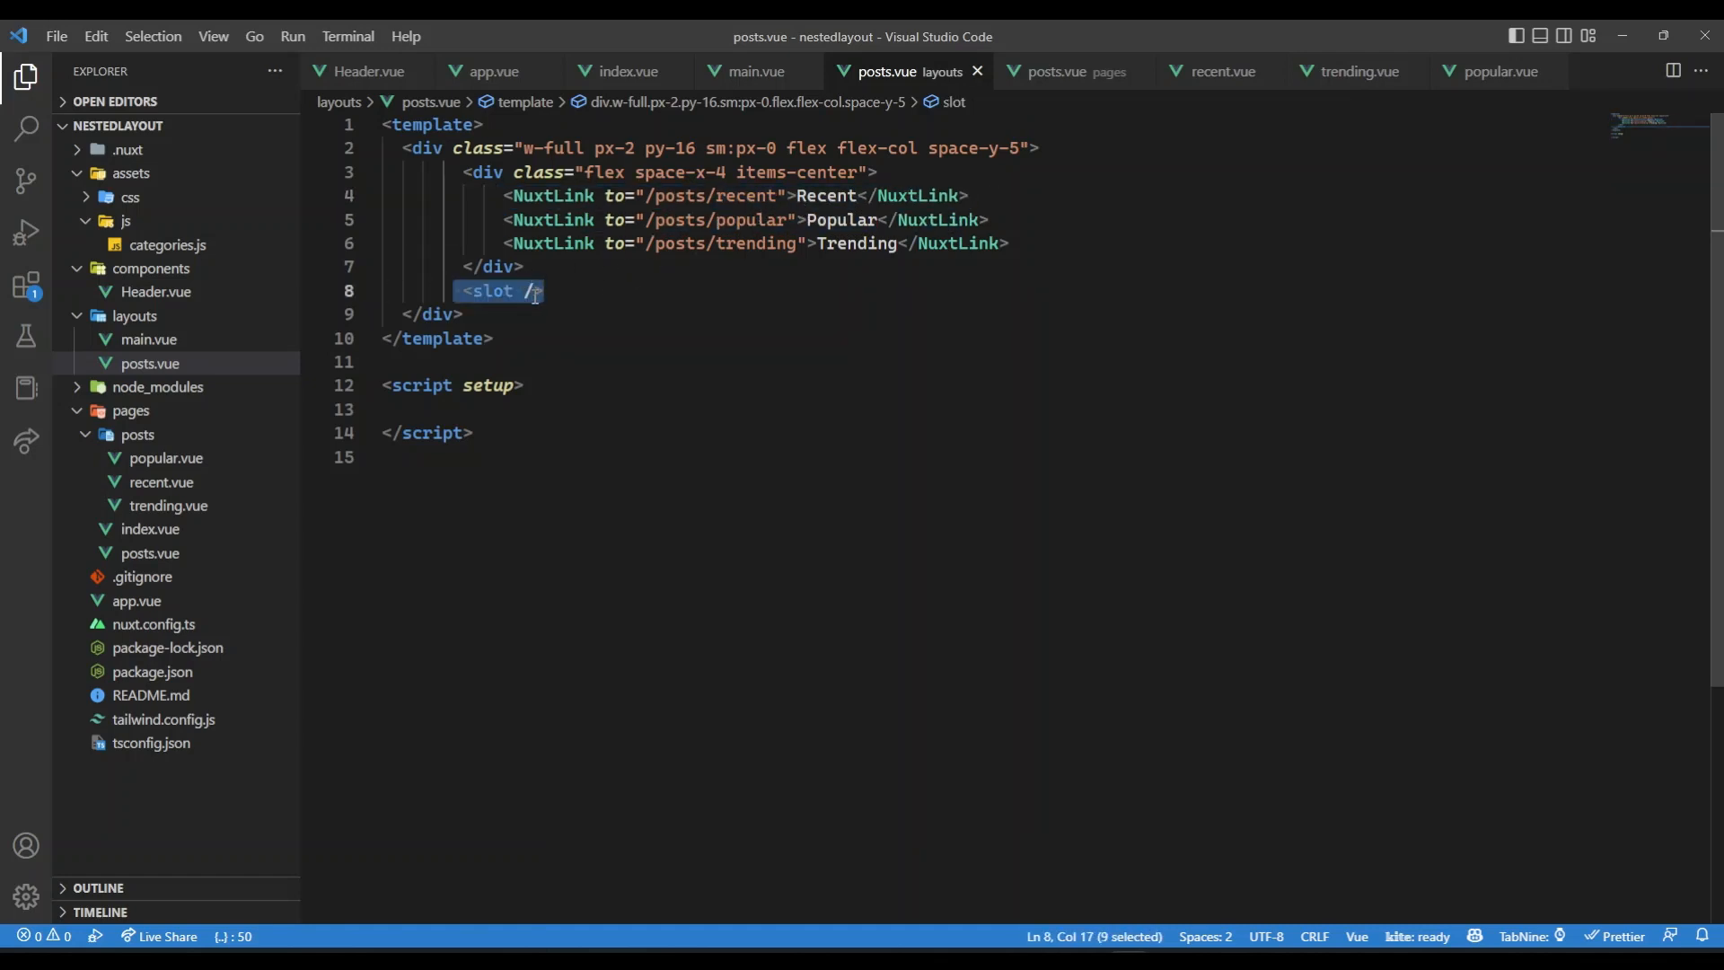
pyautogui.moveTo(165, 457)
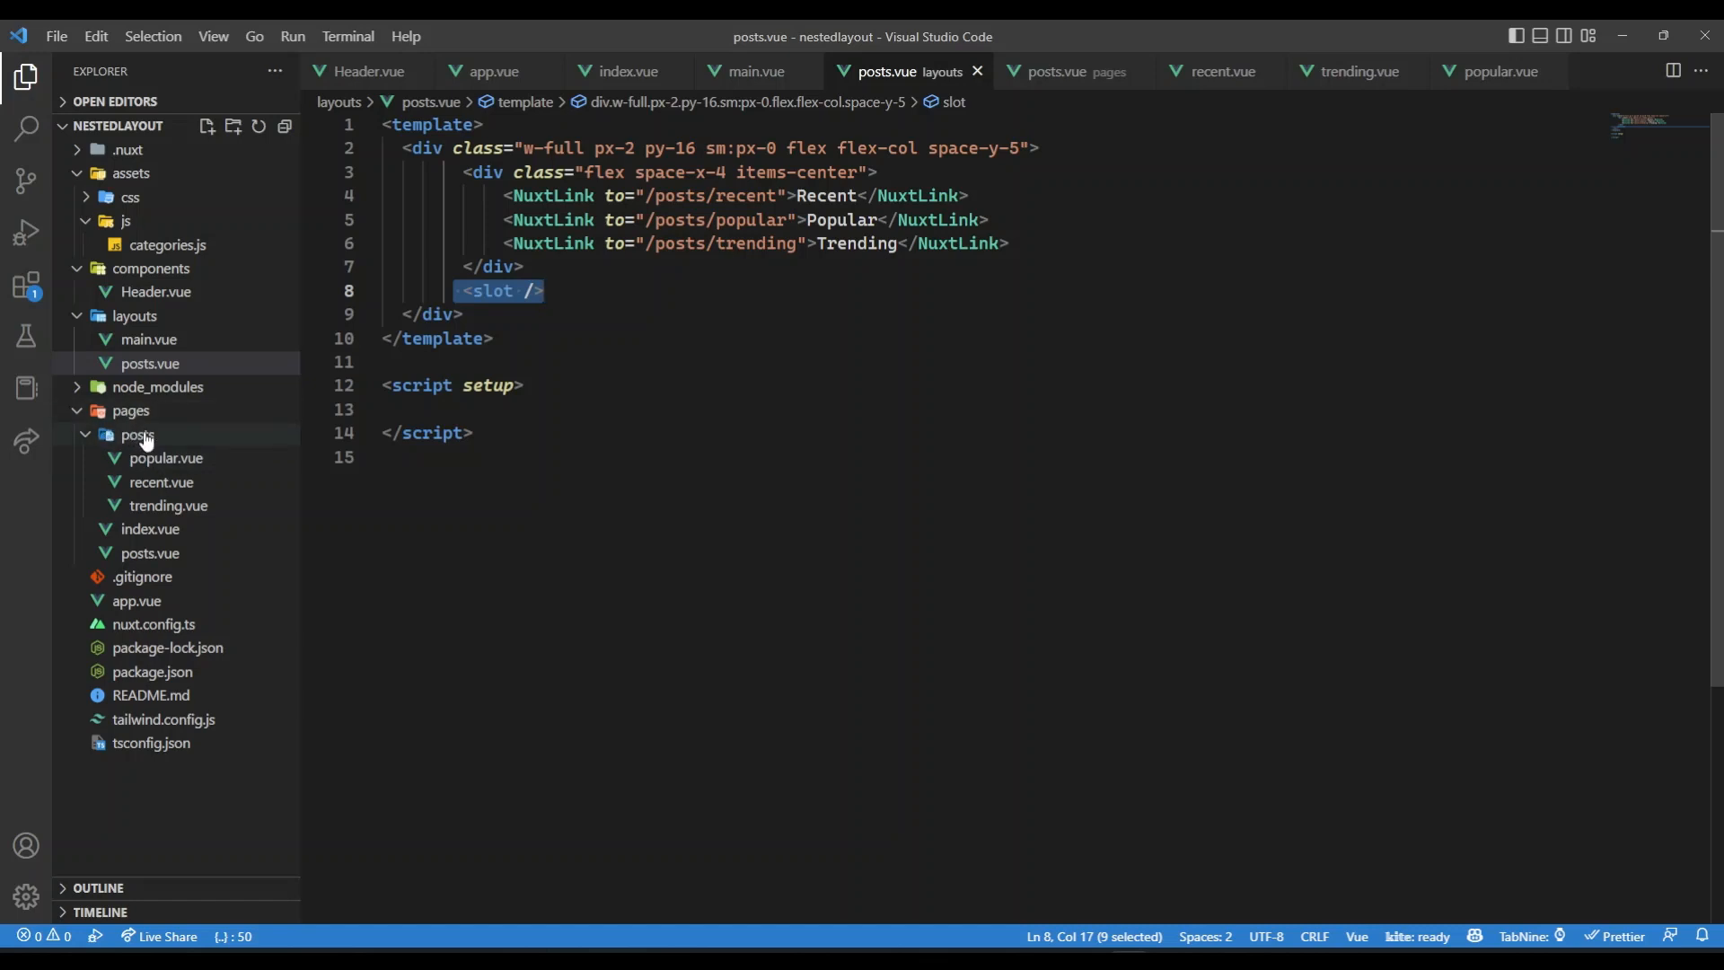
pyautogui.moveTo(143, 457)
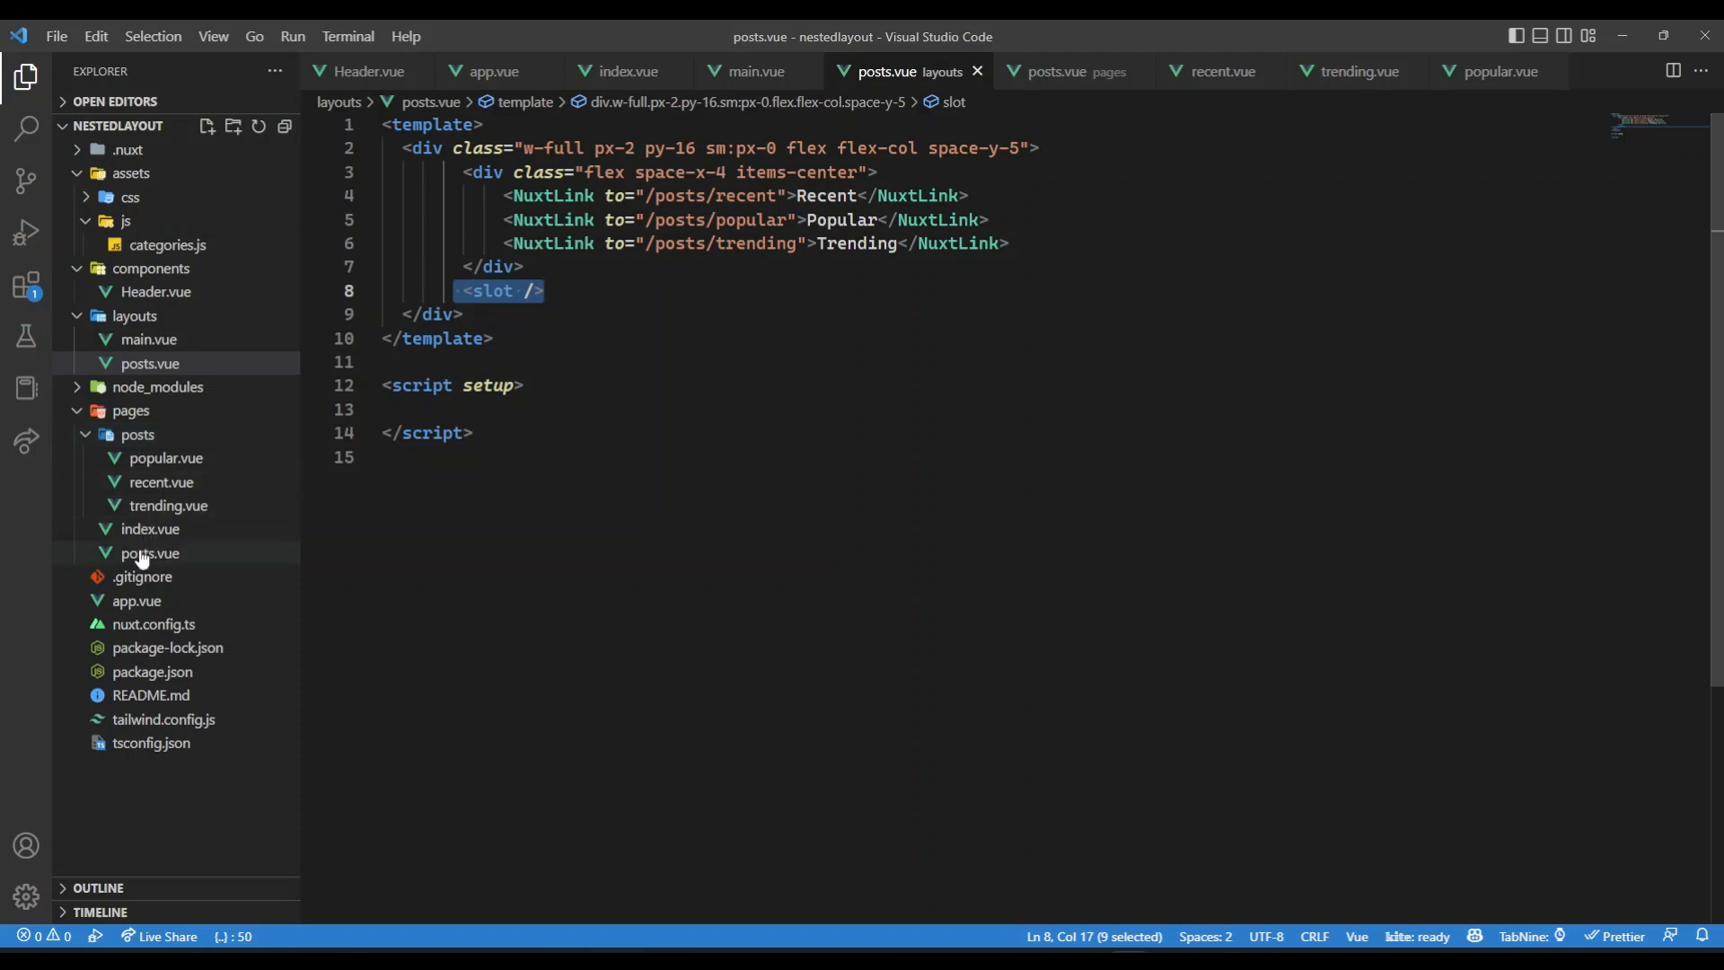
# Open pages/posts.vue and select NuxtPage inside the NuxtLayout named "posts"
pyautogui.click(150, 553)
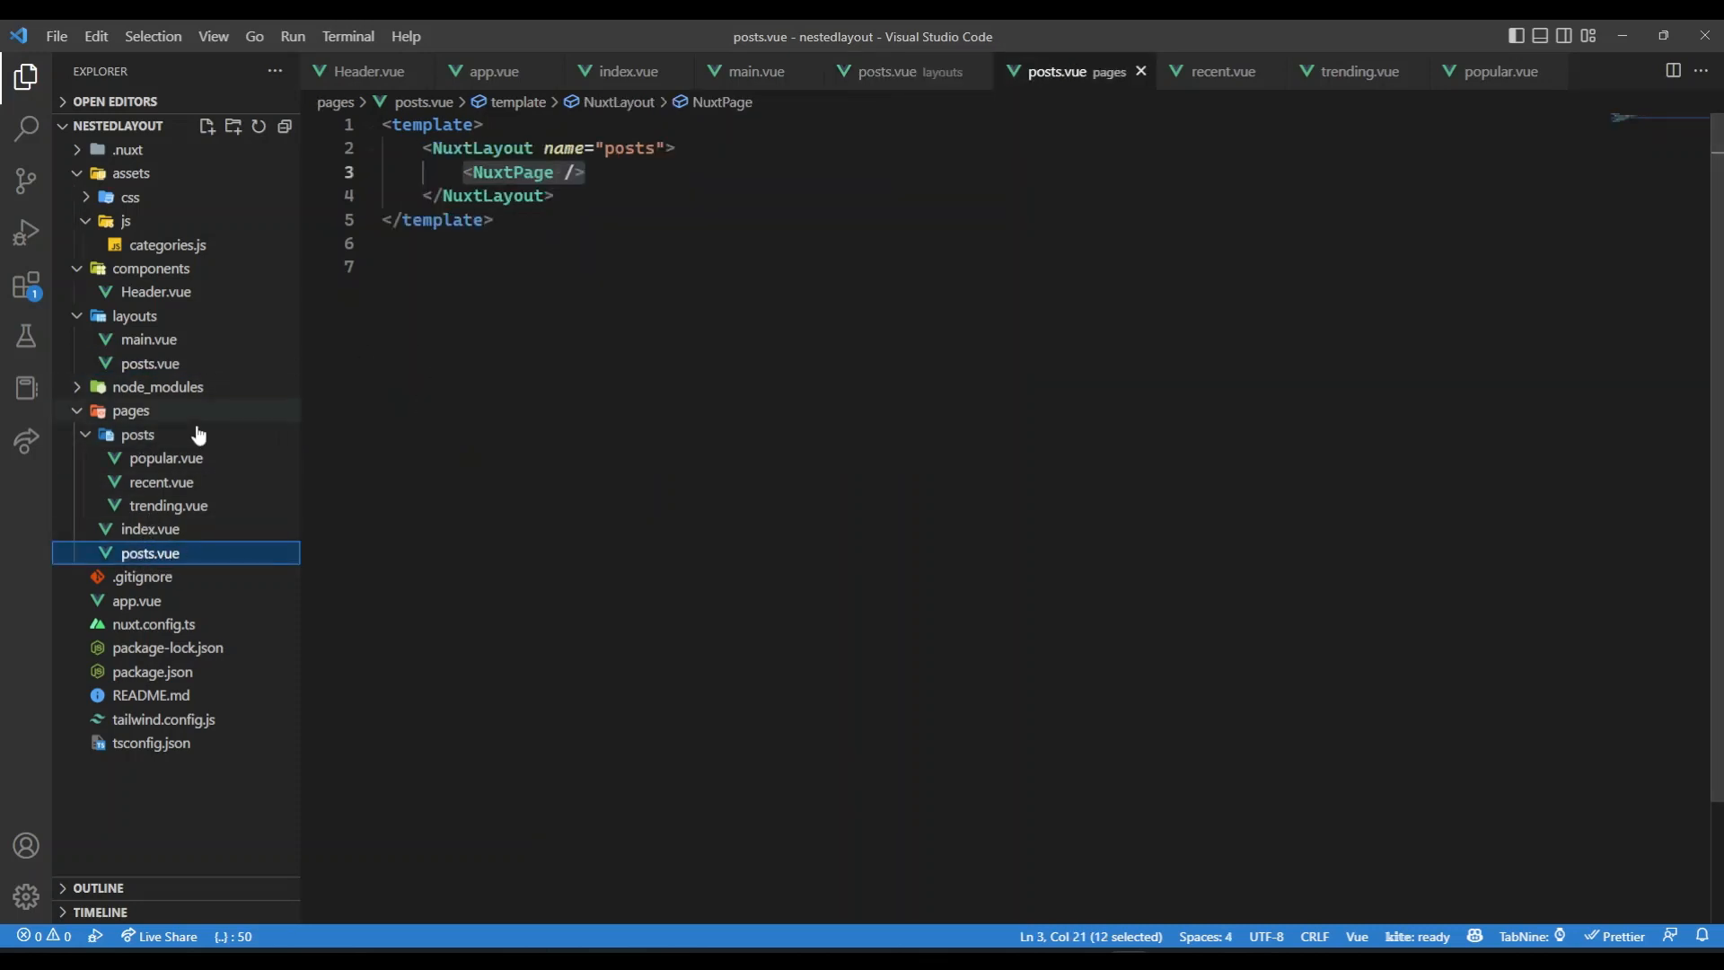
pyautogui.moveTo(151, 490)
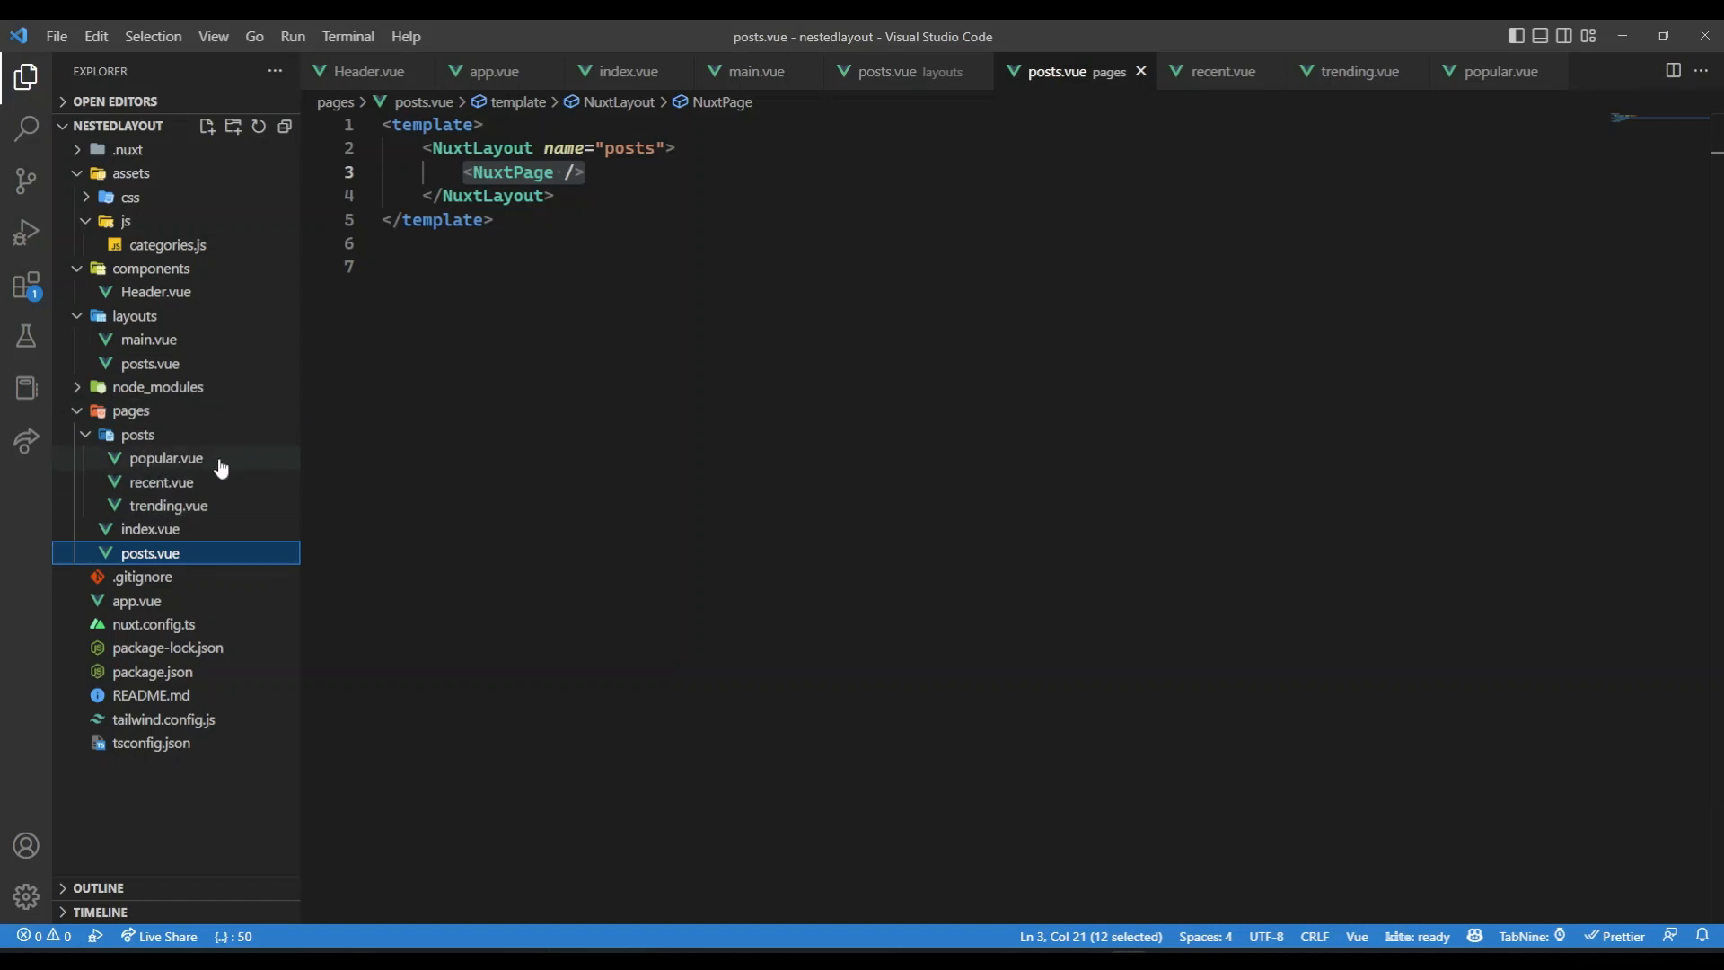
pyautogui.moveTo(148, 339)
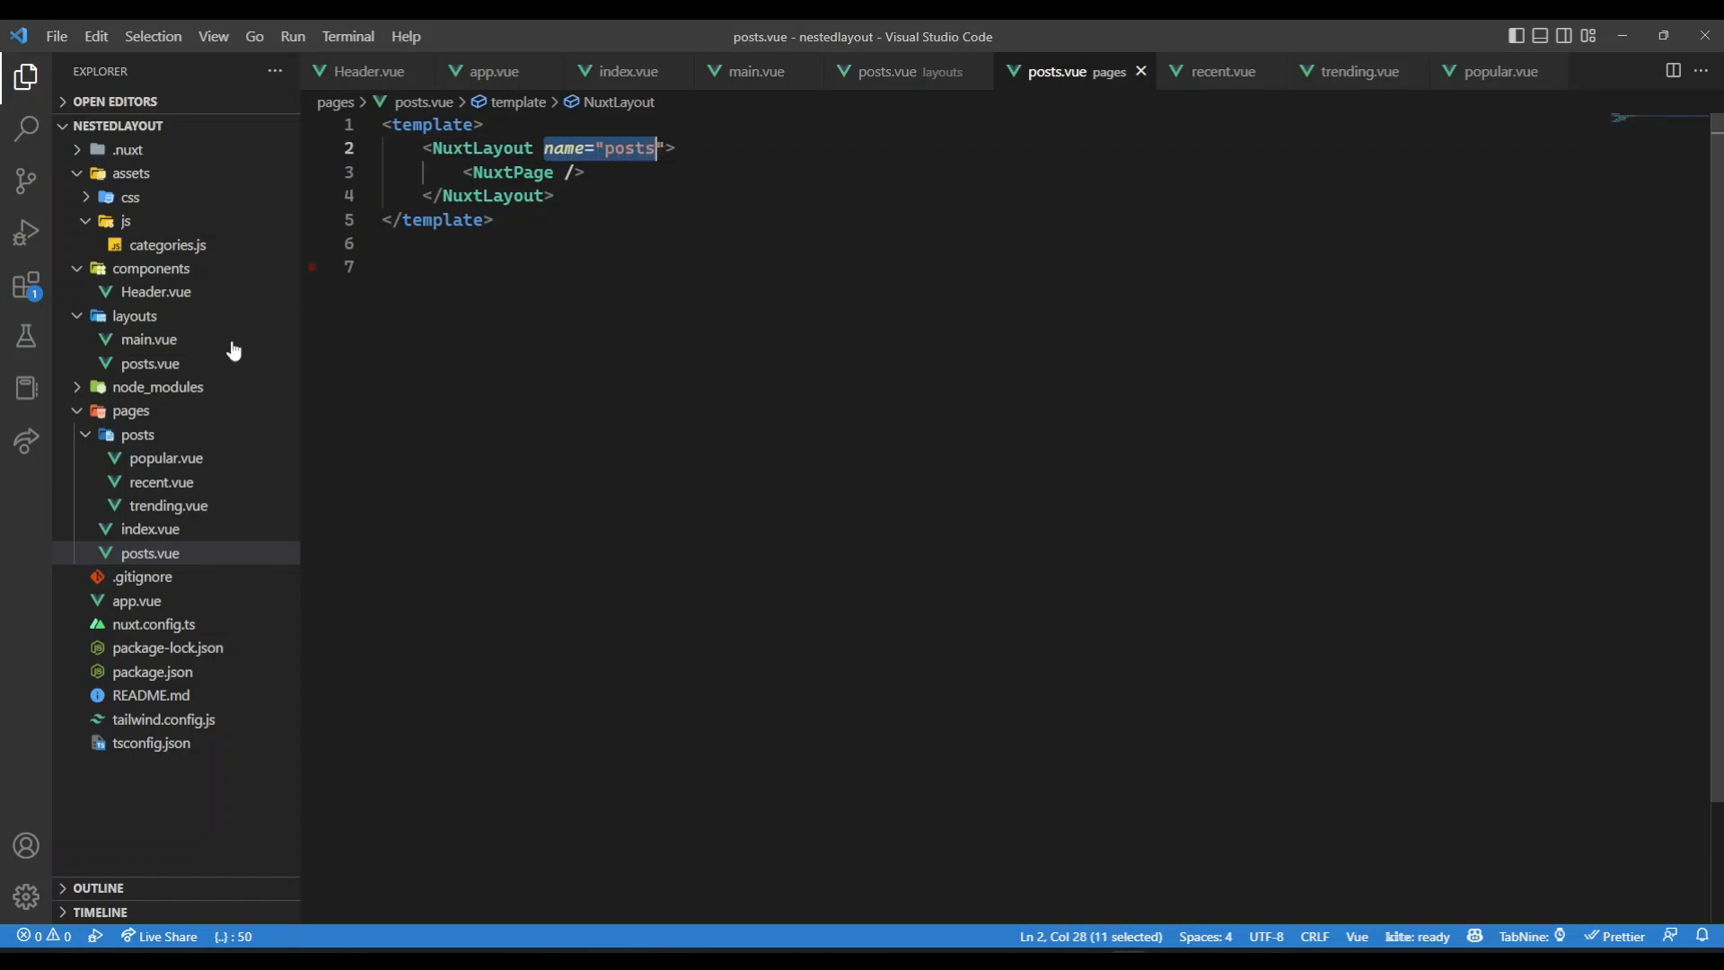
pyautogui.click(151, 363)
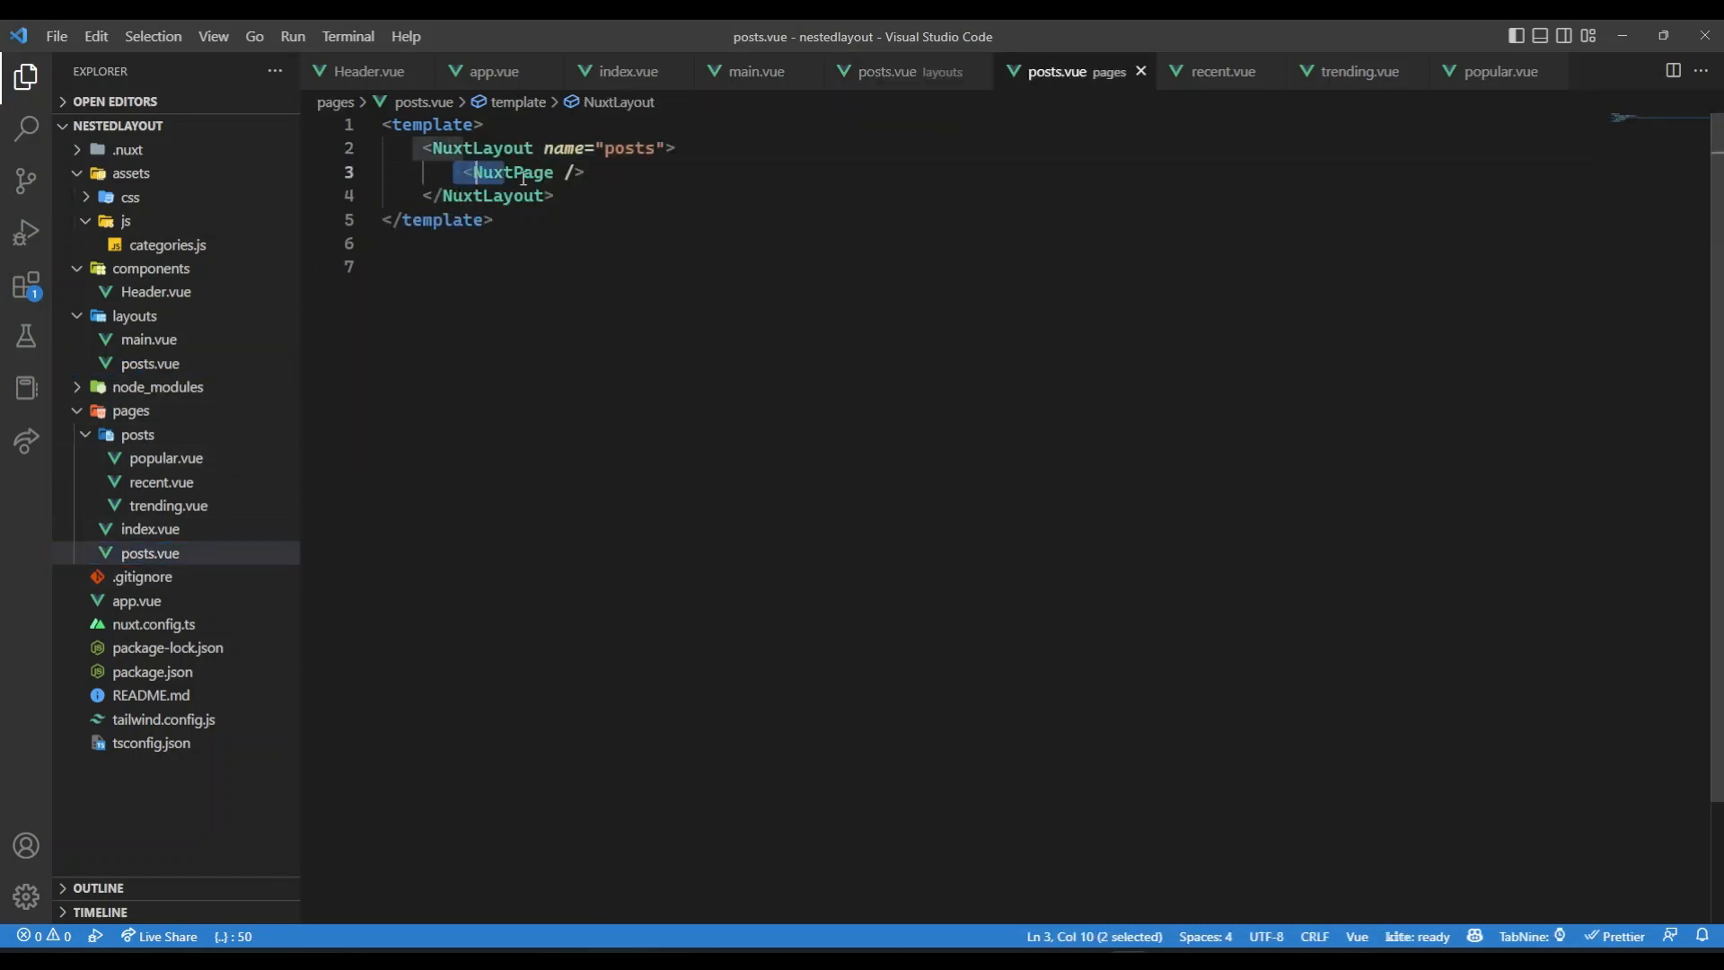
pyautogui.click(577, 172)
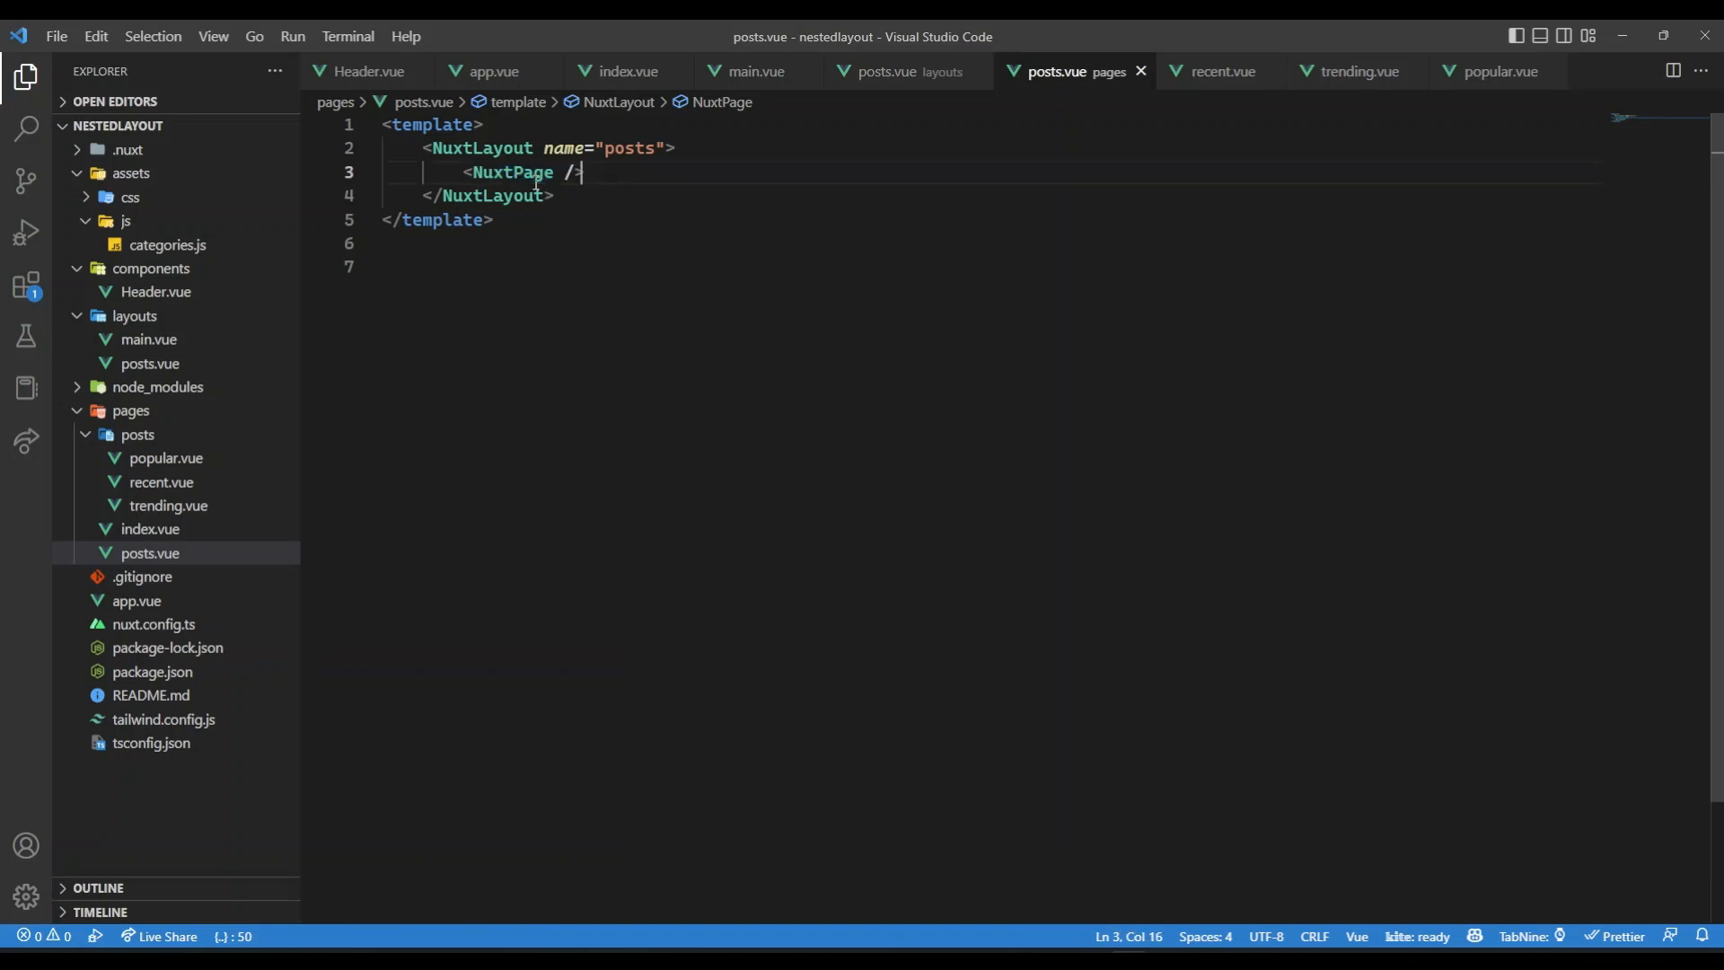
pyautogui.doubleClick(510, 173)
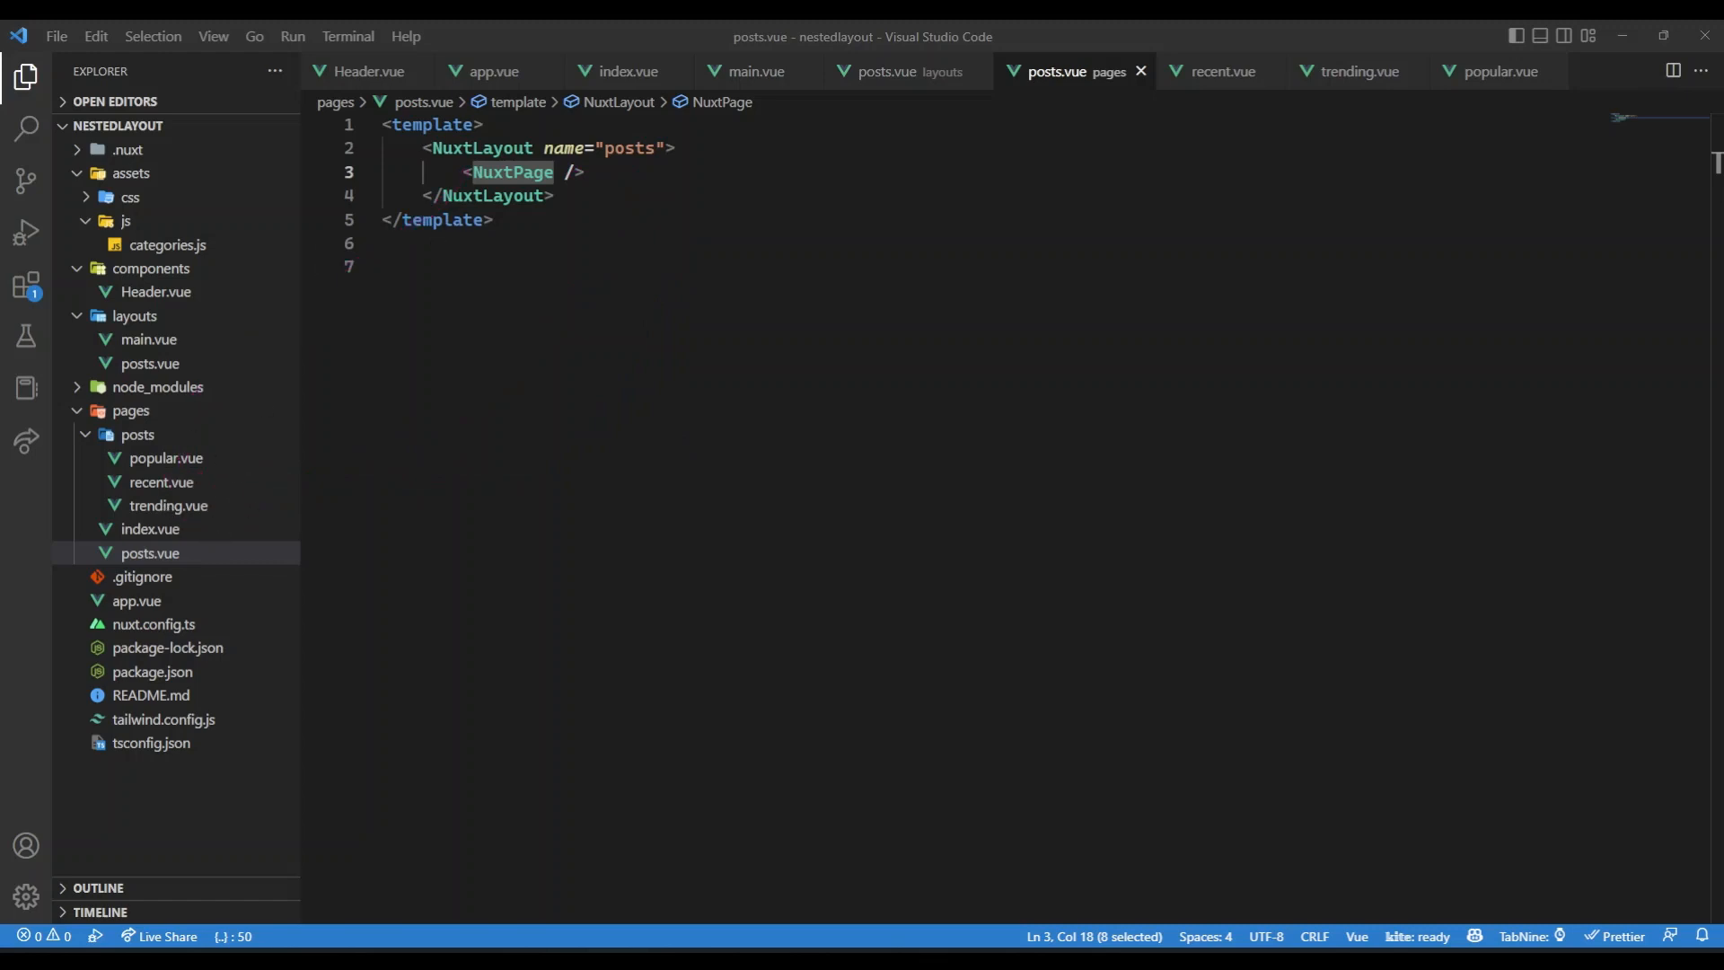
pyautogui.moveTo(706, 769)
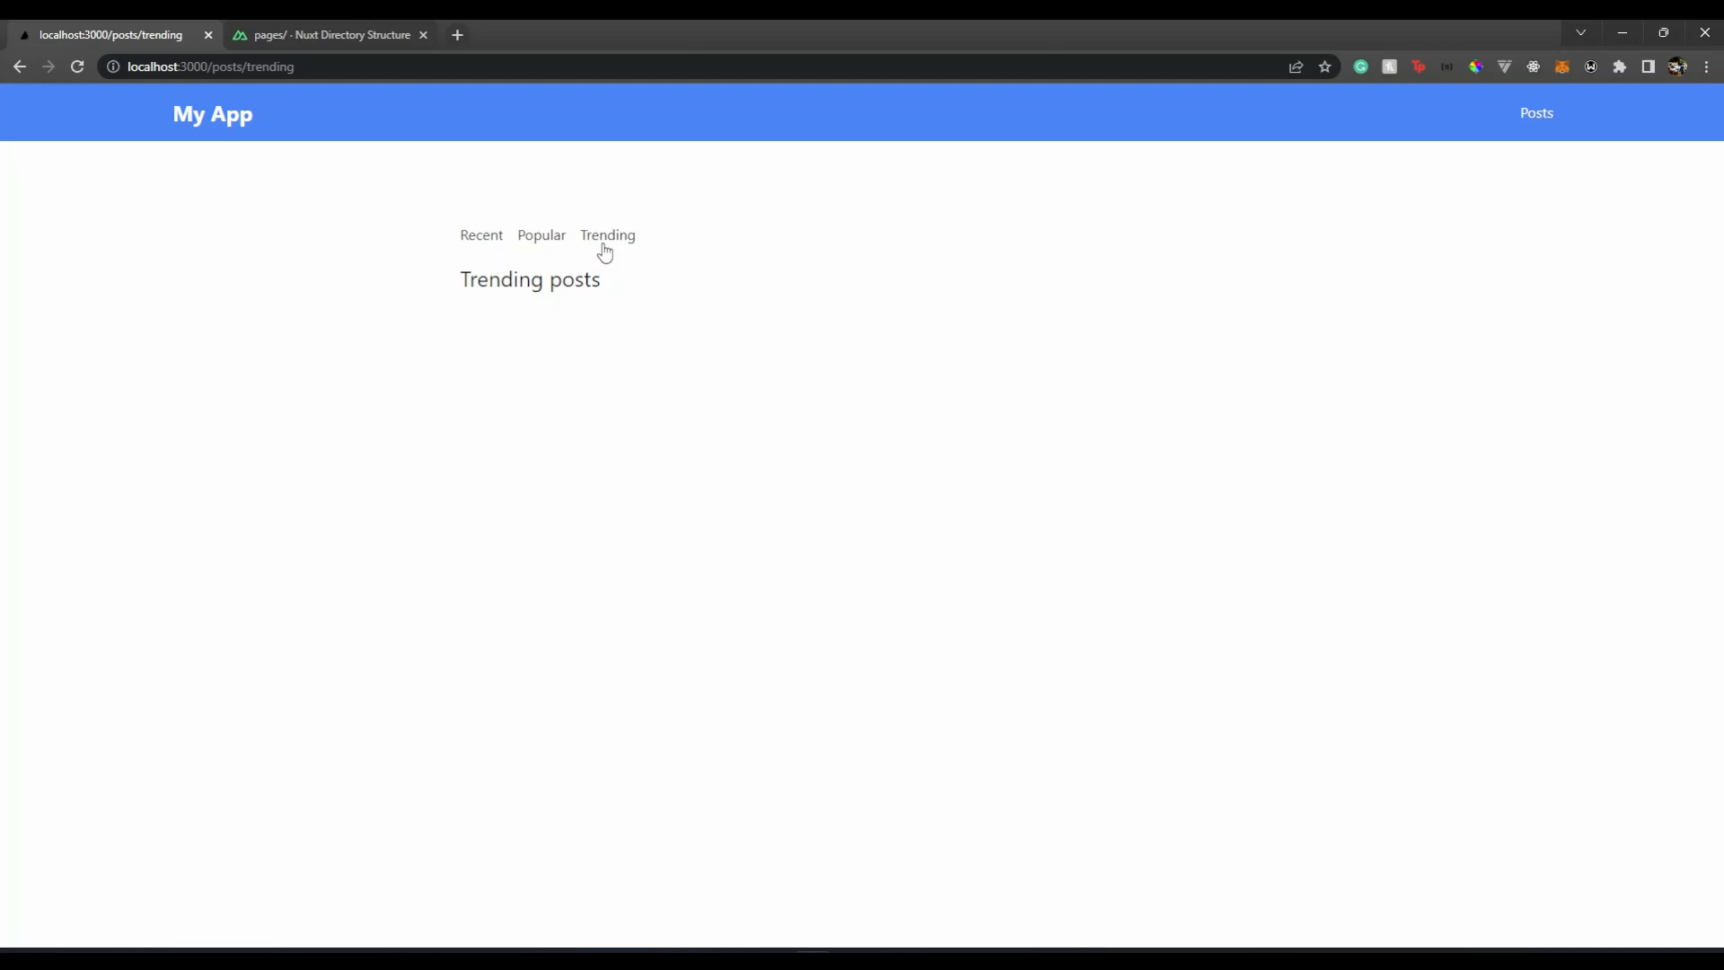
pyautogui.click(540, 234)
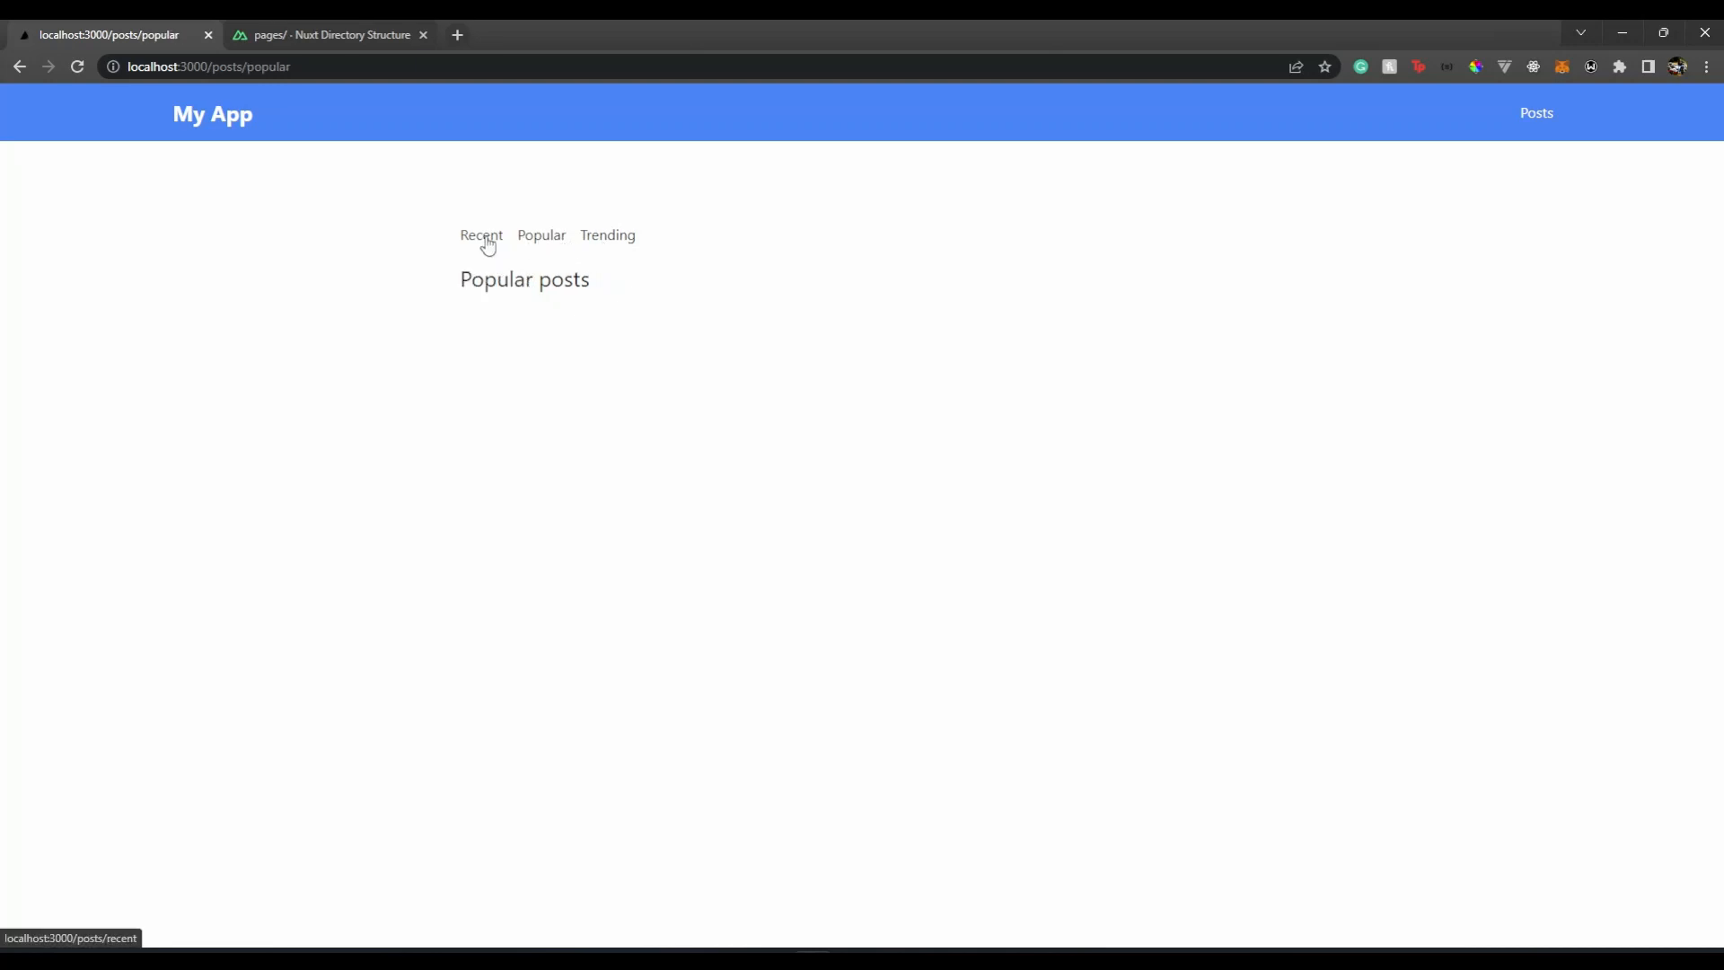
pyautogui.click(607, 234)
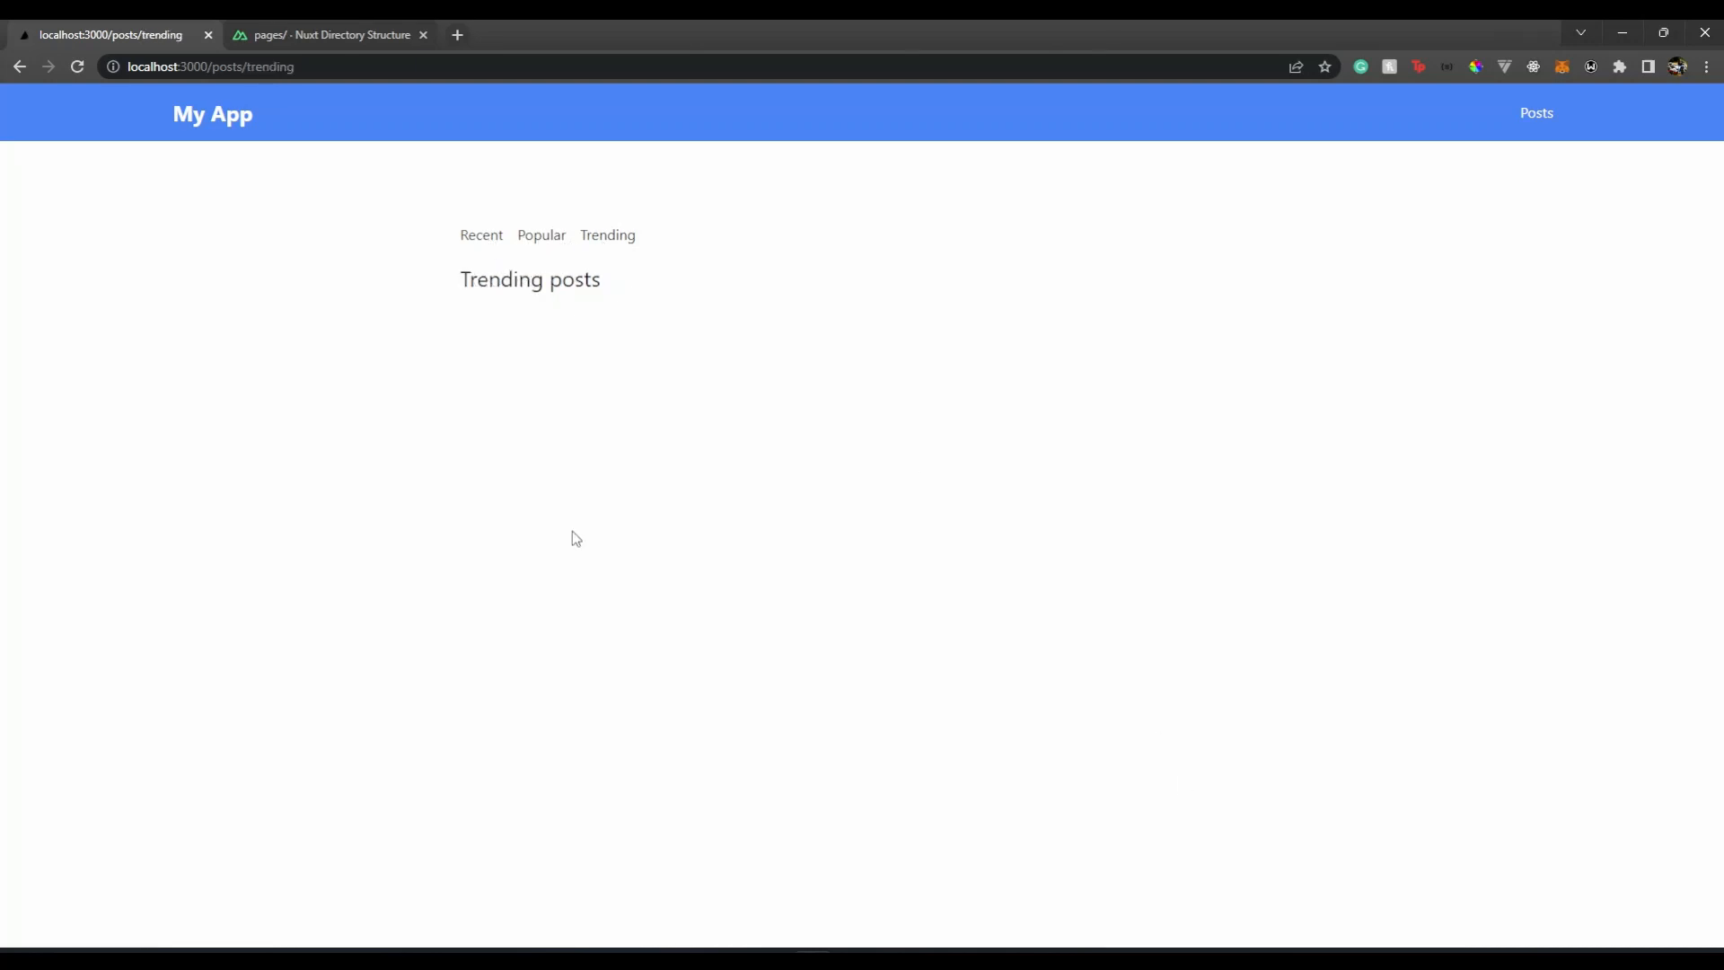